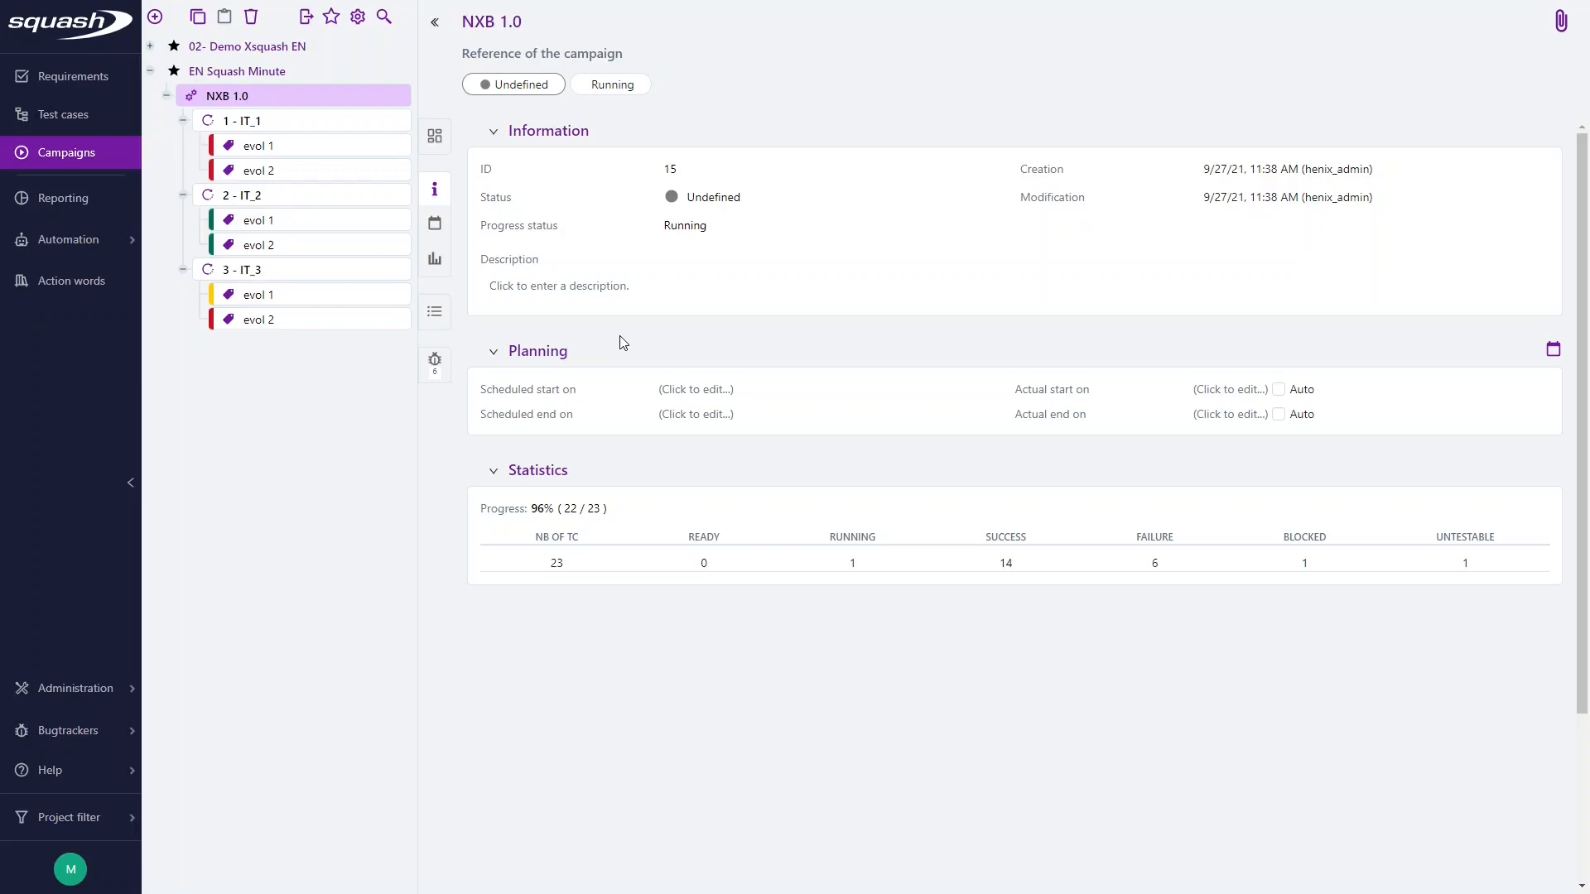
mouse_move(638, 357)
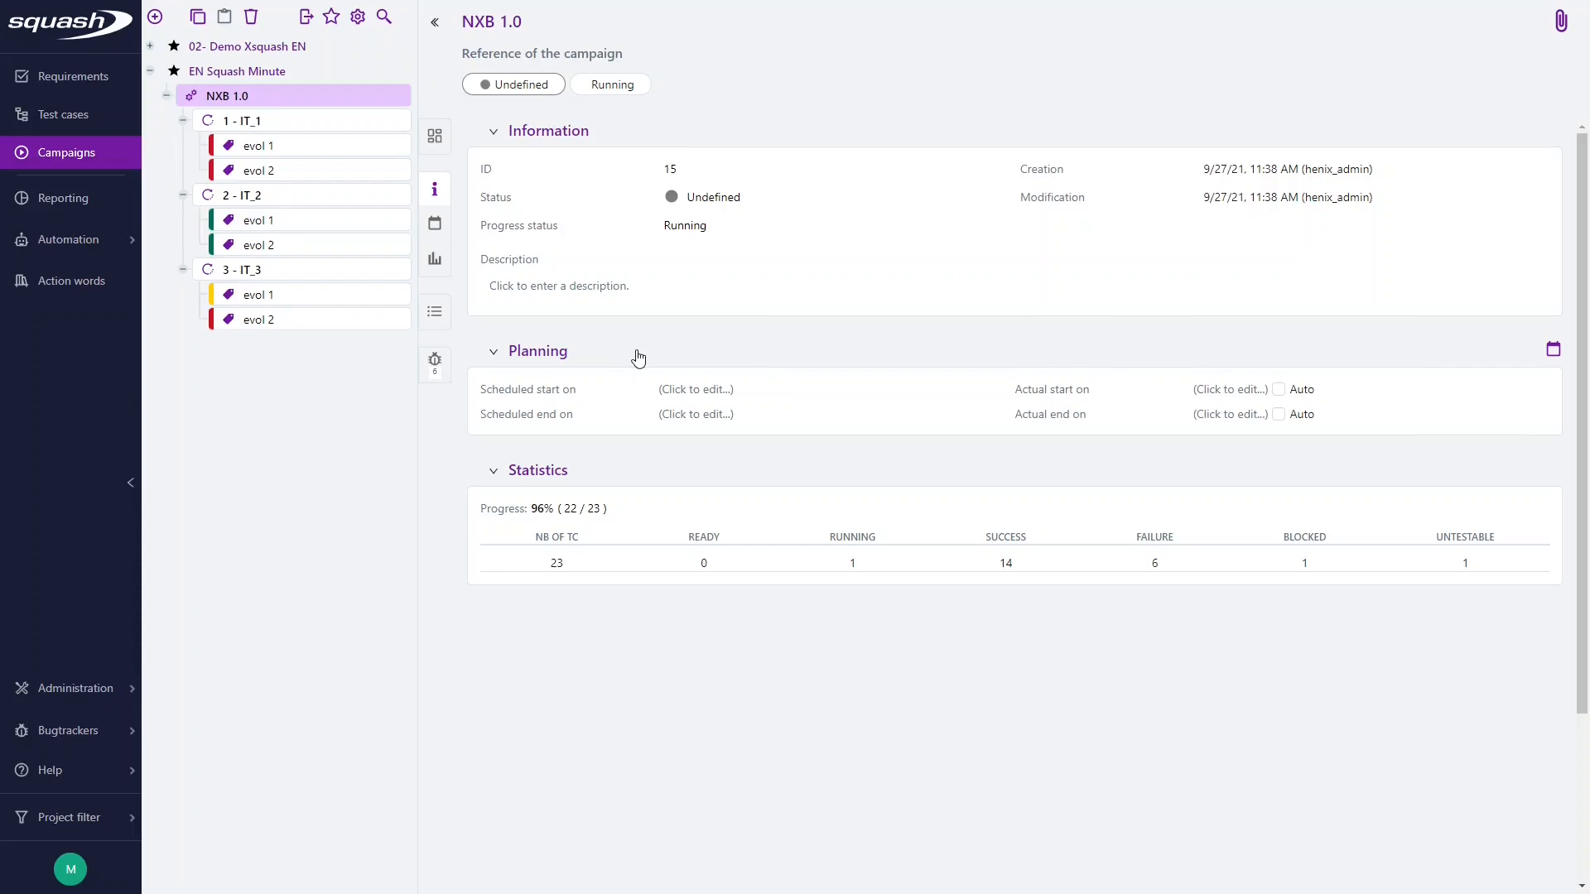
mouse_move(326, 105)
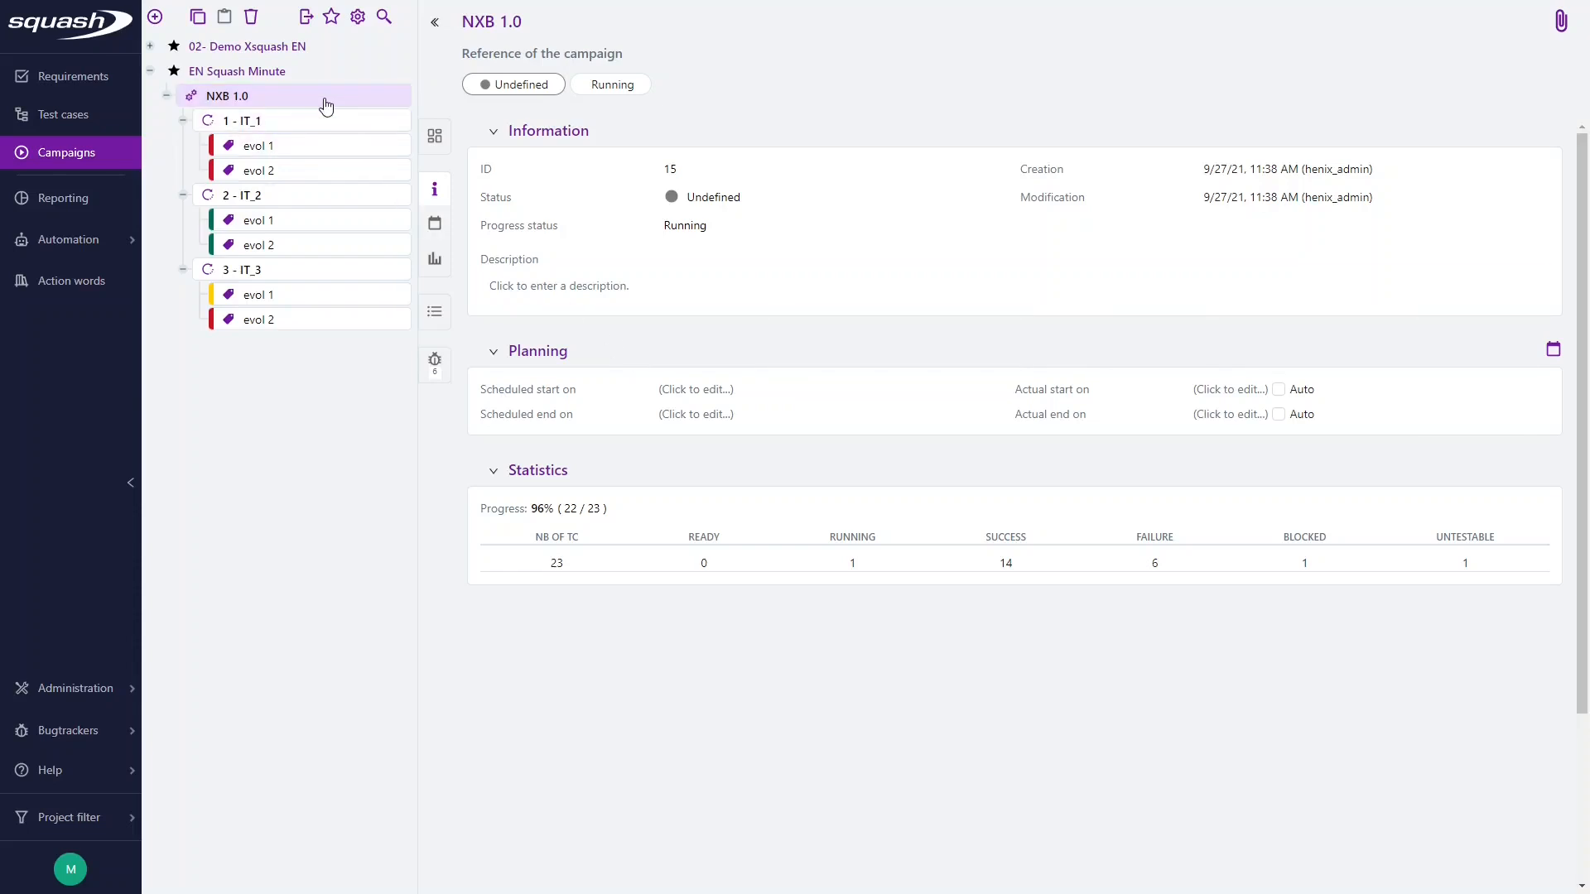
mouse_move(435, 363)
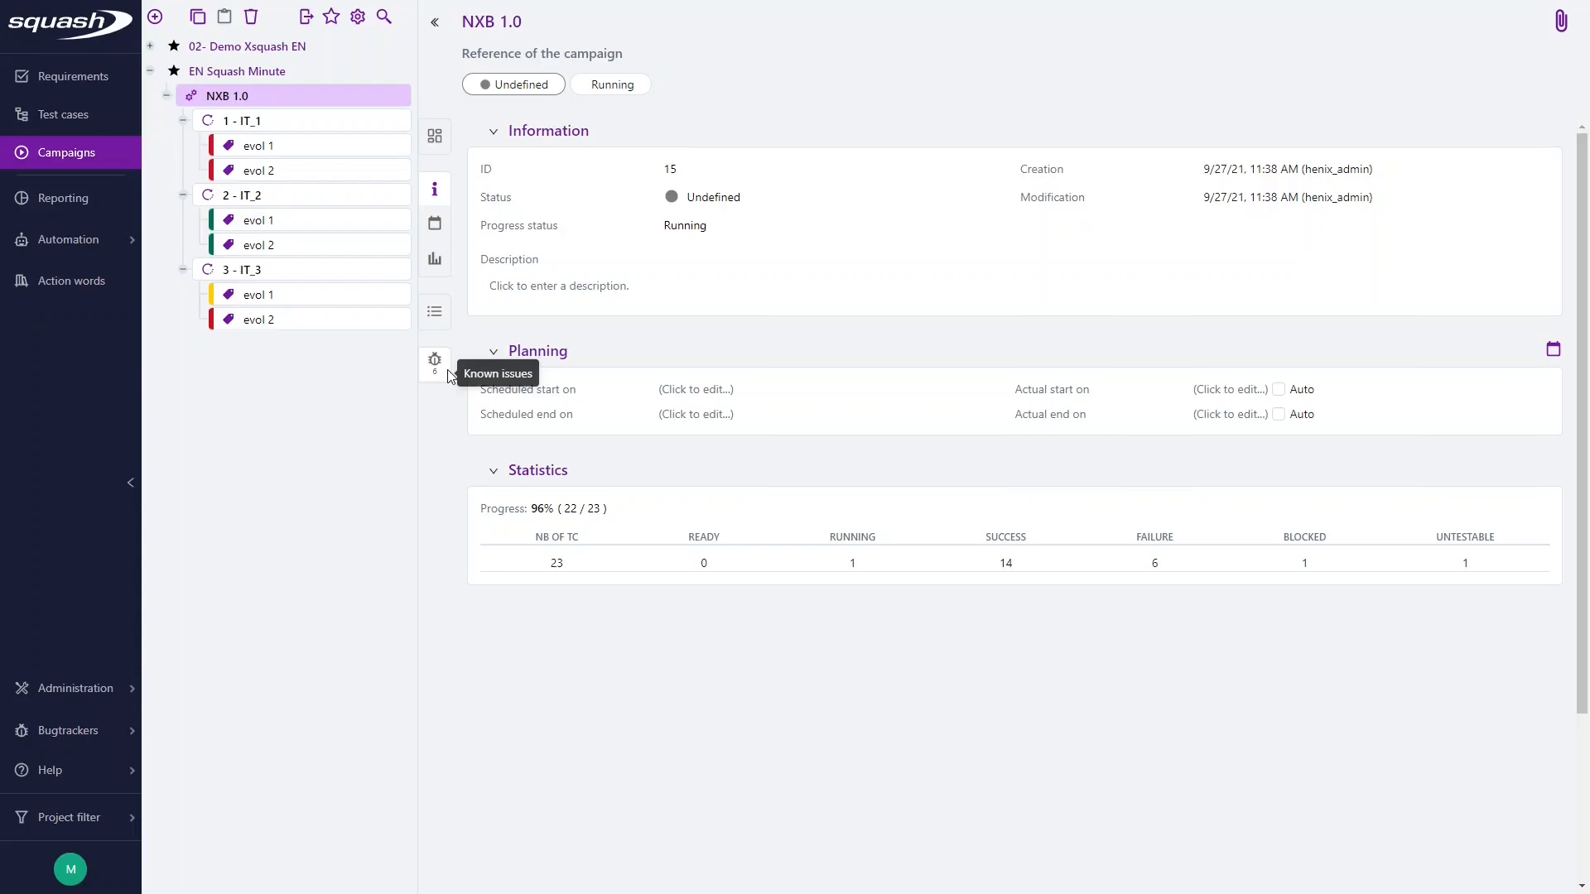
mouse_move(438, 387)
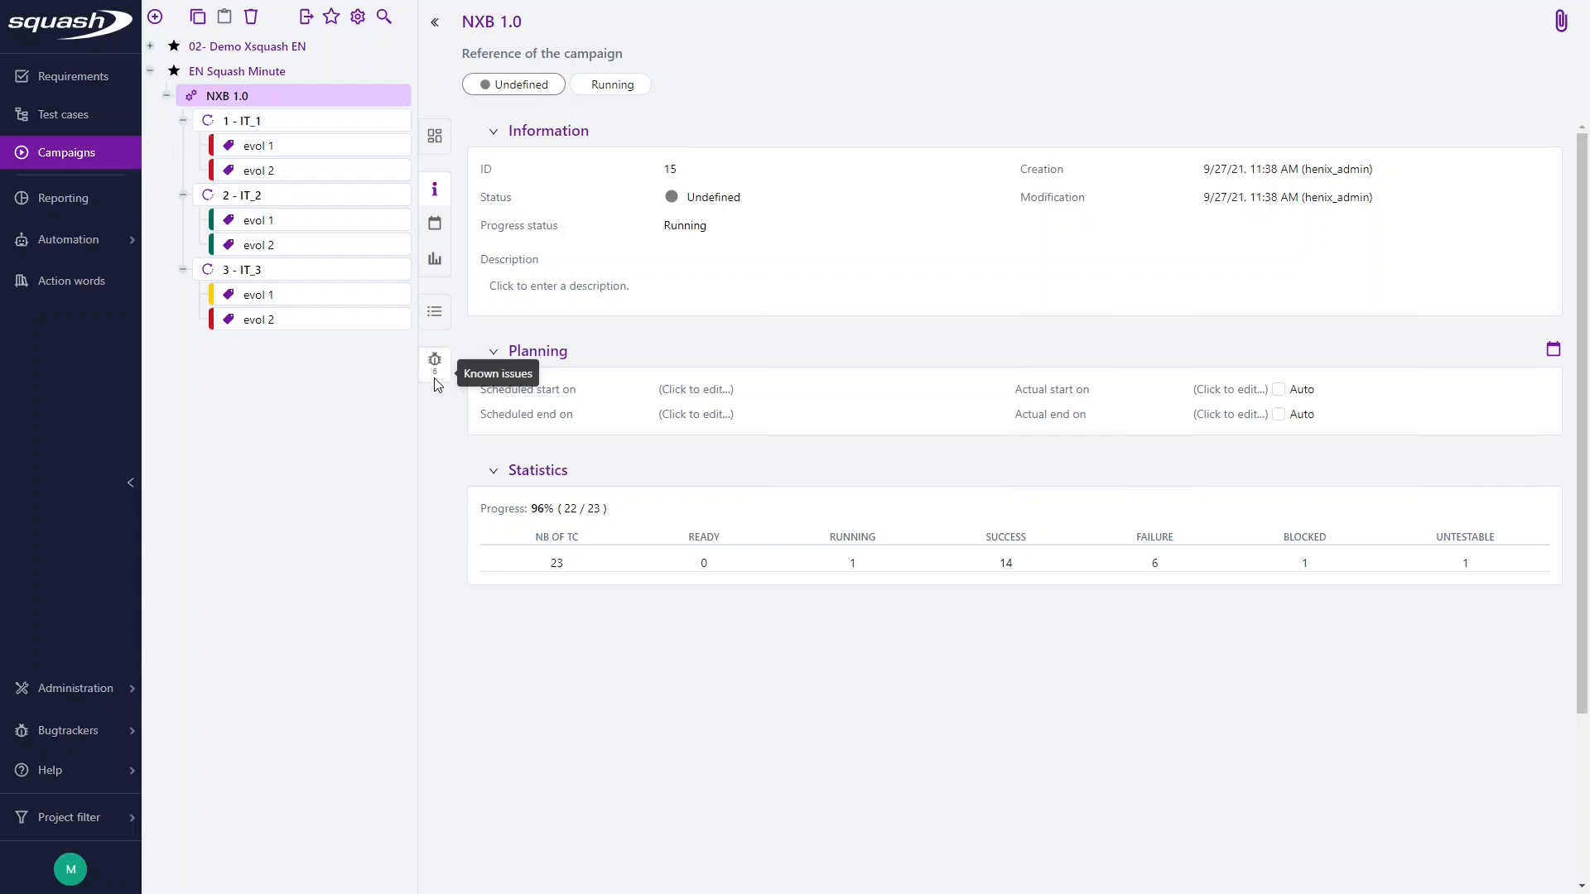
mouse_move(436, 380)
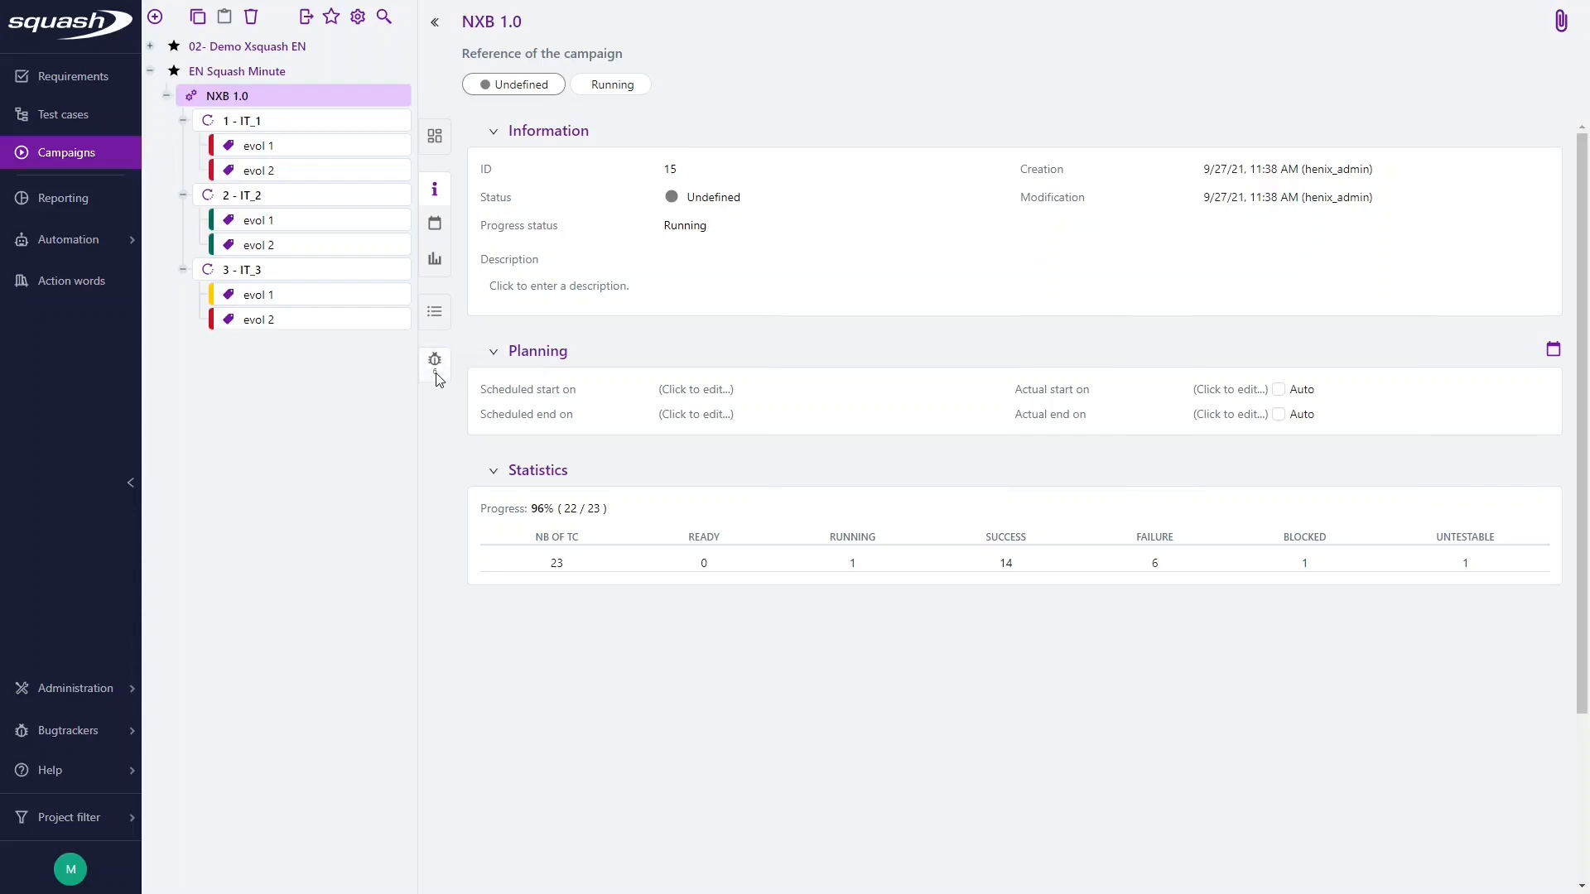
List NXB 1.0's six Squash Minute known issues and their executions
click(434, 361)
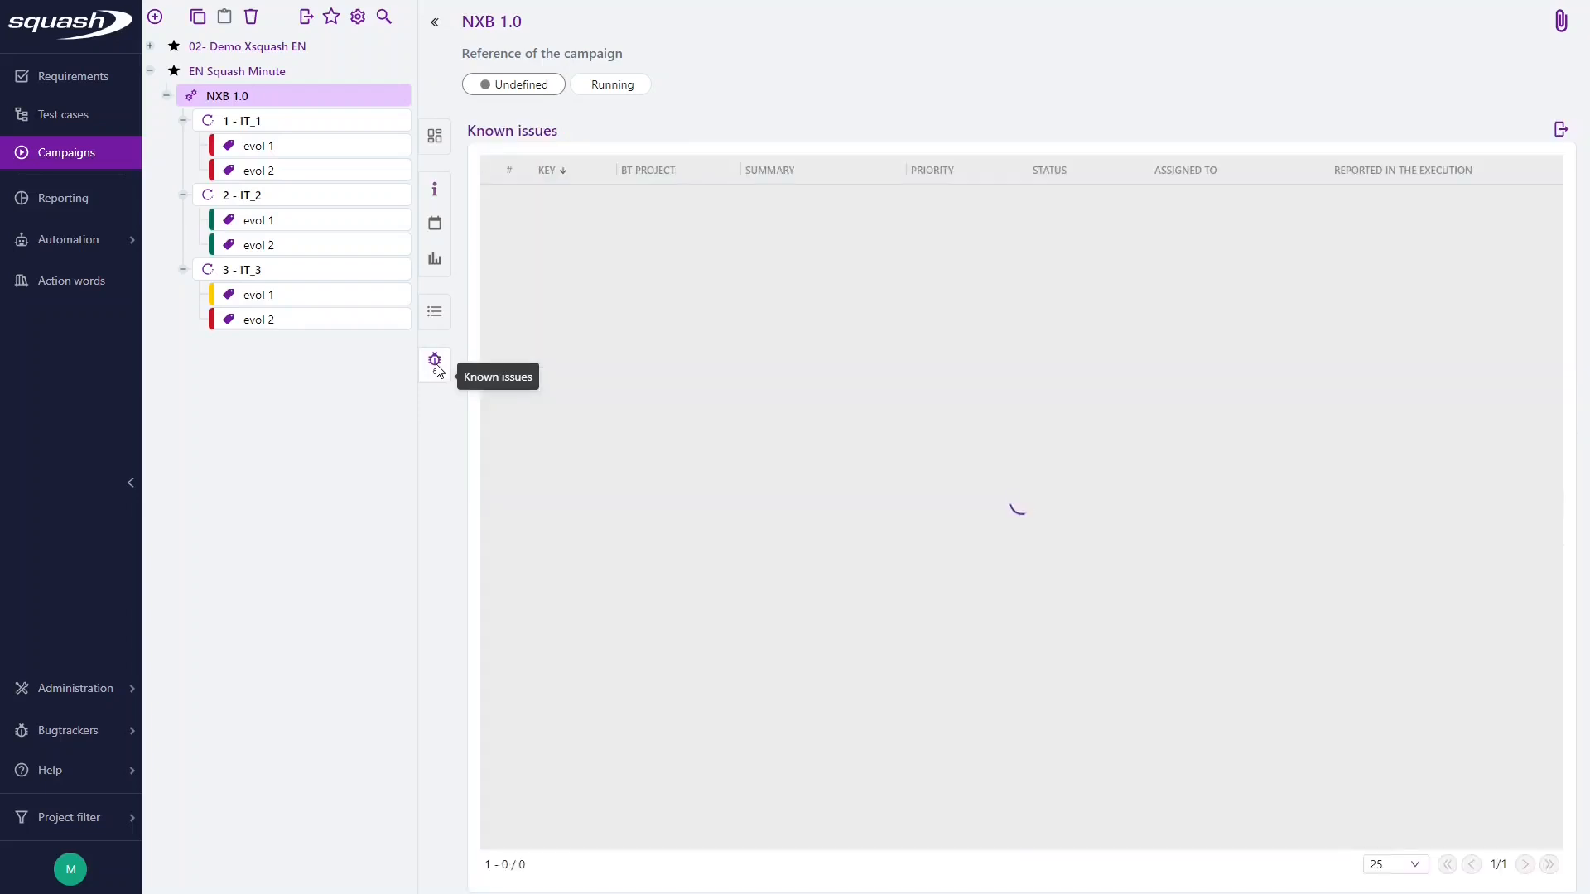
click(434, 363)
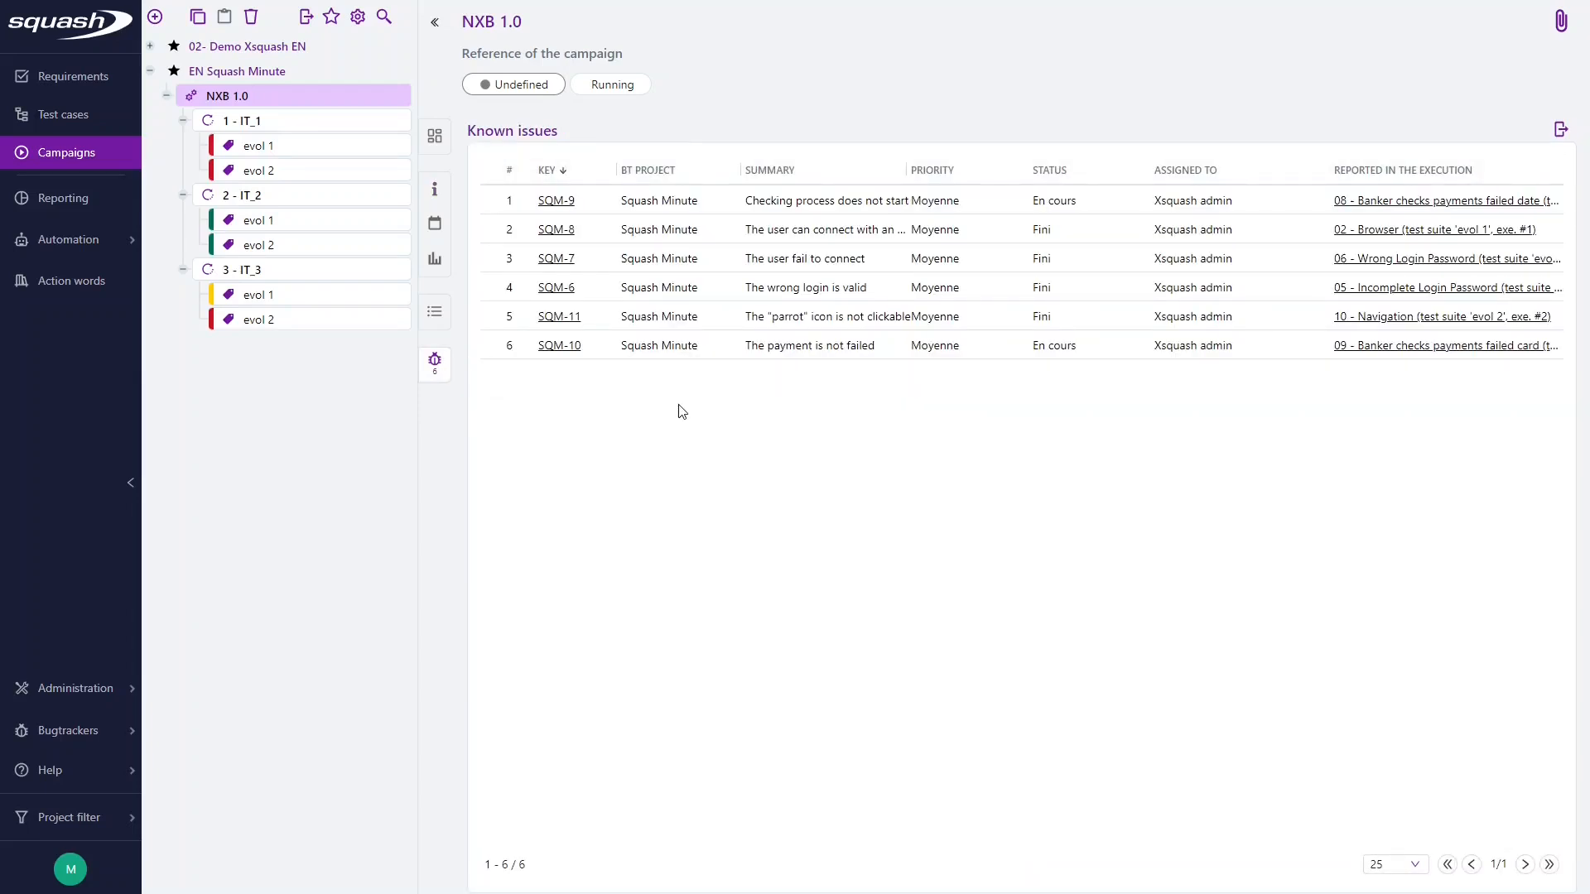
mouse_move(654, 457)
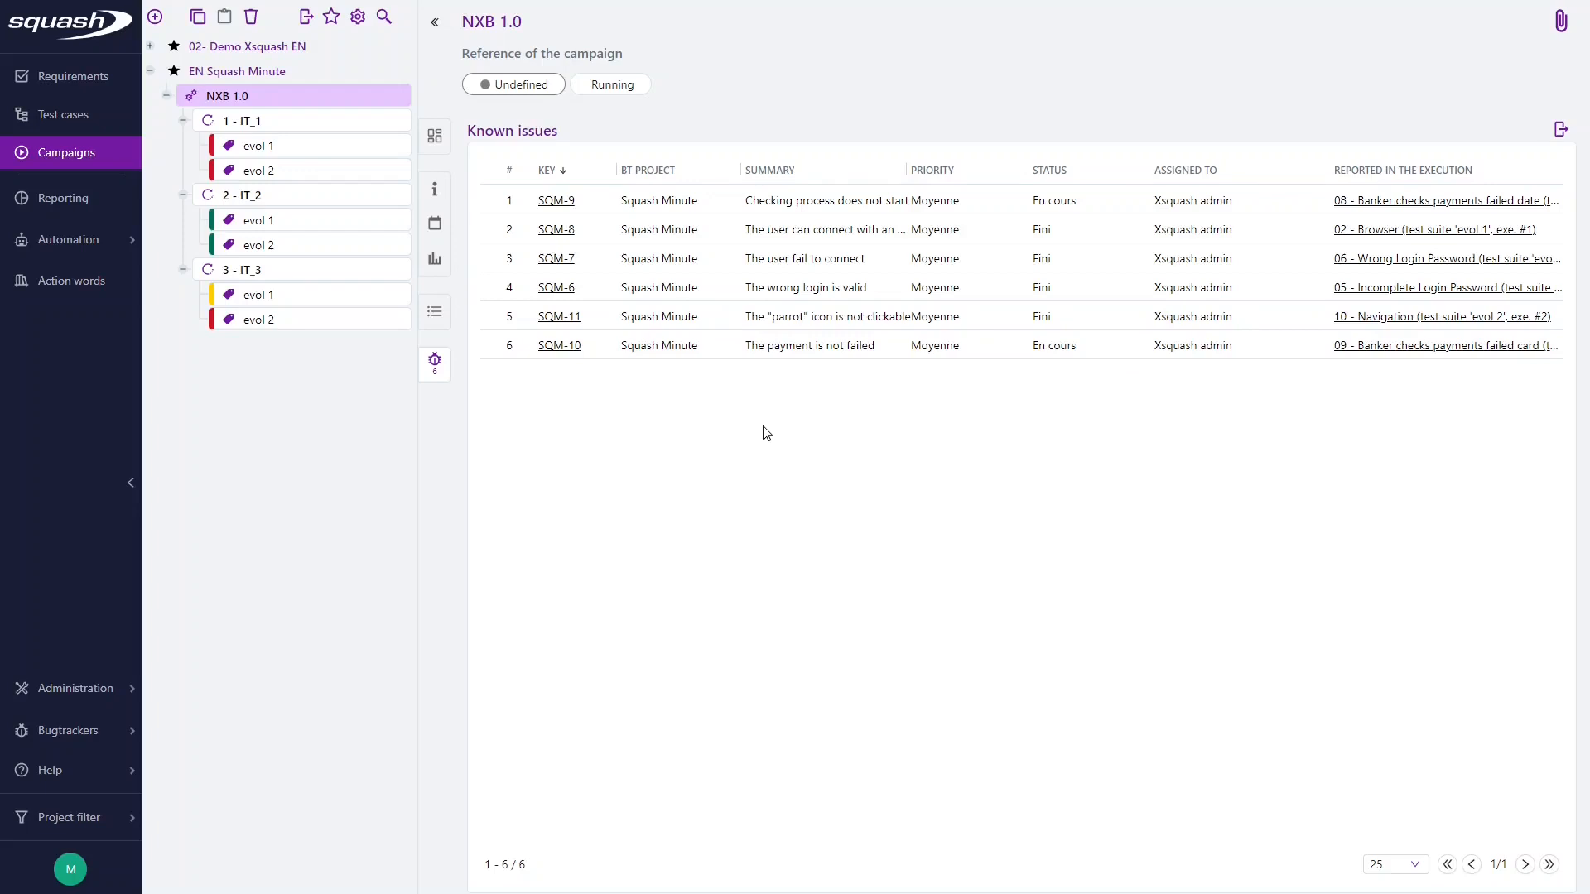
mouse_move(955, 442)
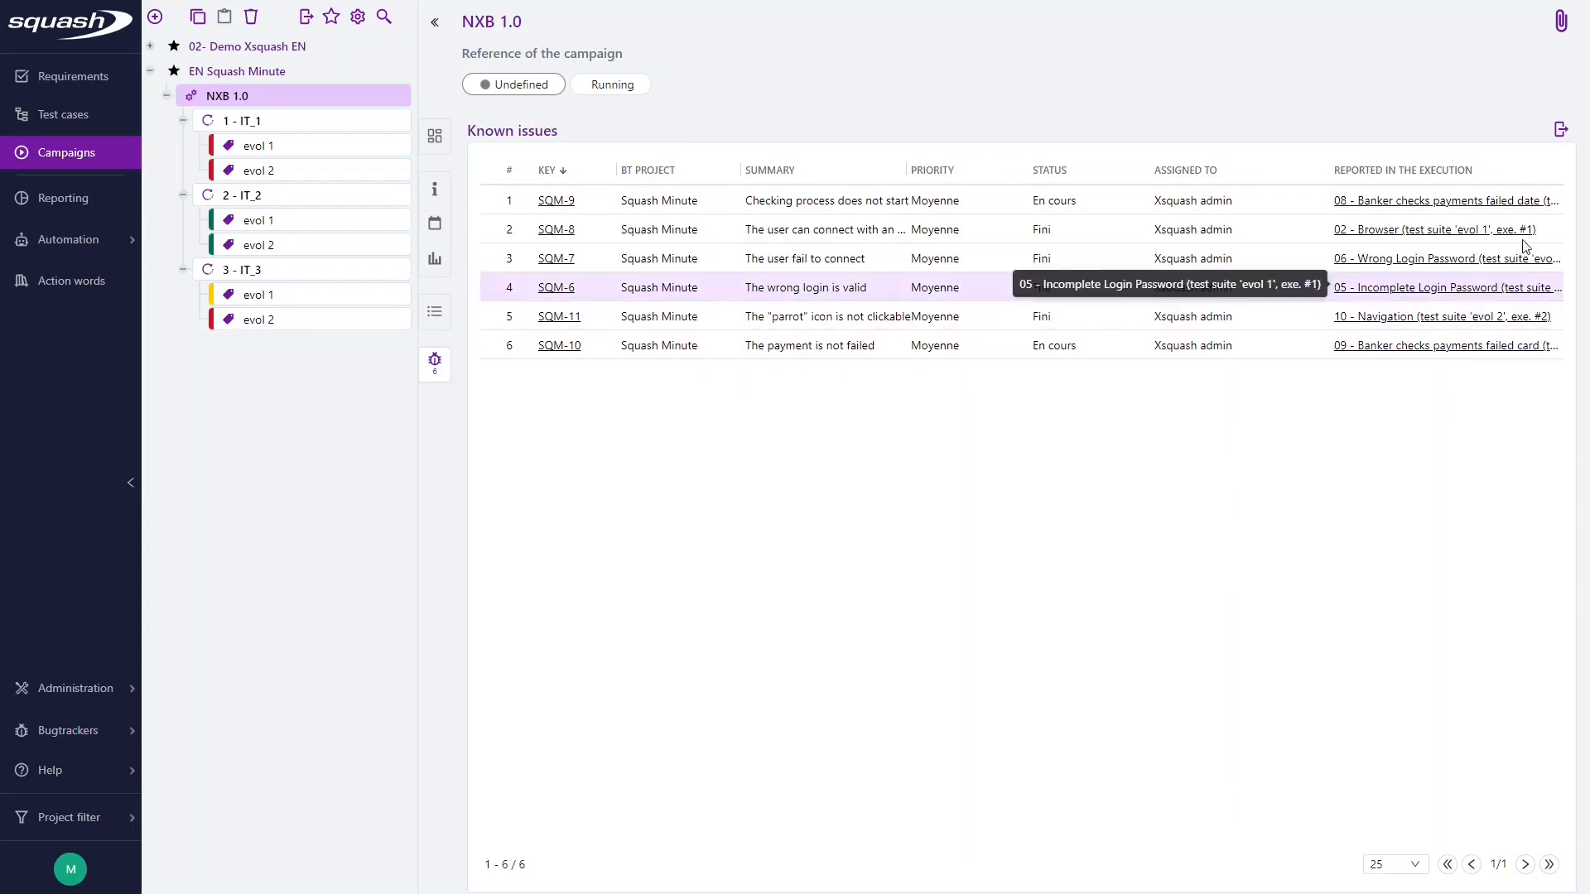
click(1559, 130)
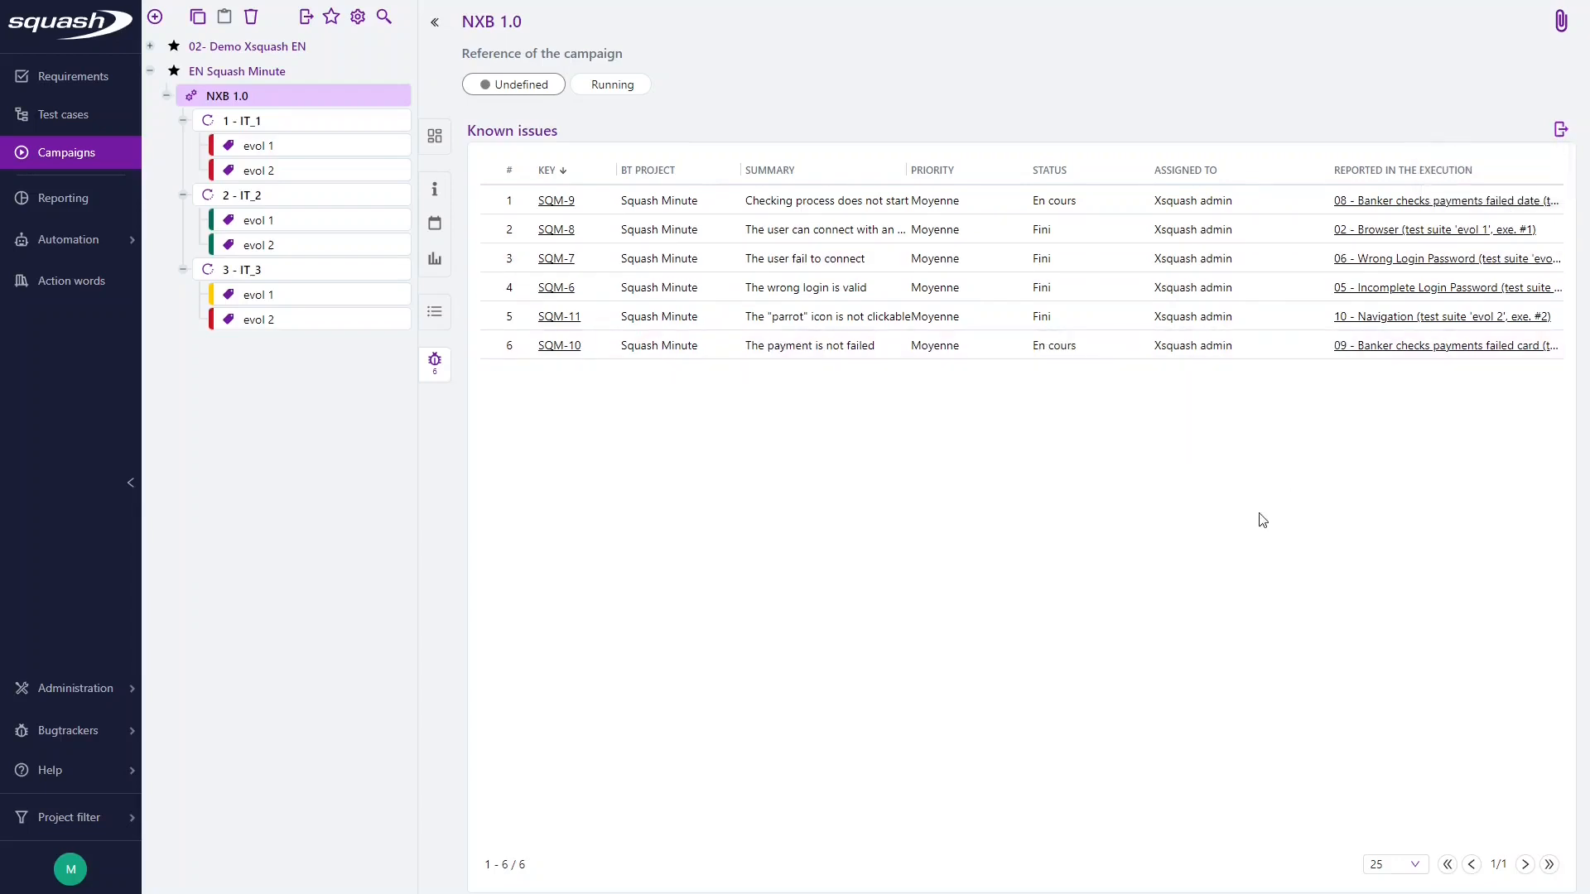
mouse_move(854, 445)
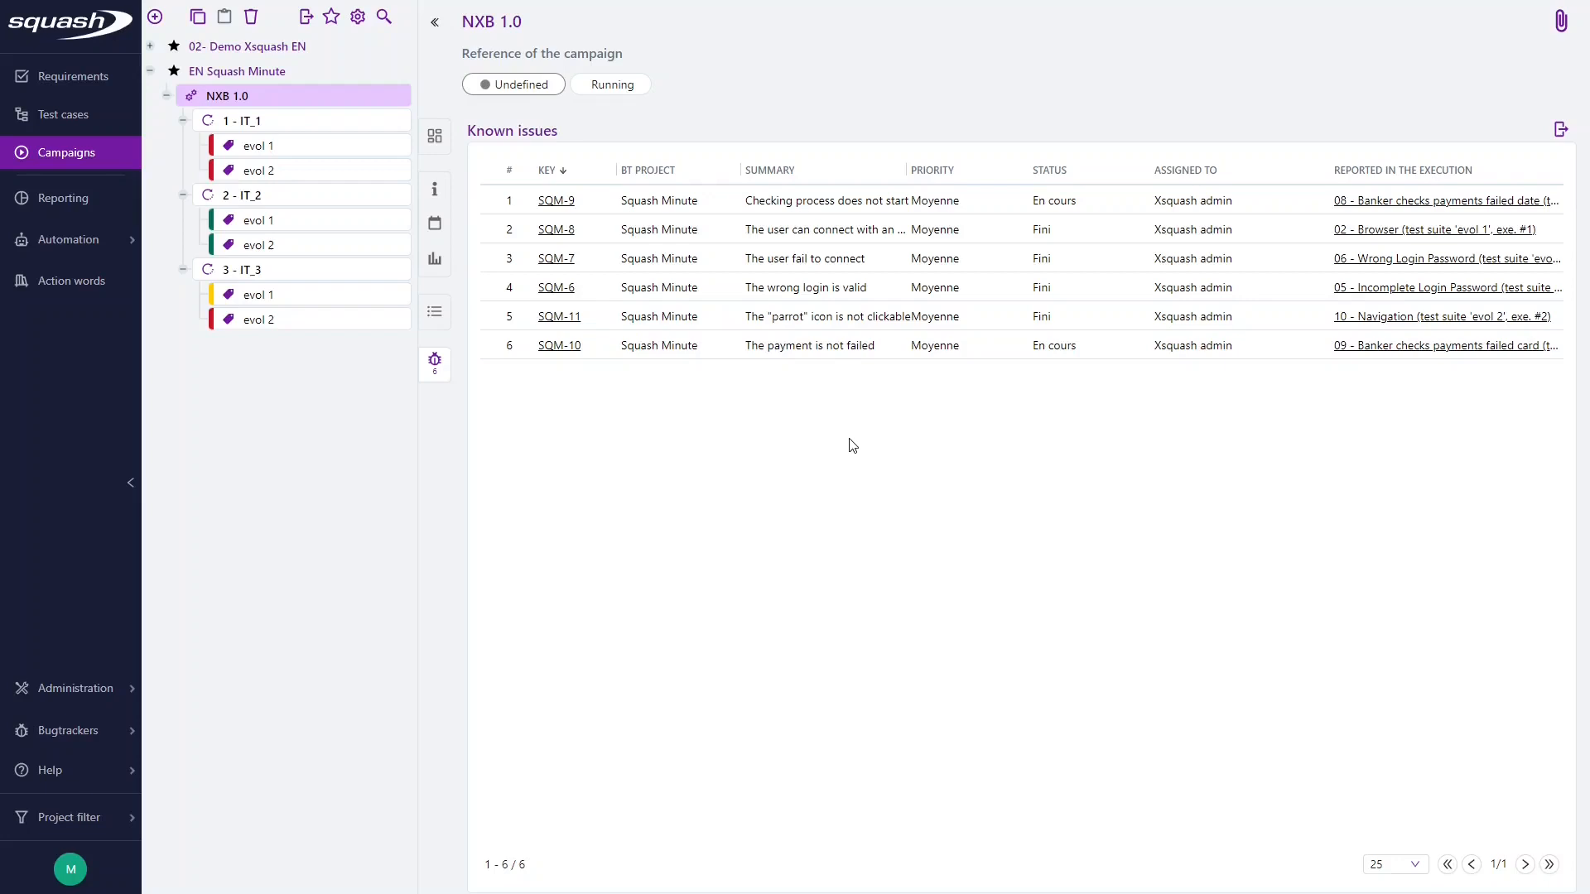
mouse_move(846, 444)
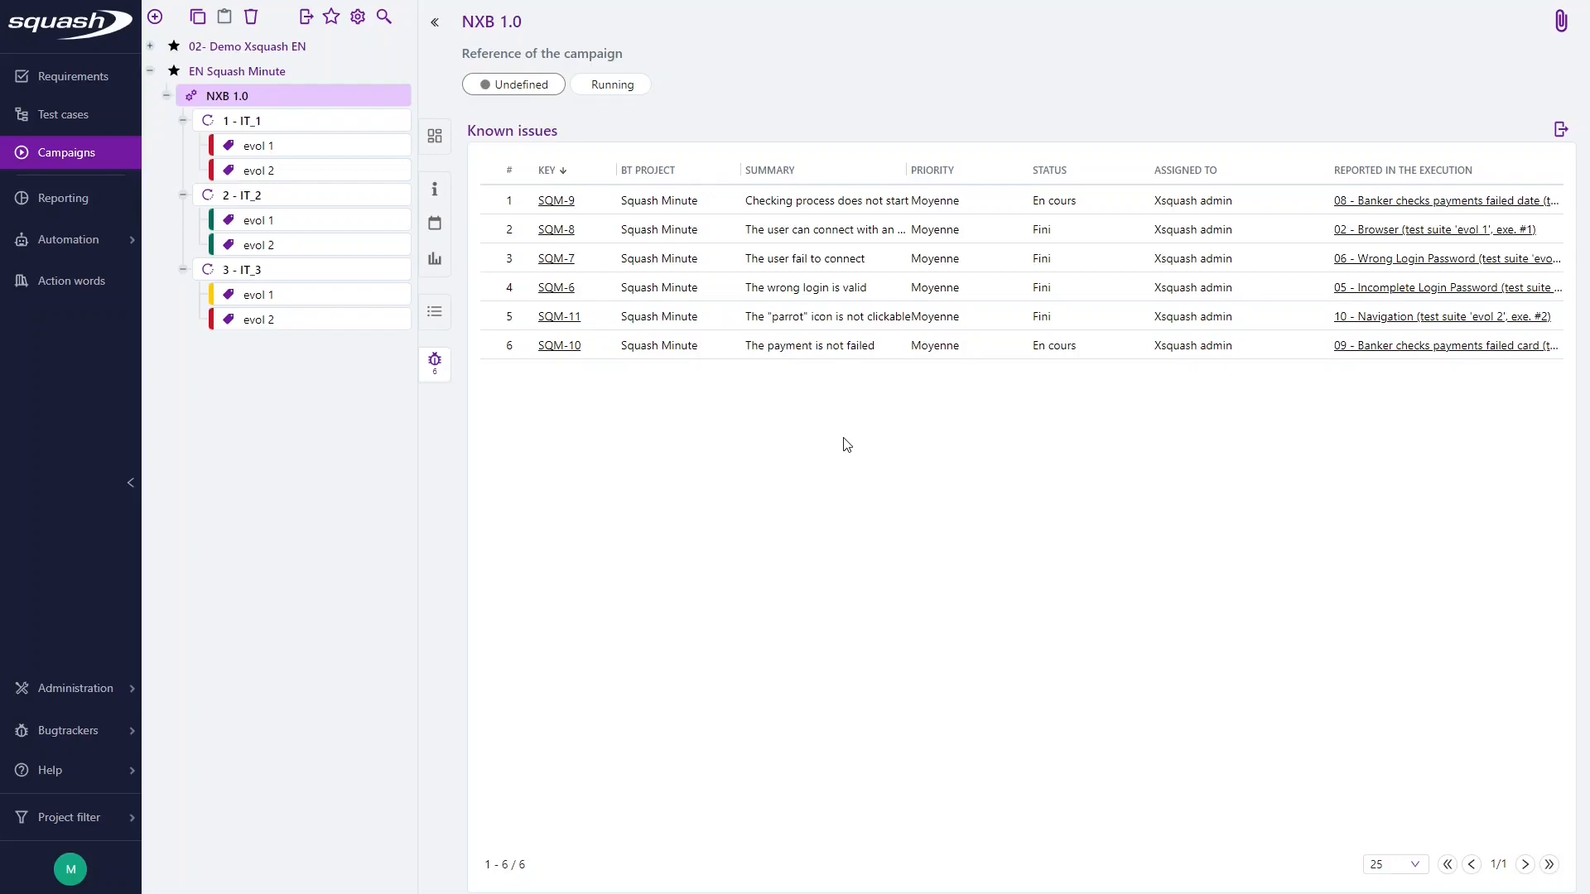
mouse_move(333, 17)
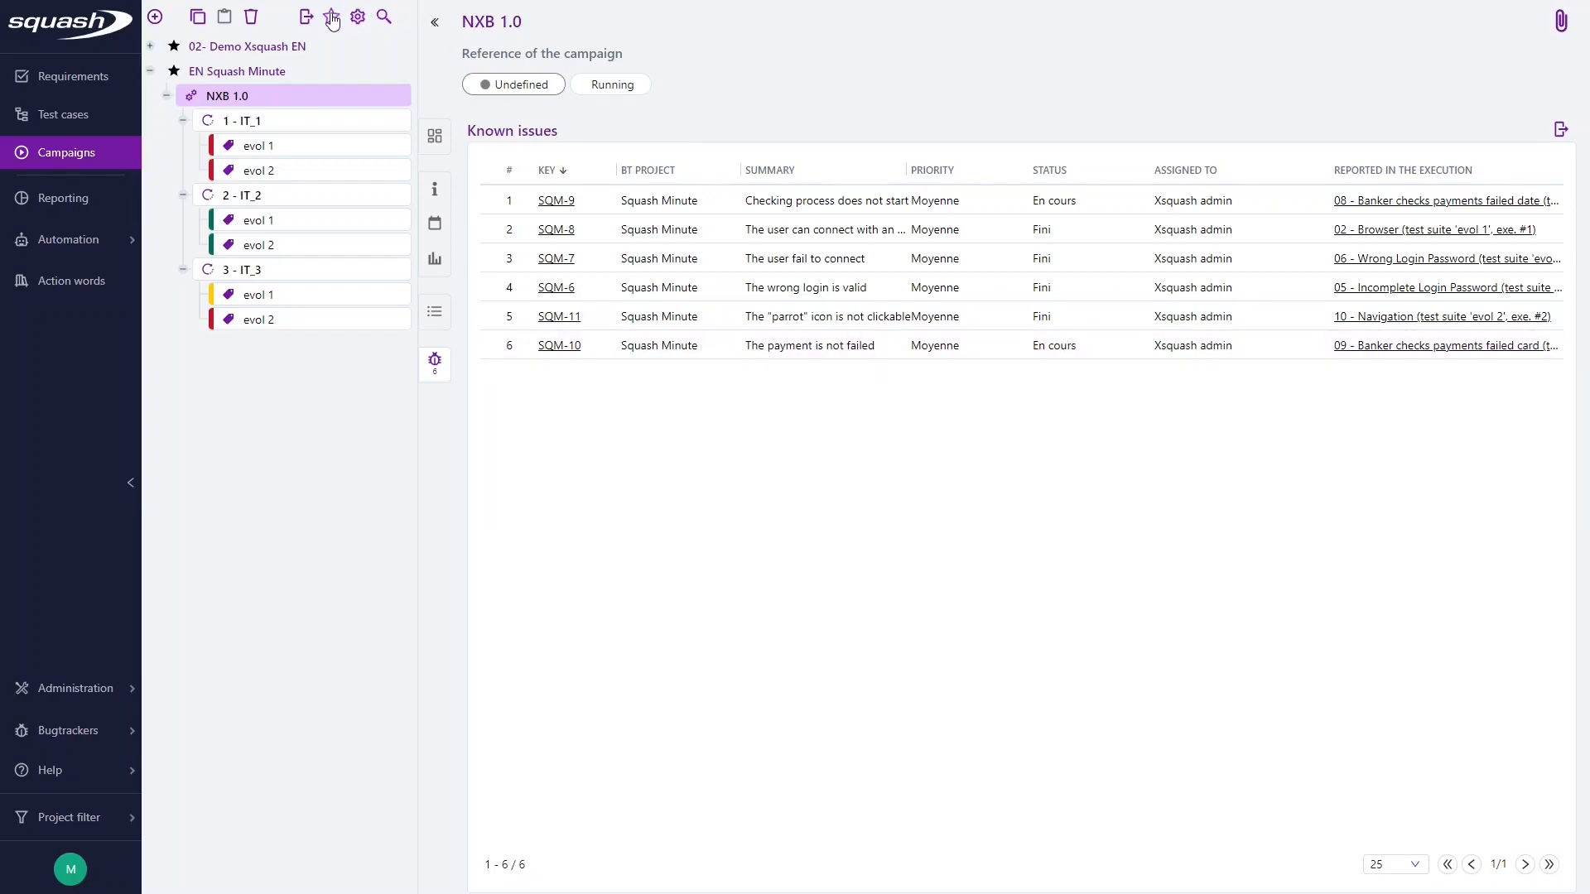
Switch to EN Squash Minute reporting and show the add-item menu
click(331, 16)
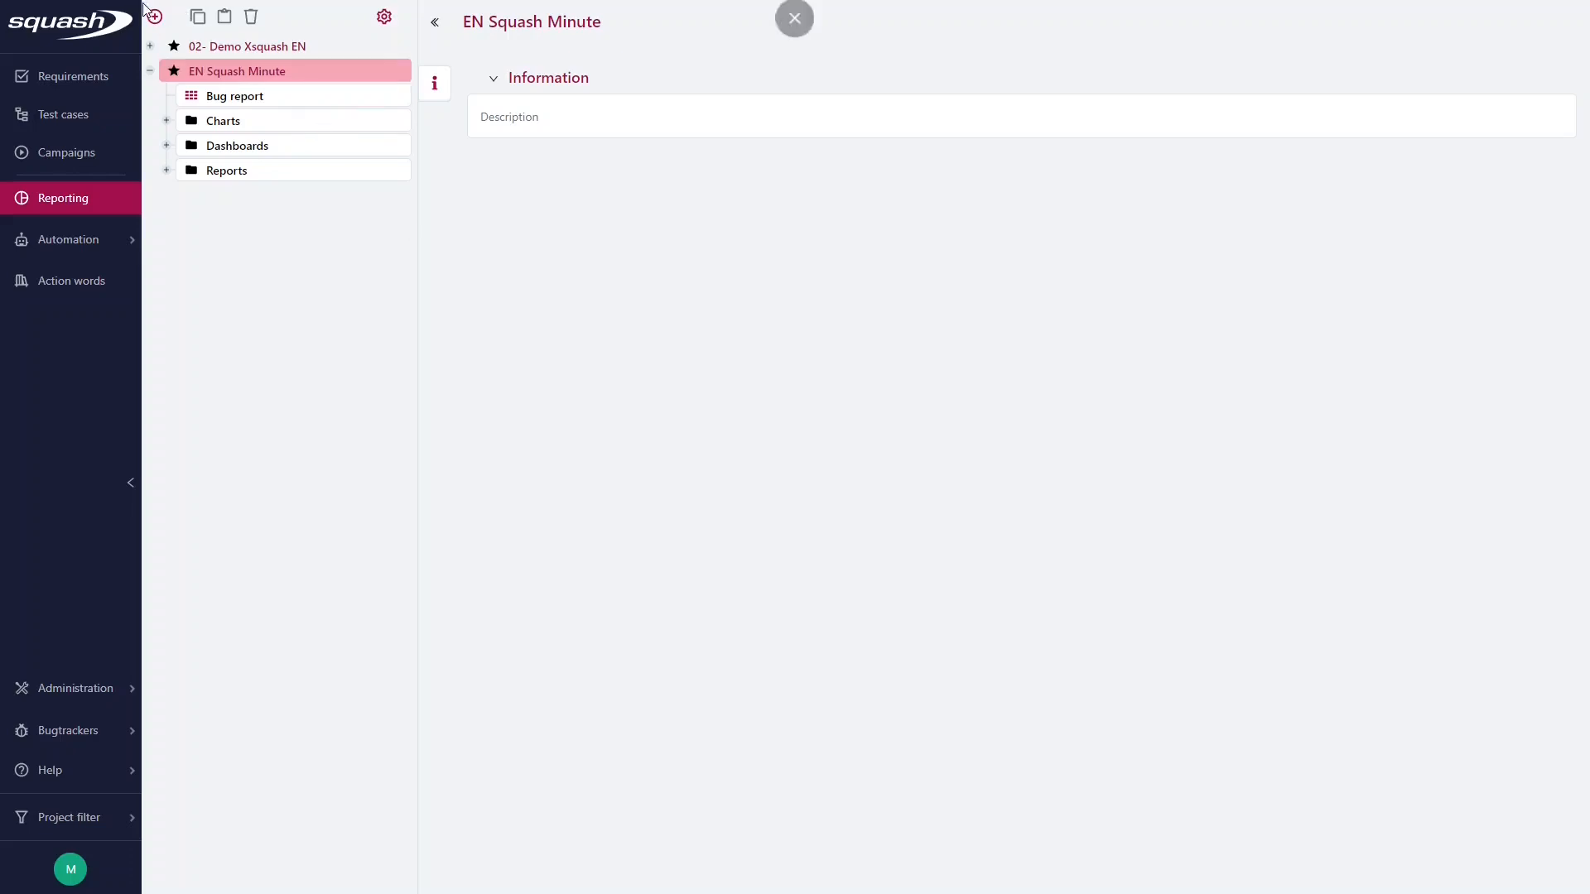
click(154, 16)
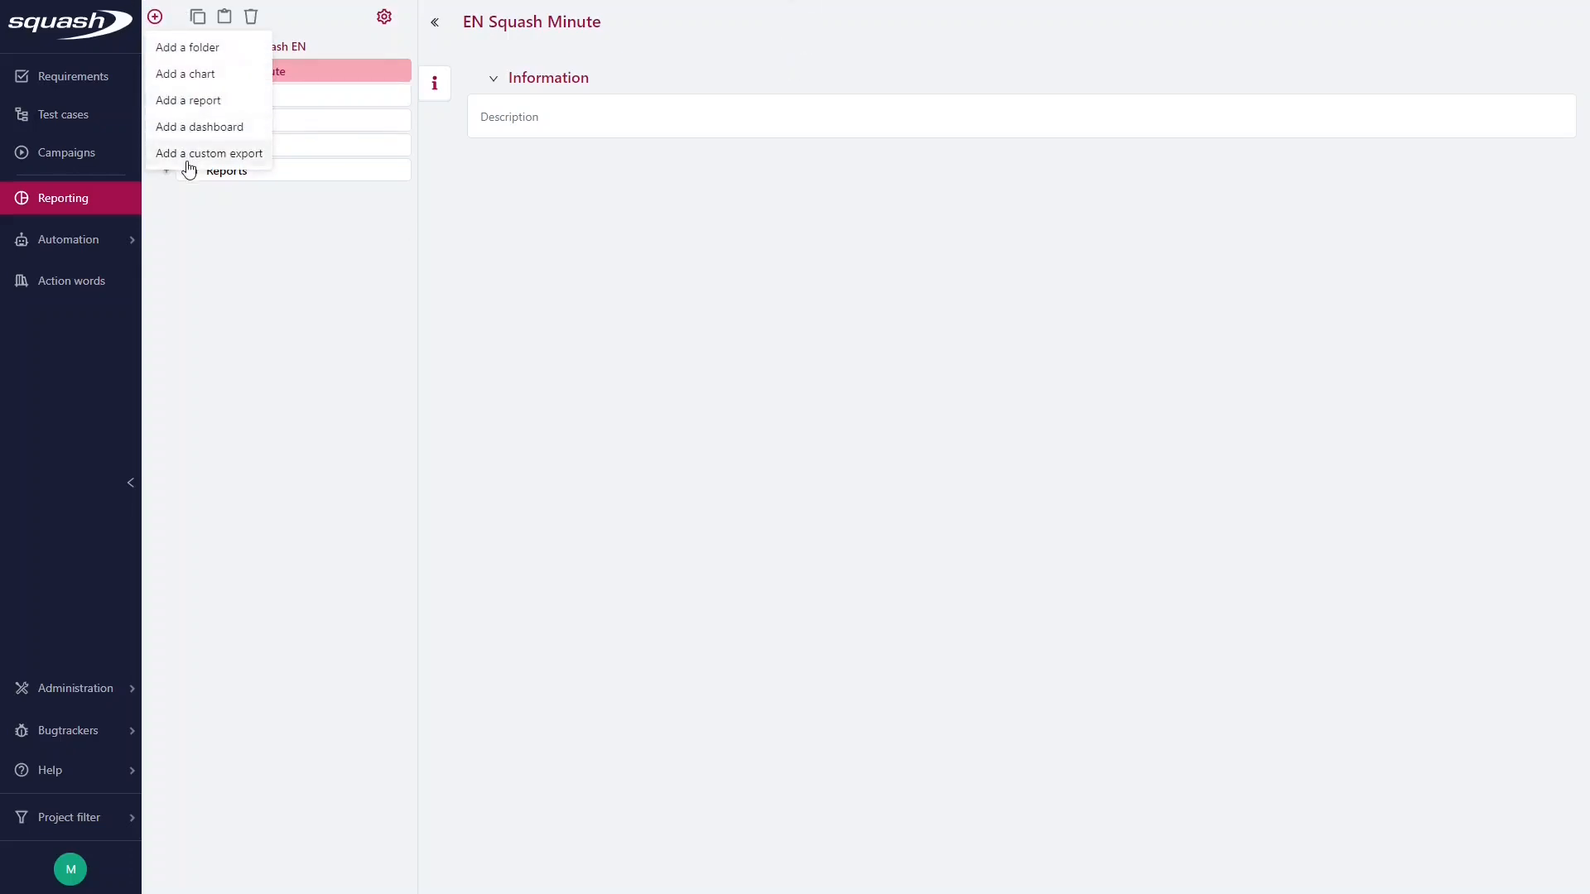
mouse_move(355, 202)
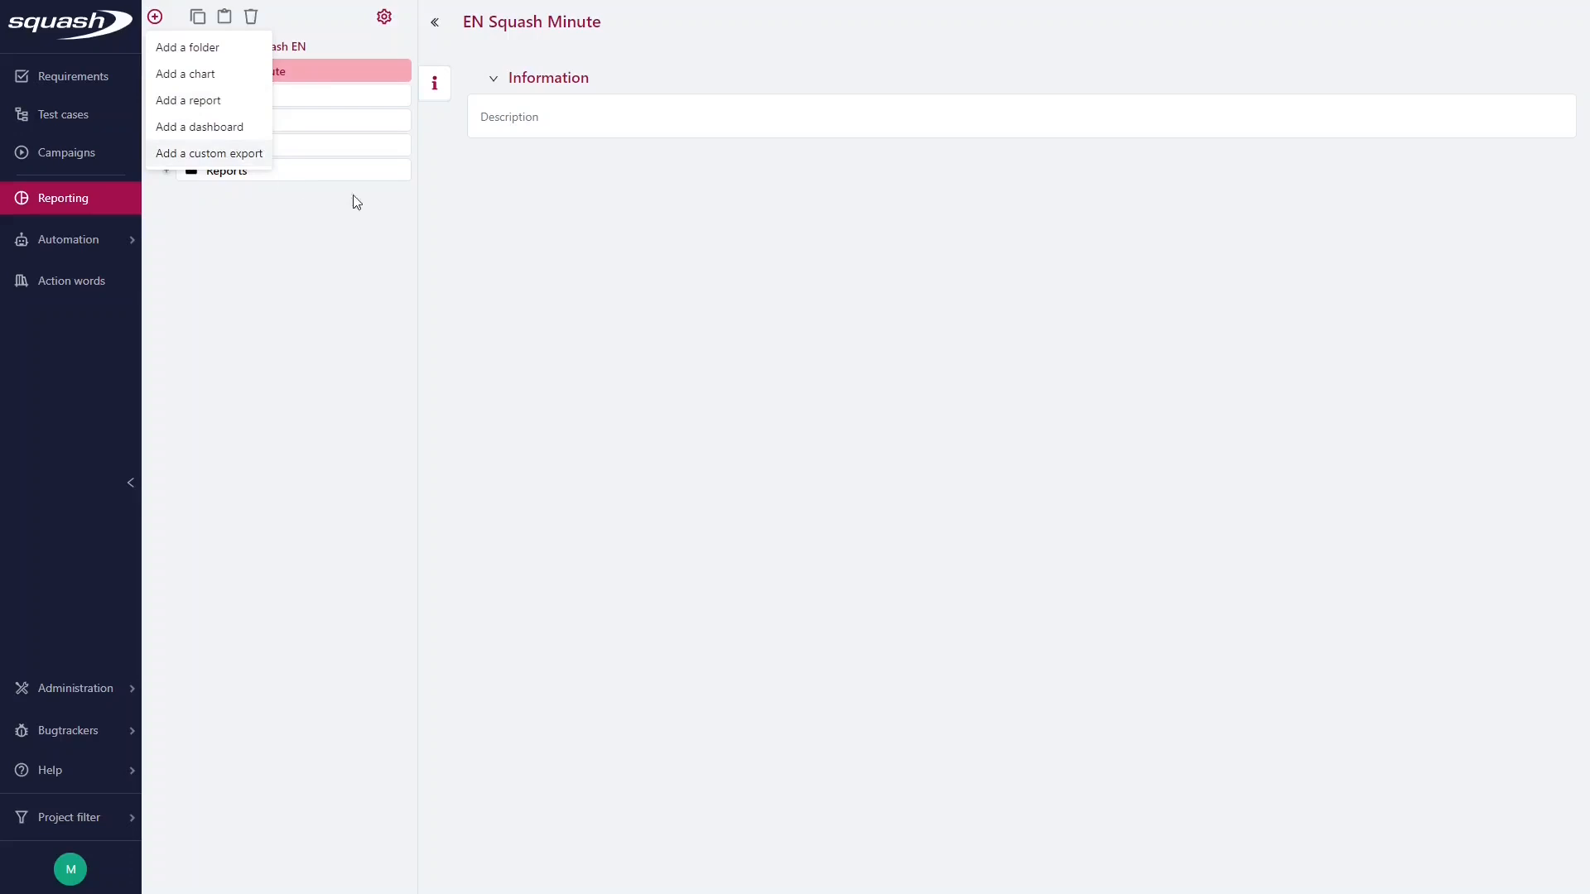
Add the 'Keys of the issues associated with the test step' attribute to Bug report and save
click(234, 95)
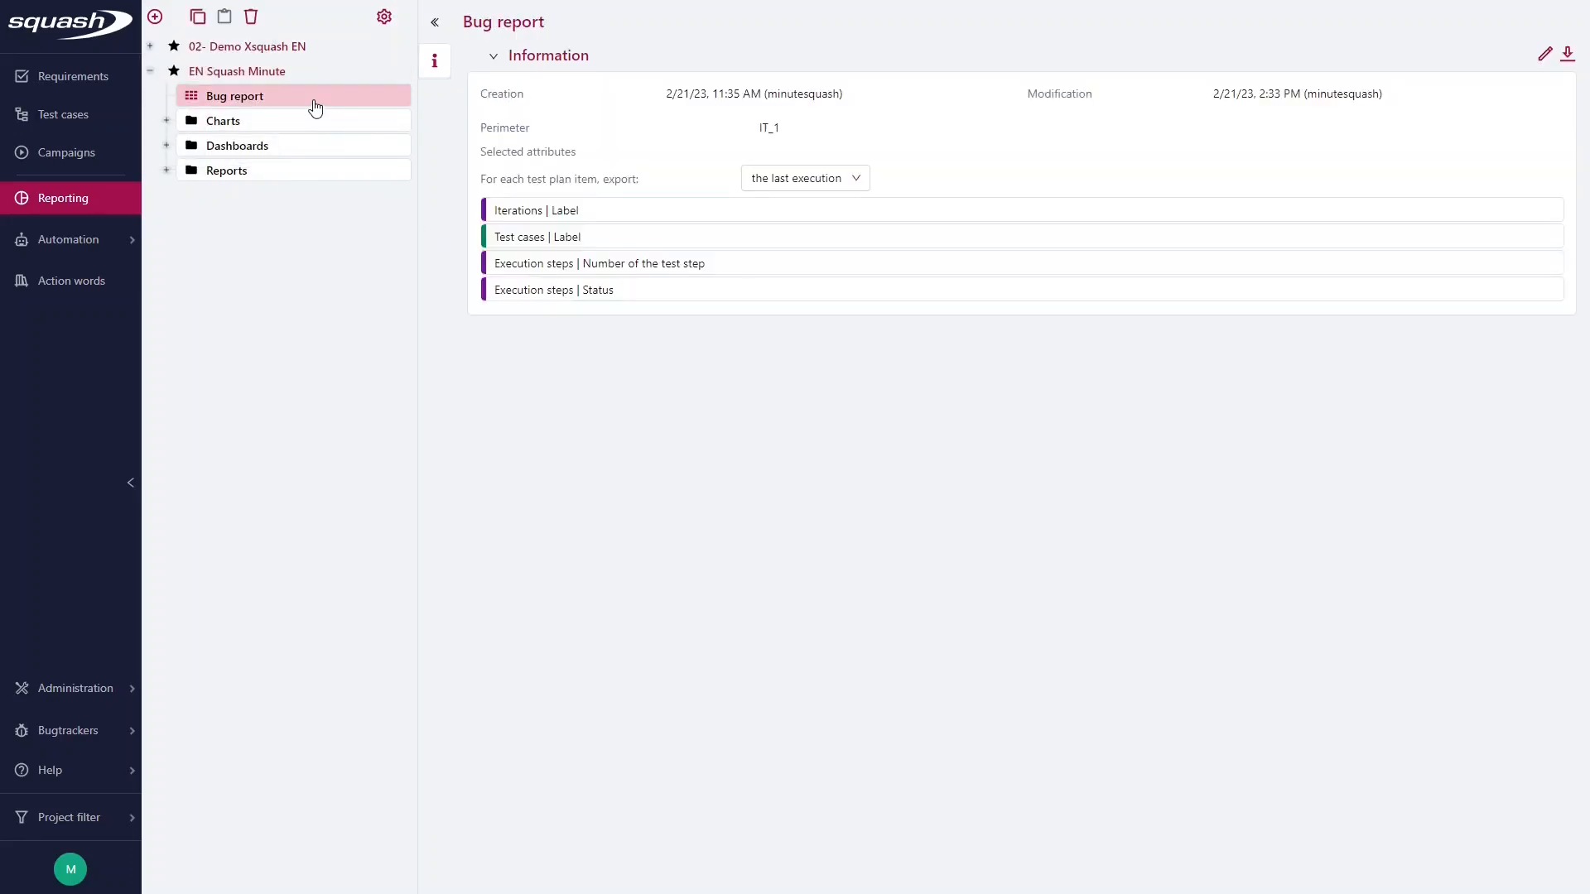
mouse_move(652, 366)
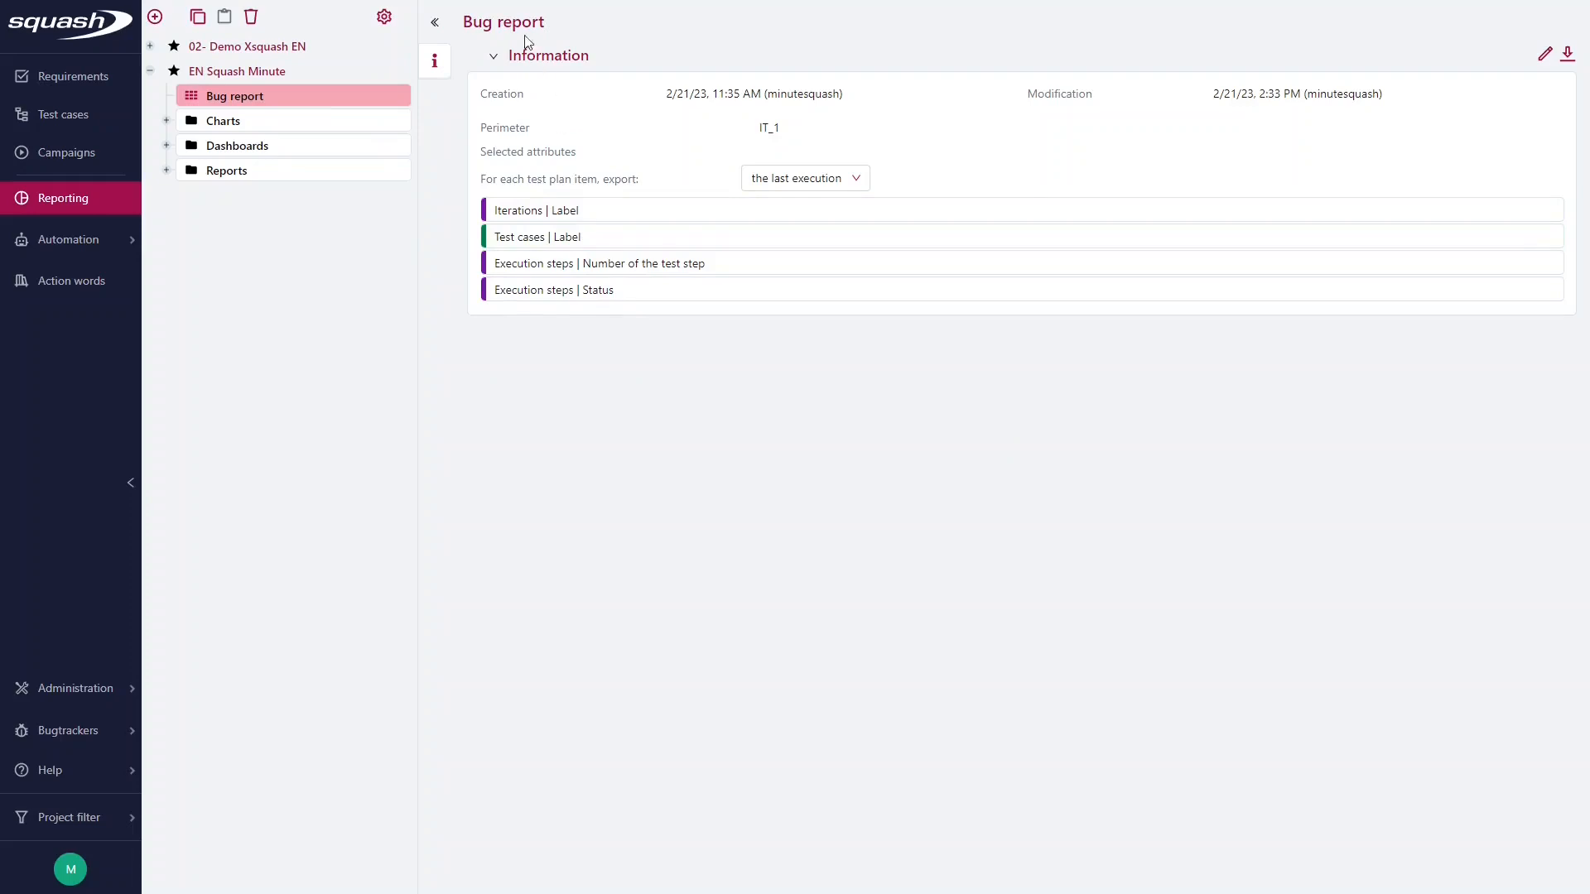
mouse_move(626, 236)
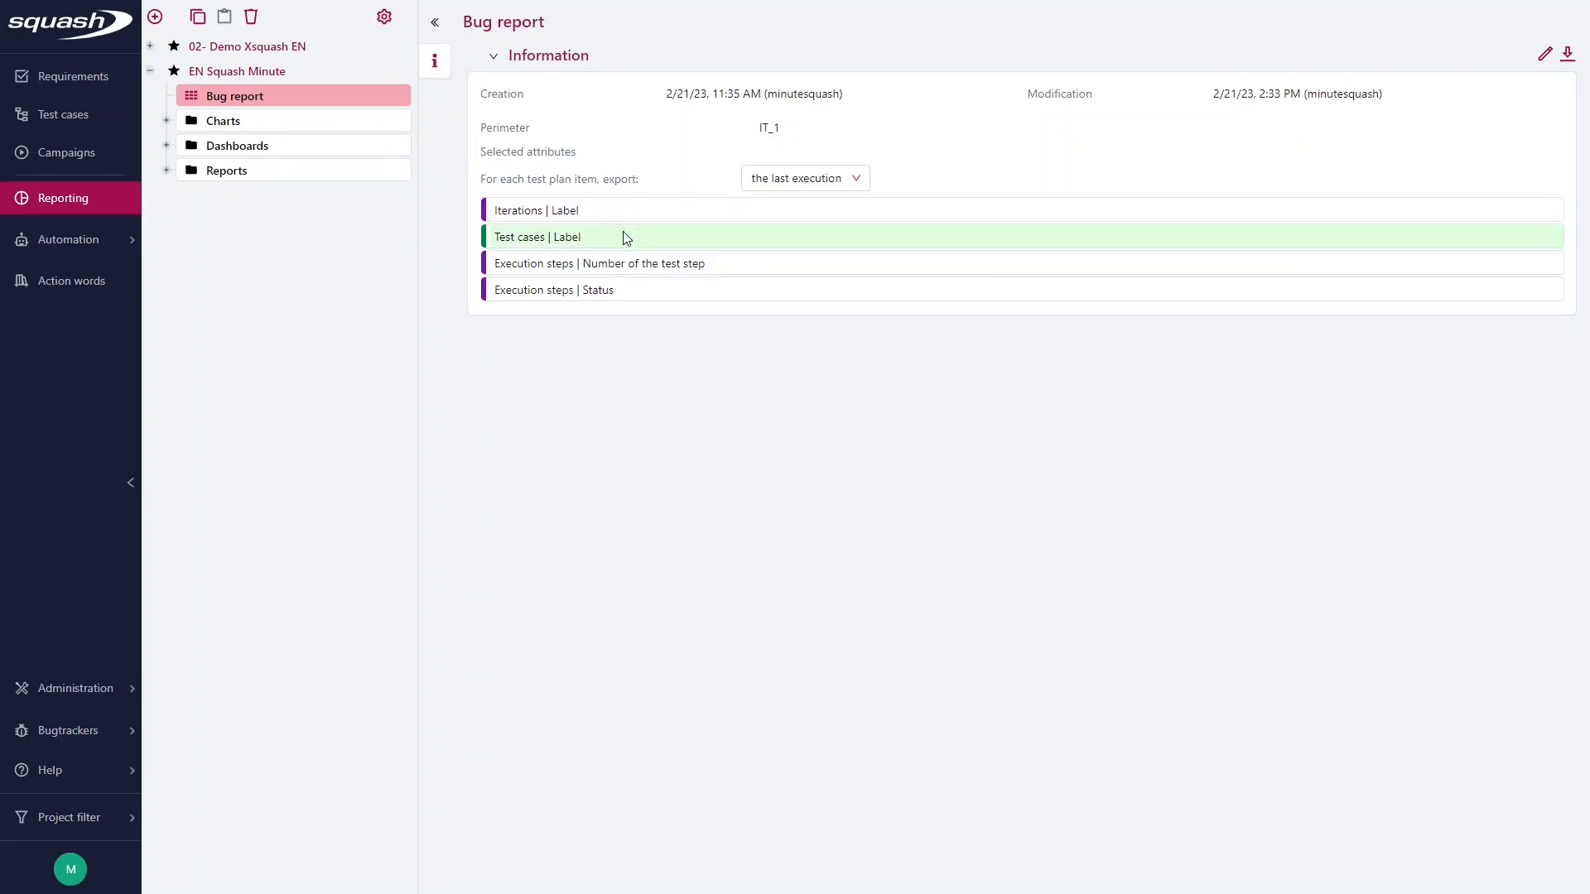
mouse_move(668, 356)
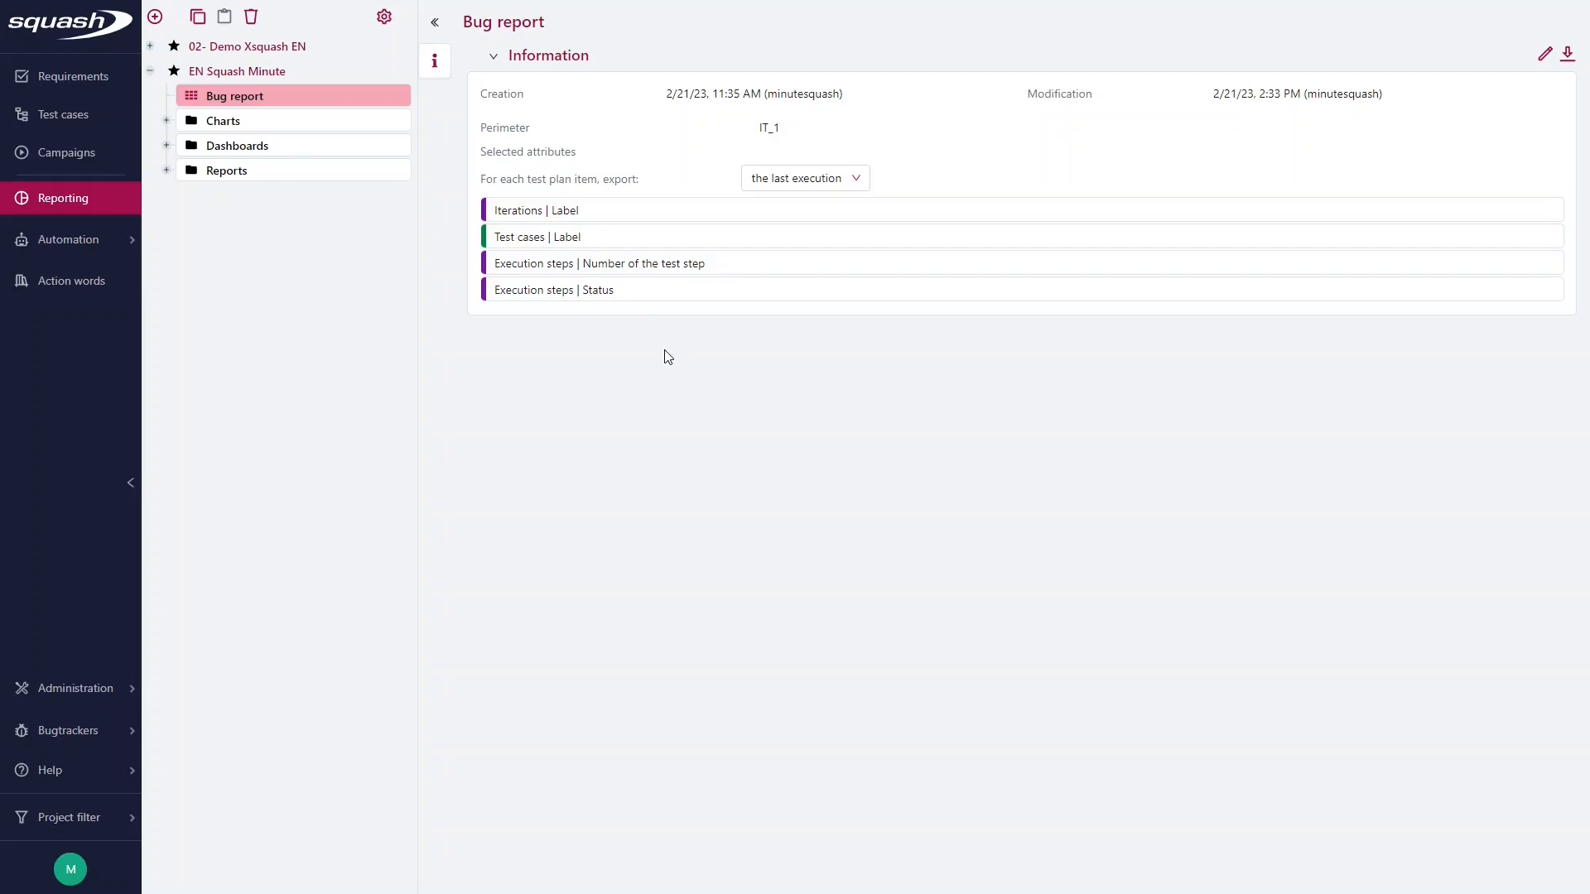
mouse_move(649, 325)
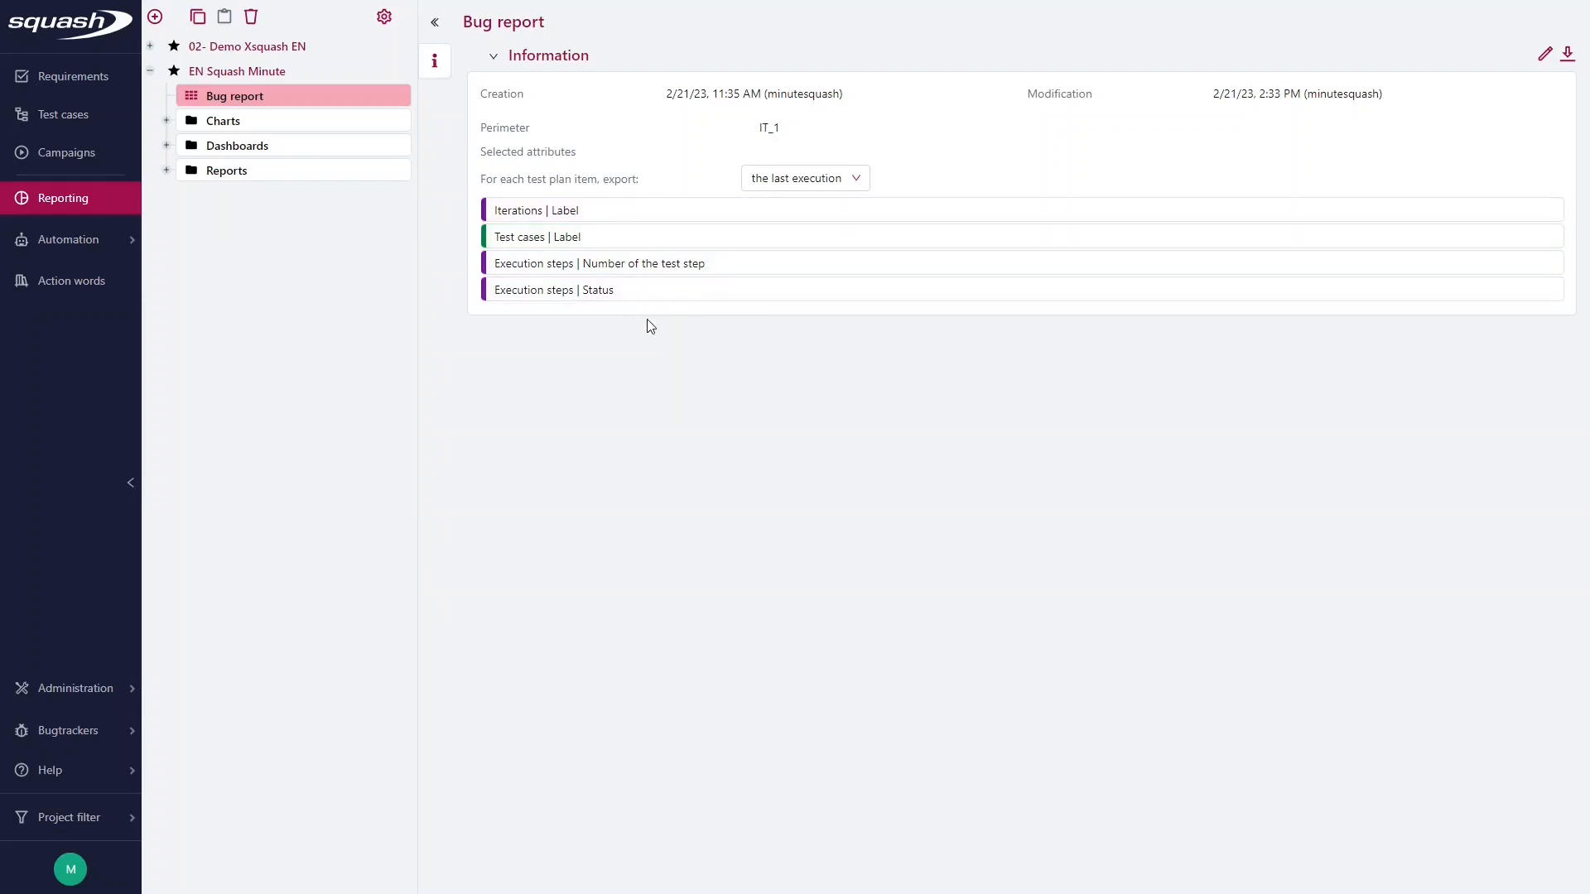
mouse_move(1545, 54)
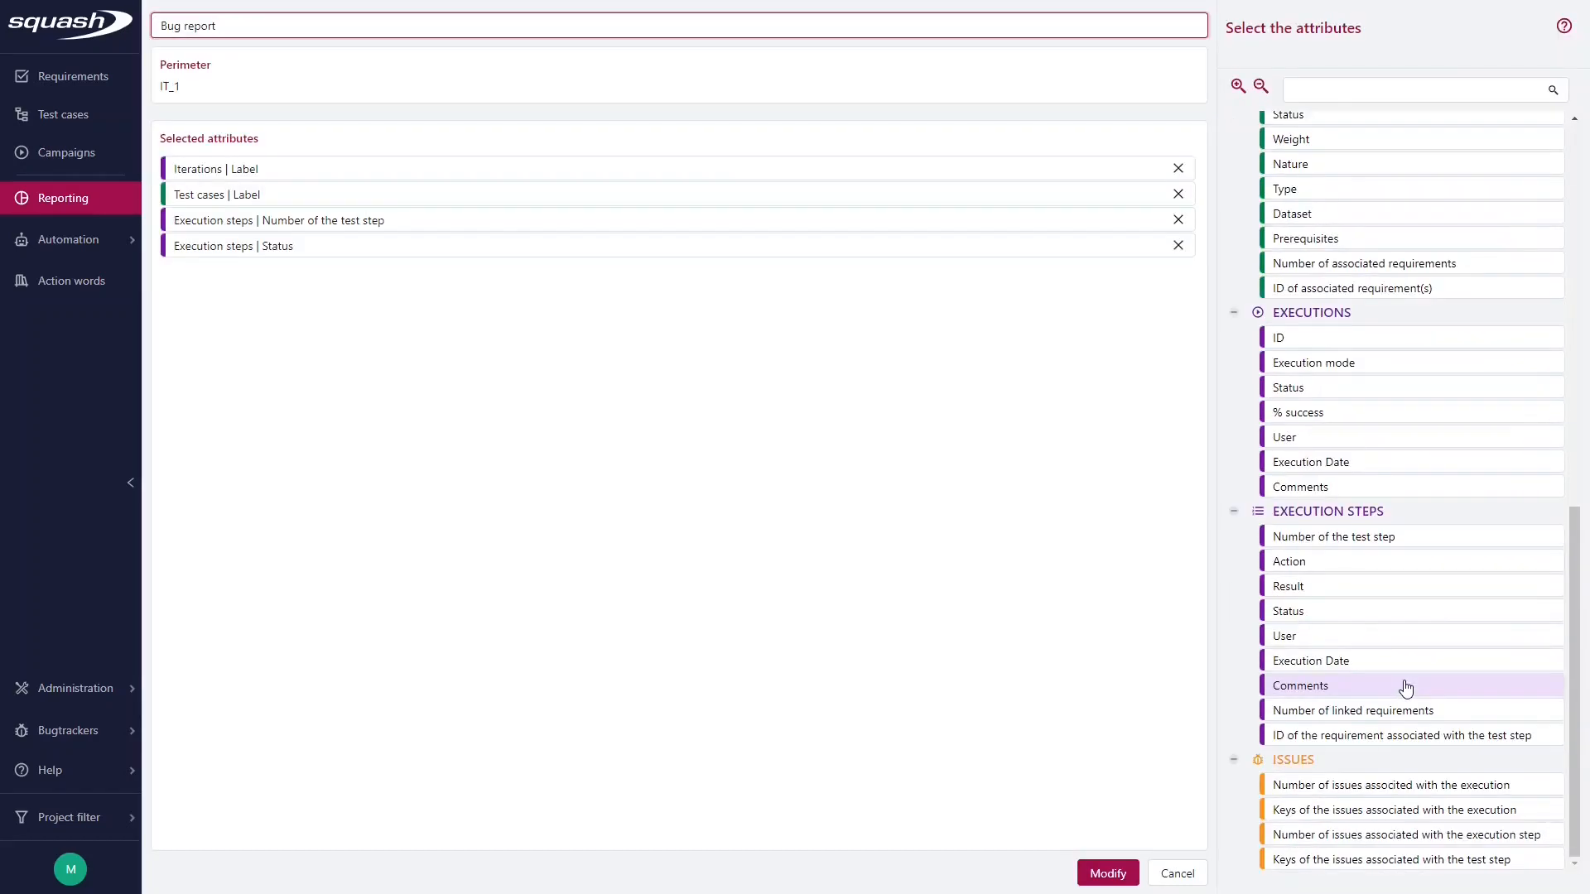
mouse_move(1349, 808)
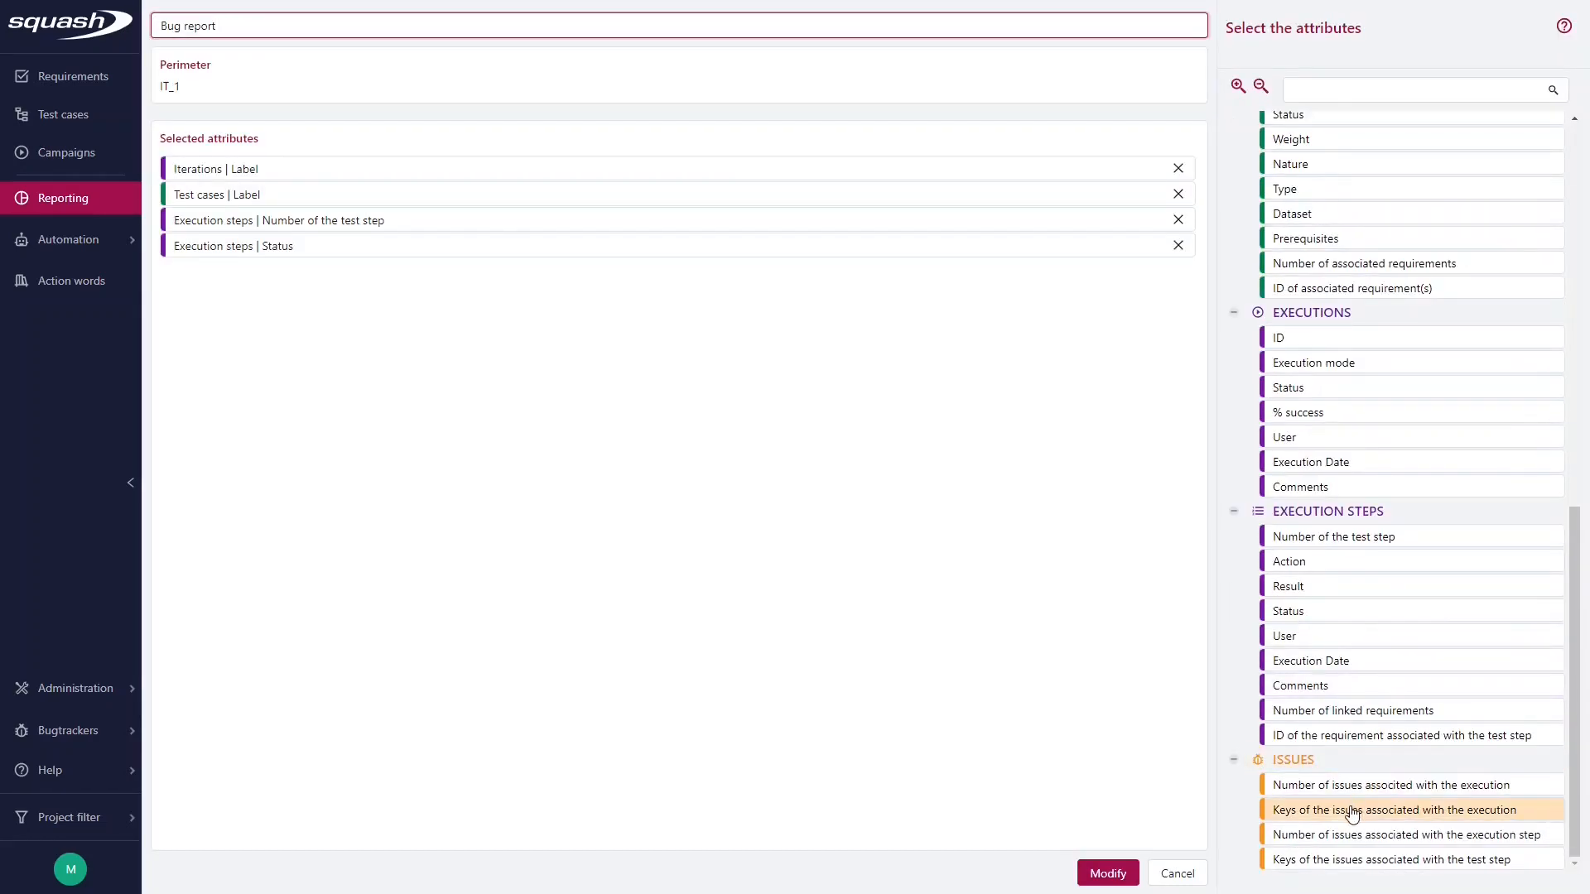
mouse_move(1346, 872)
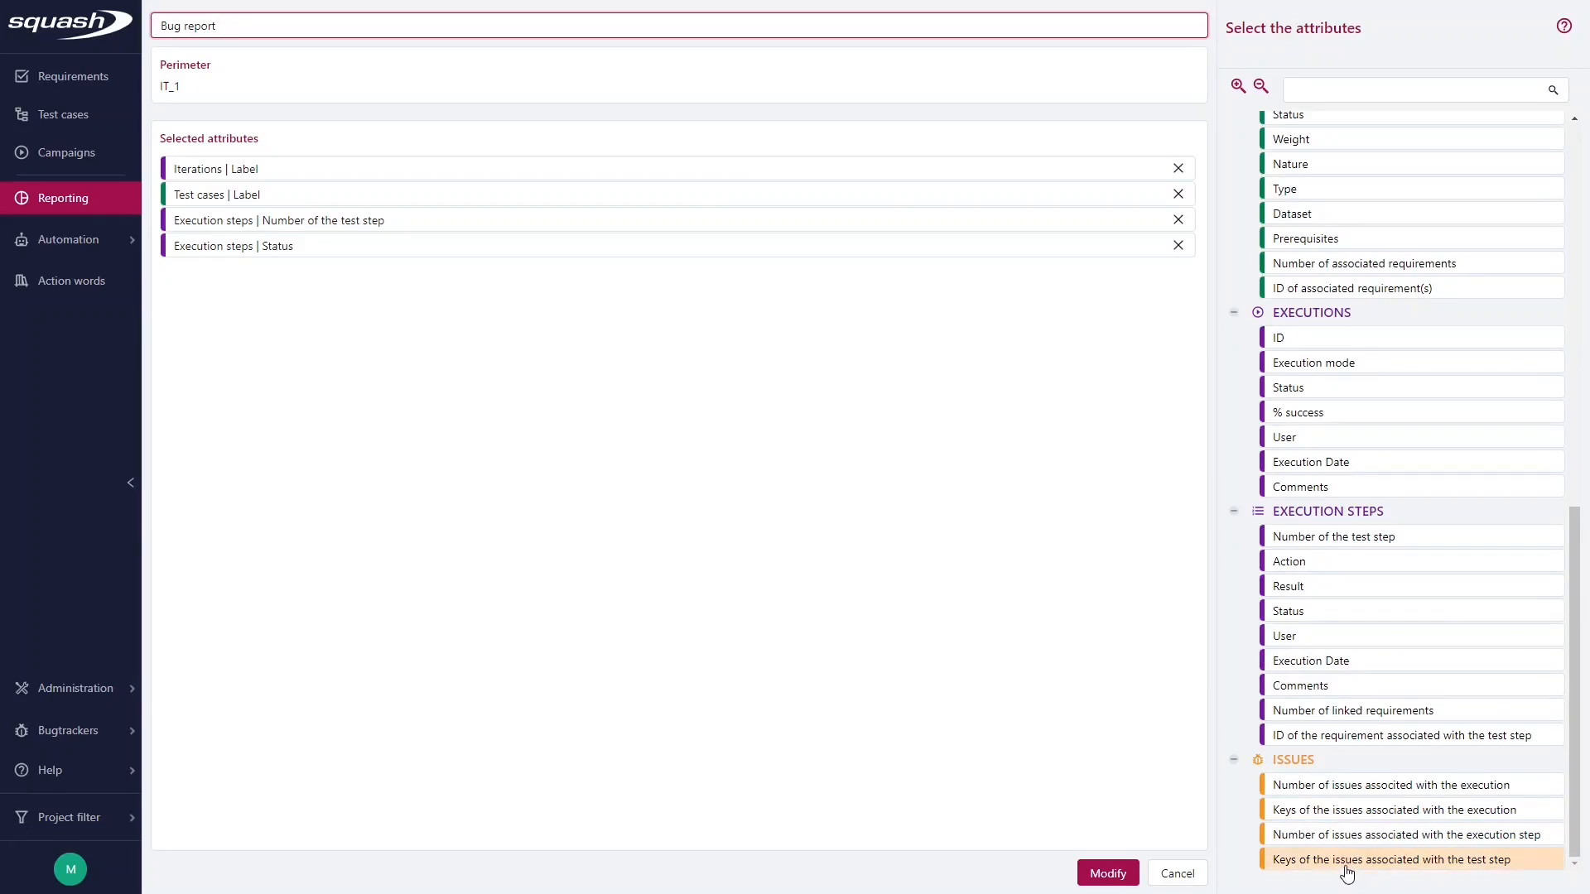
mouse_move(1004, 728)
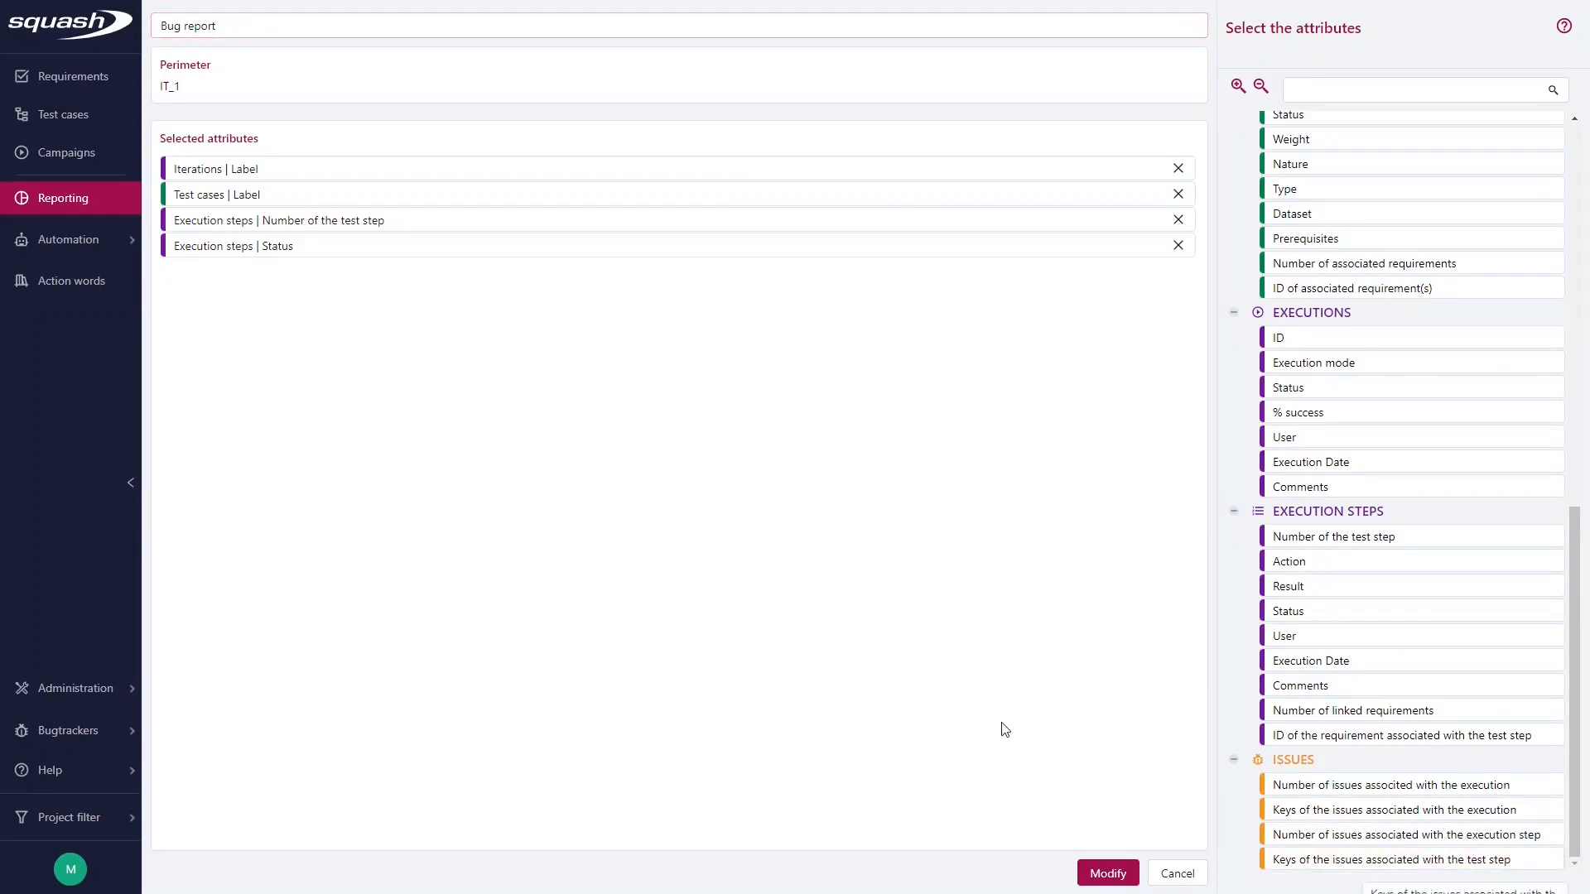
click(1392, 859)
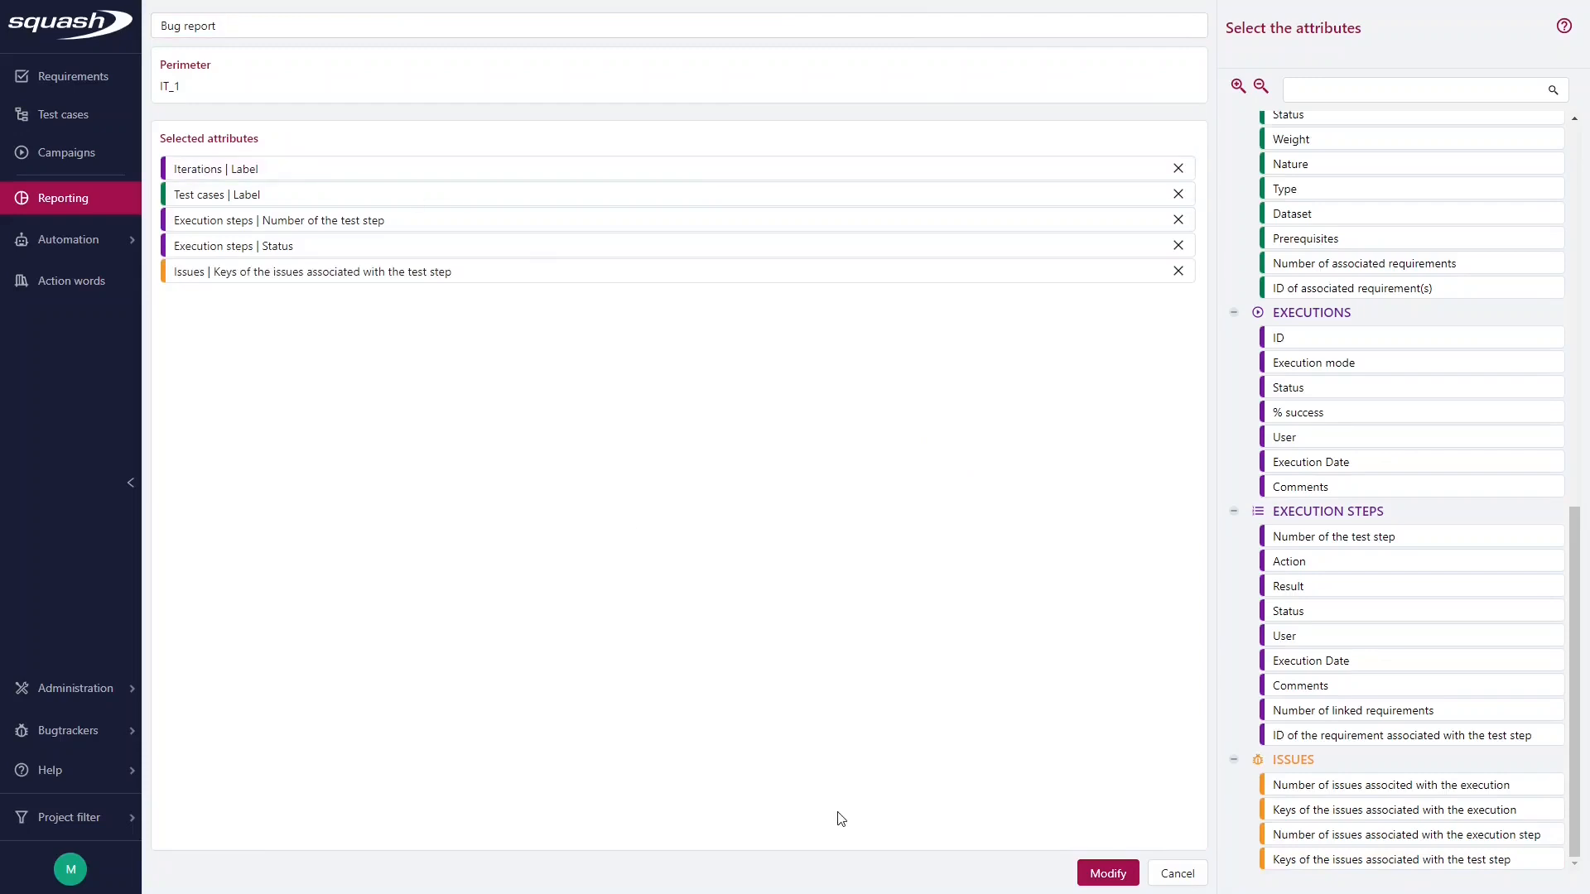
click(1106, 873)
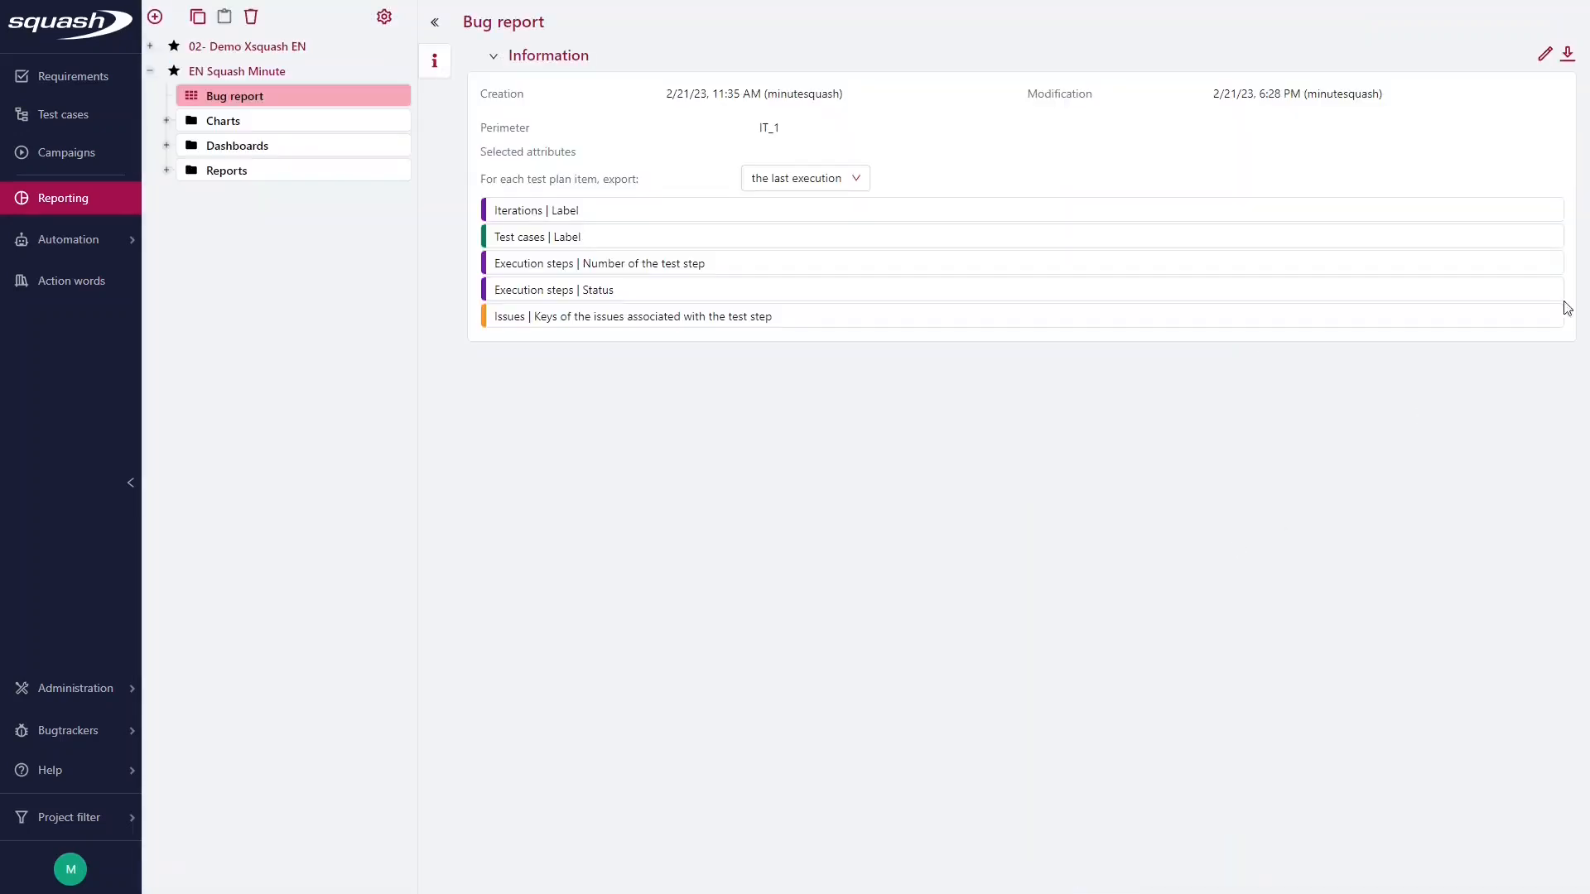
Download the Bug report XLSX and browse its step statuses and issue keys in Excel
click(1564, 54)
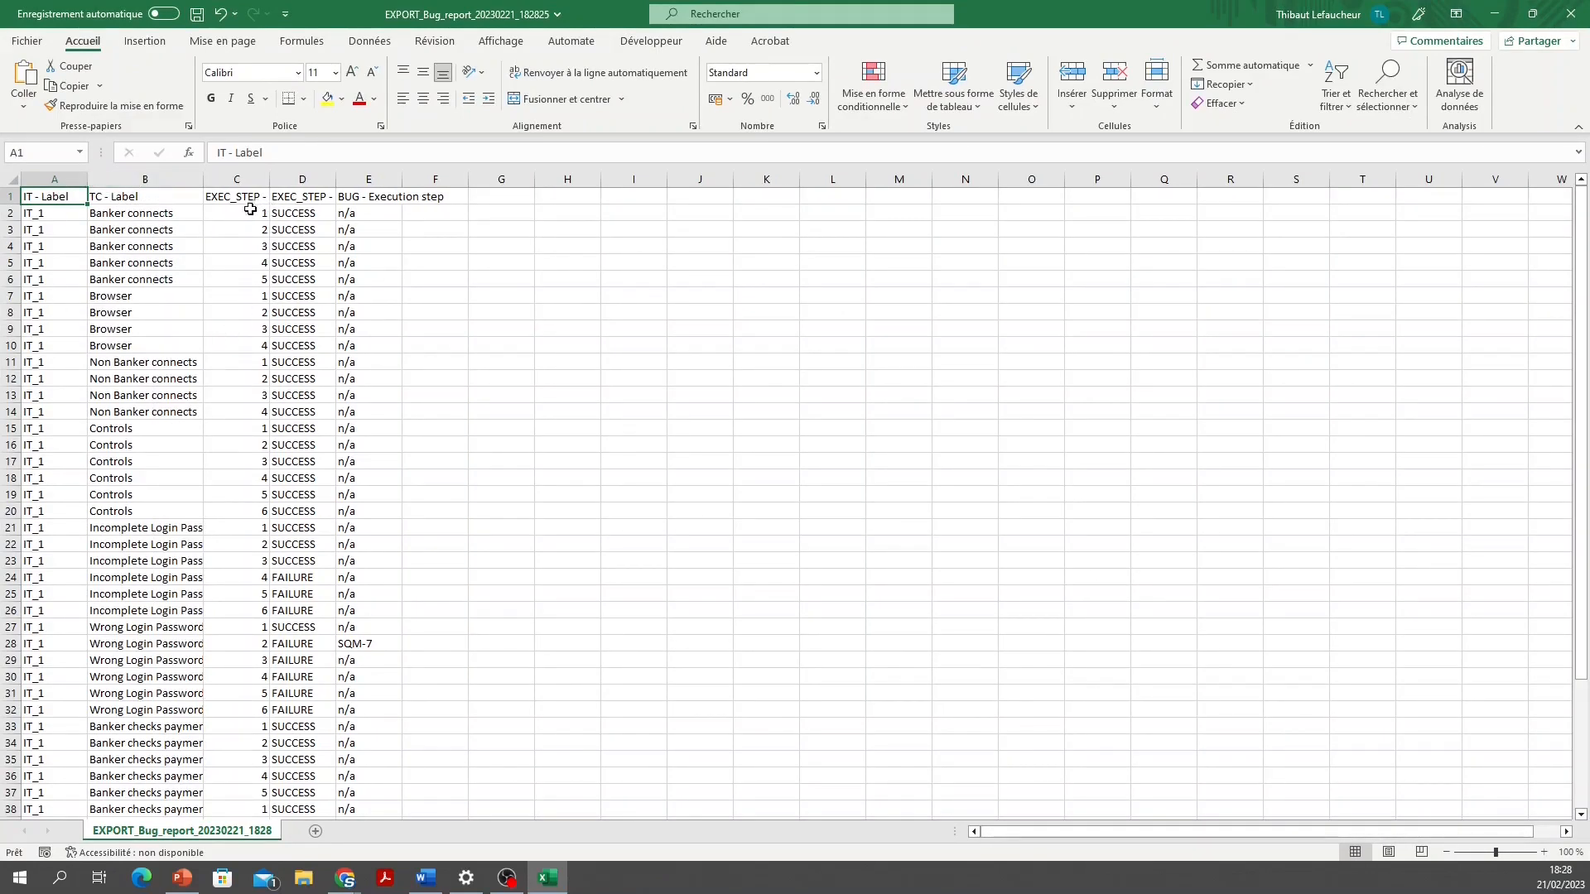
mouse_move(289, 423)
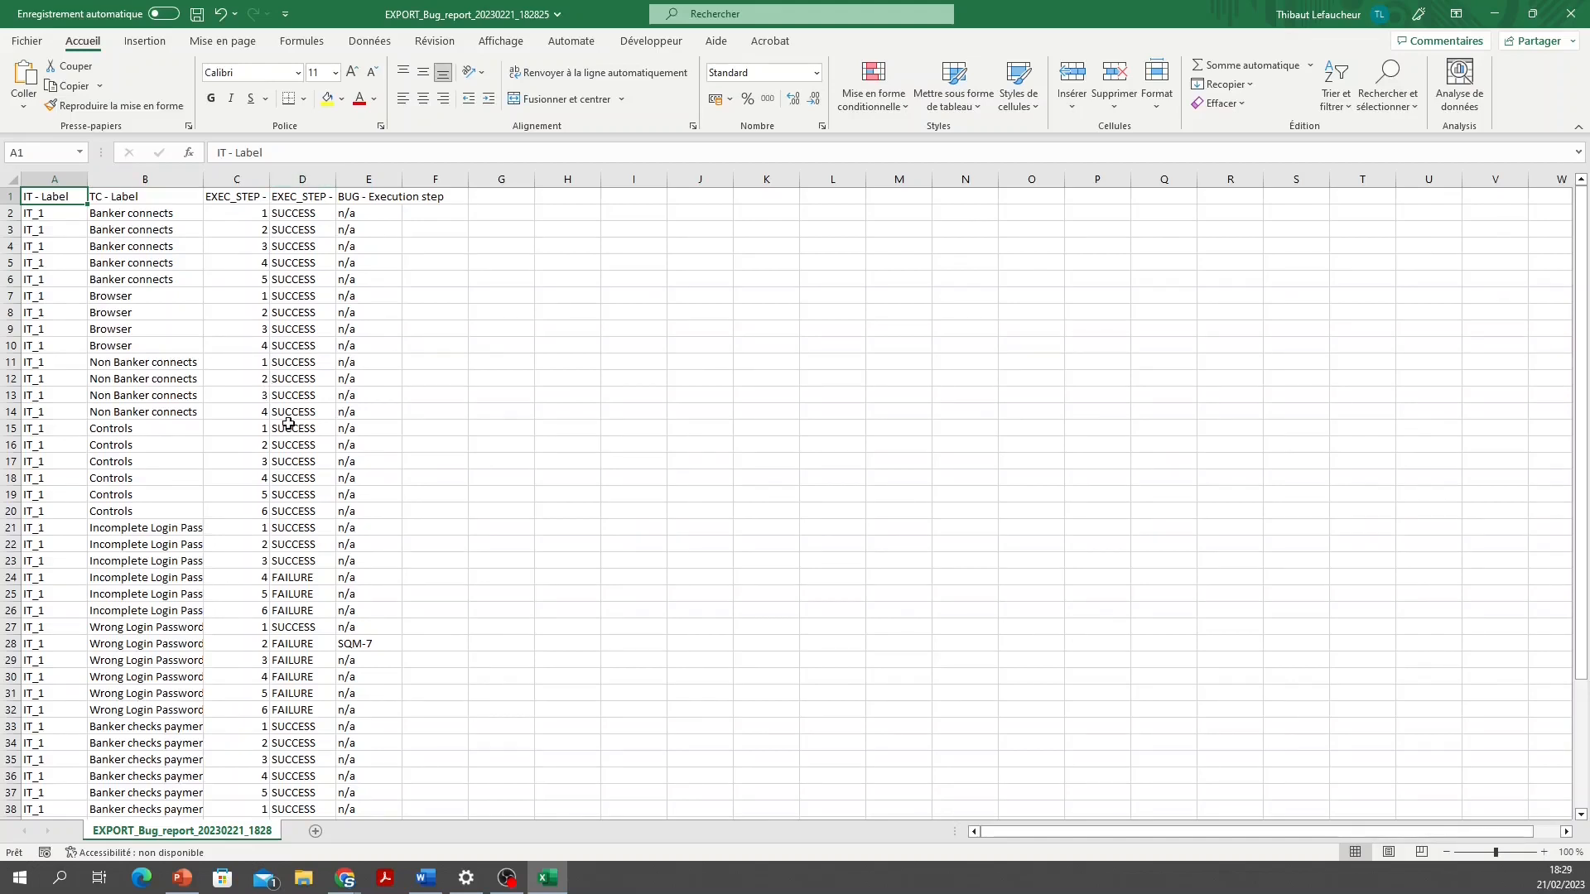
mouse_move(301, 592)
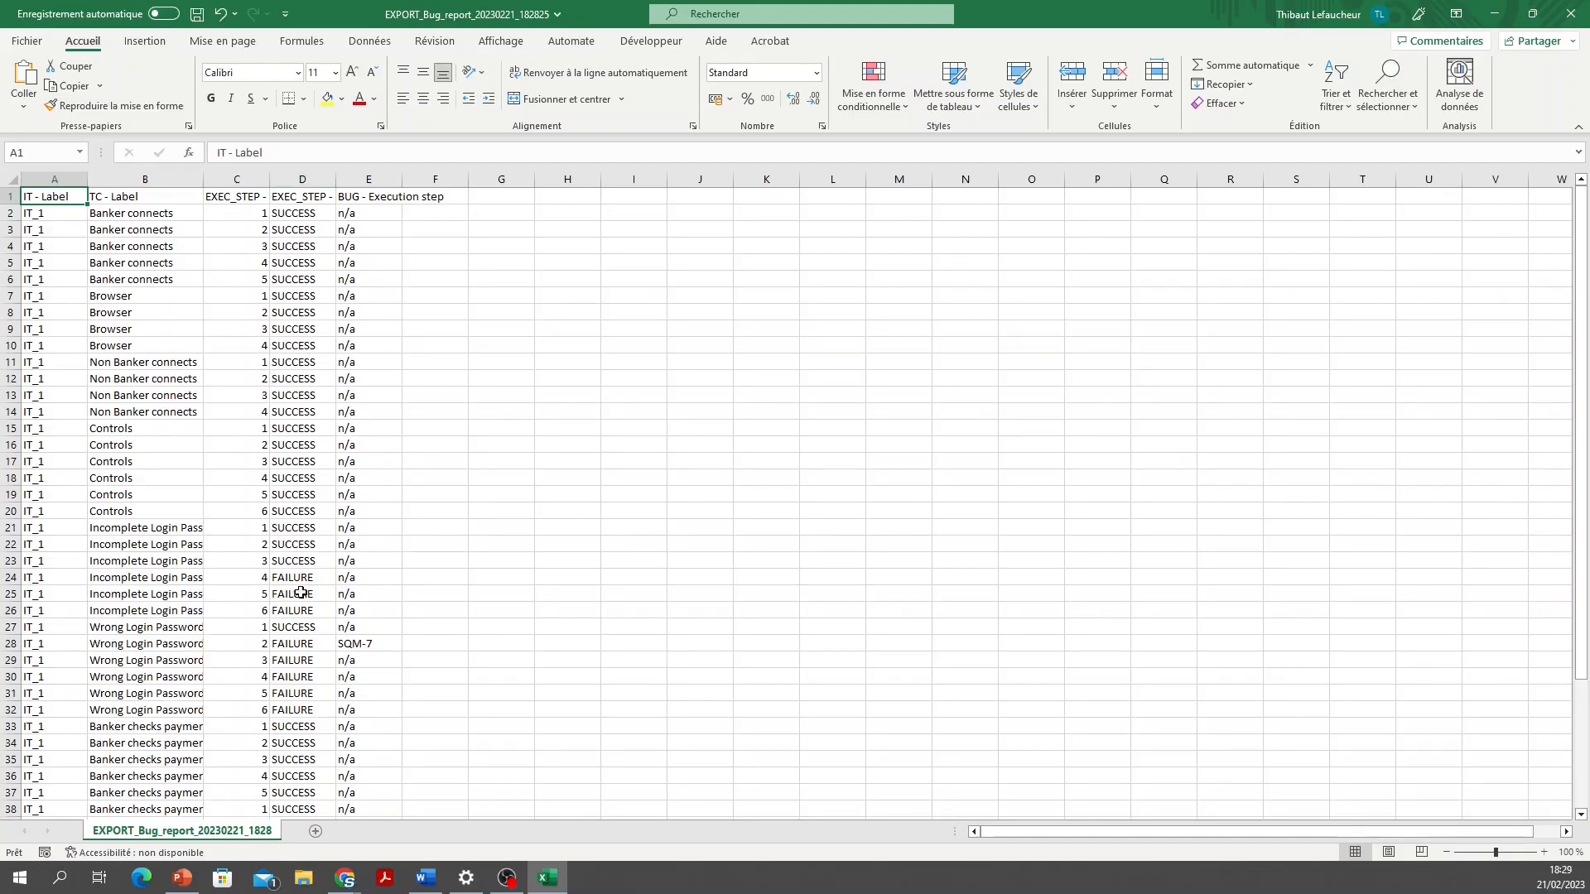
scroll(down, 3)
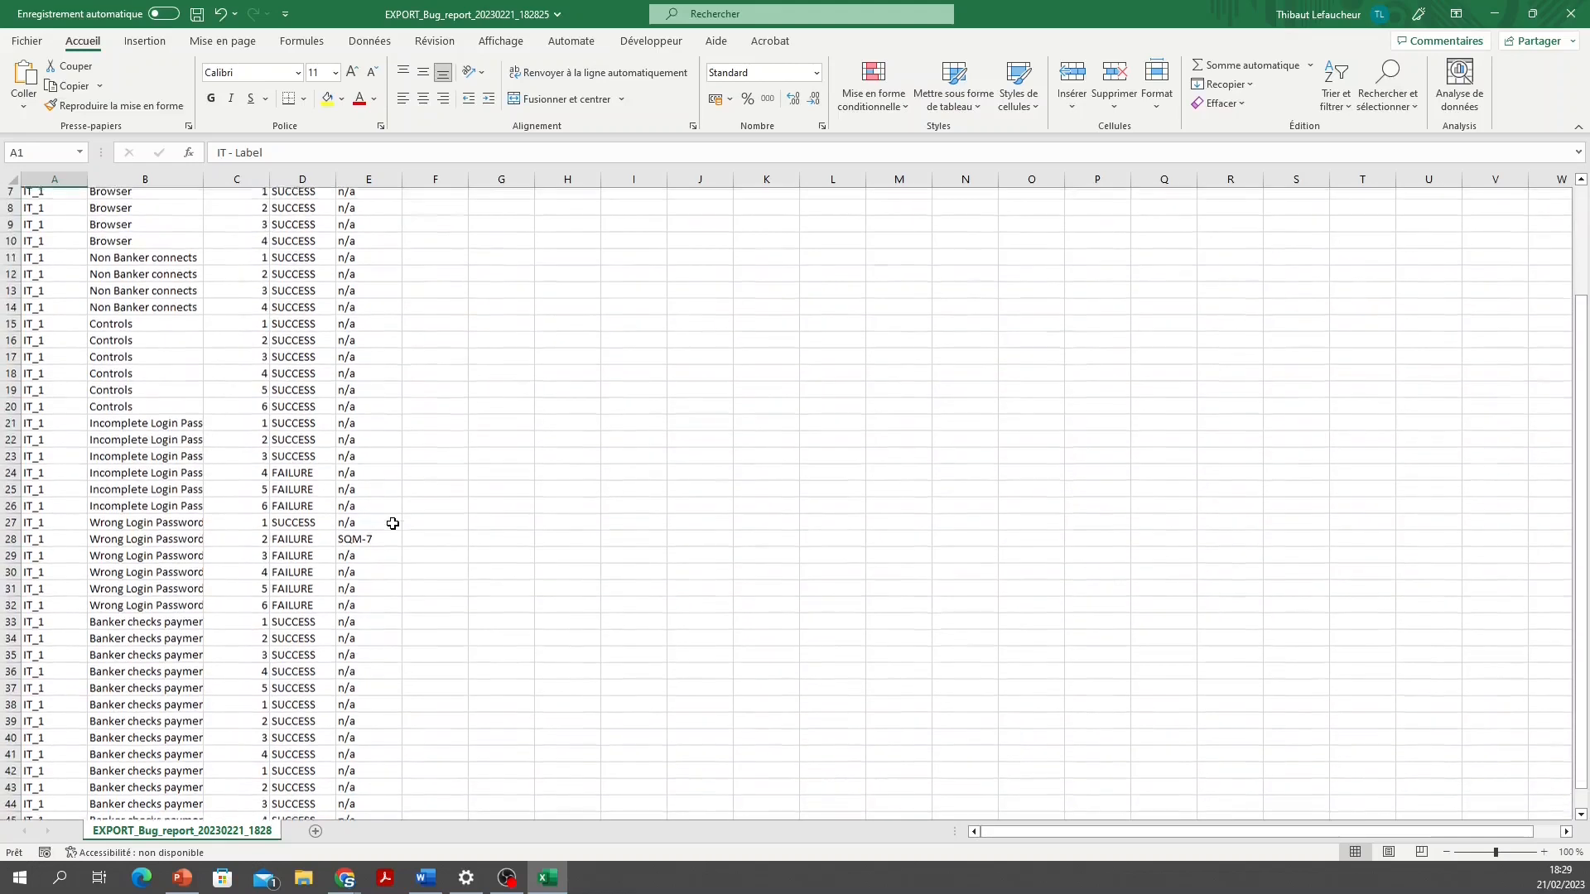
scroll(down, 3)
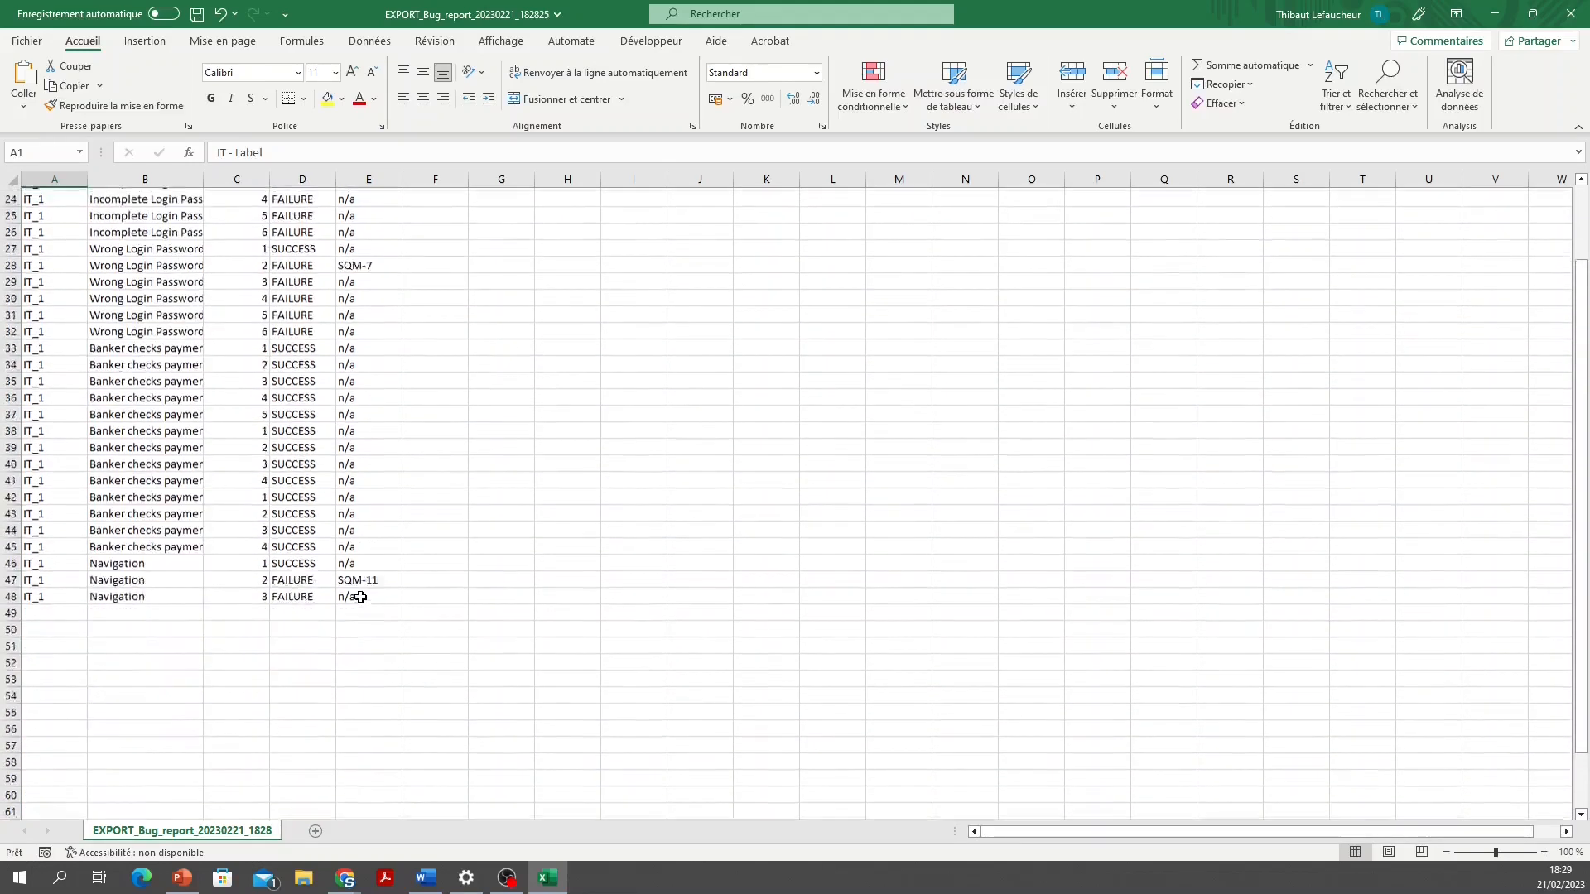
scroll(down, 3)
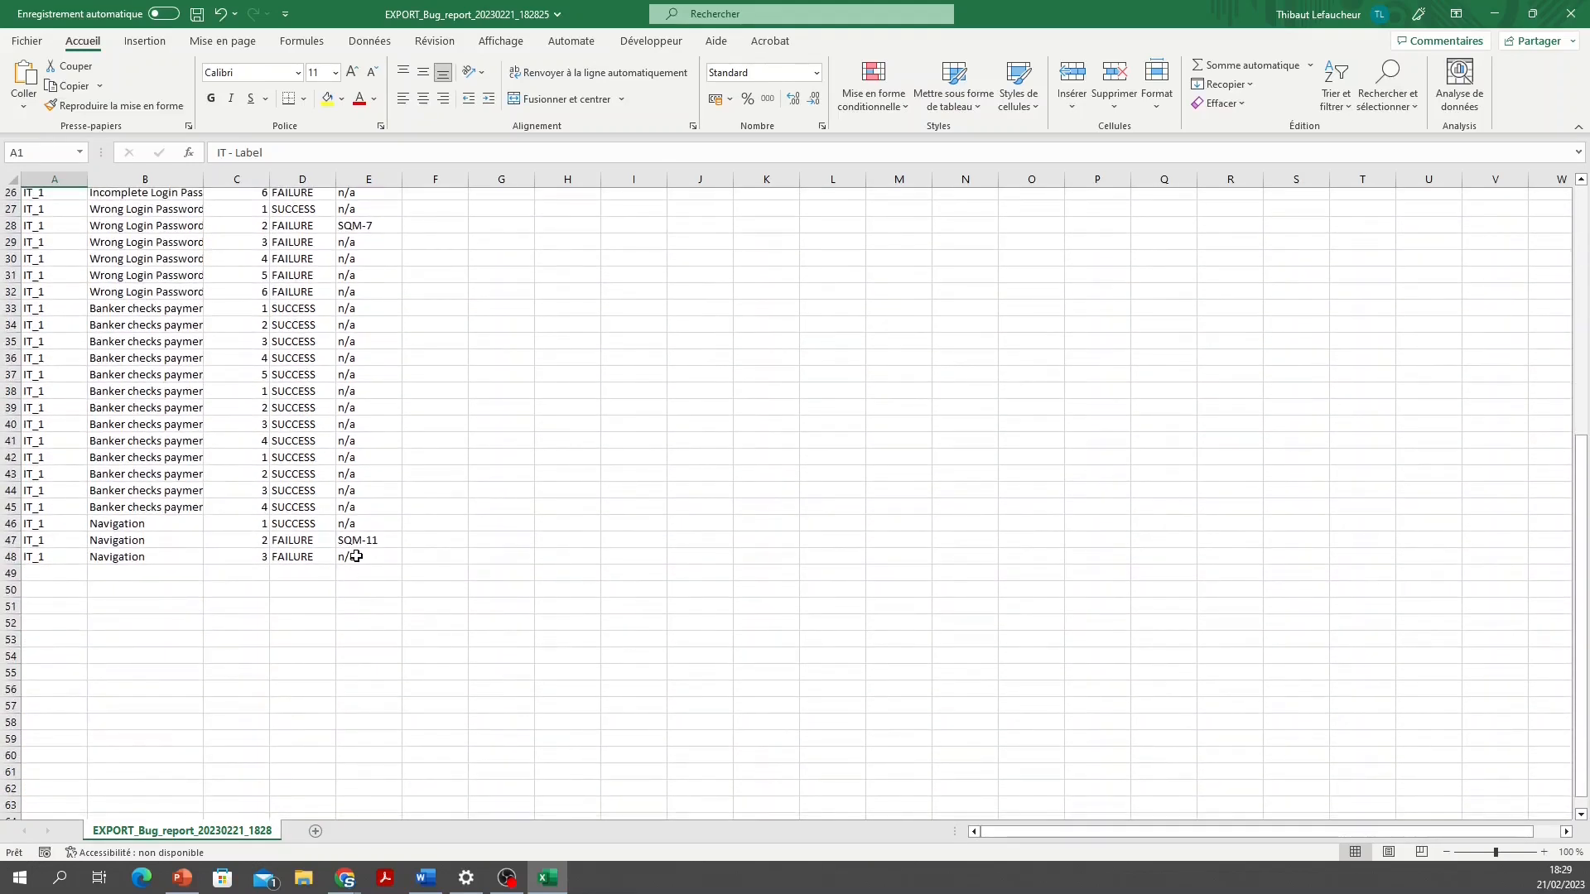
mouse_move(1574, 18)
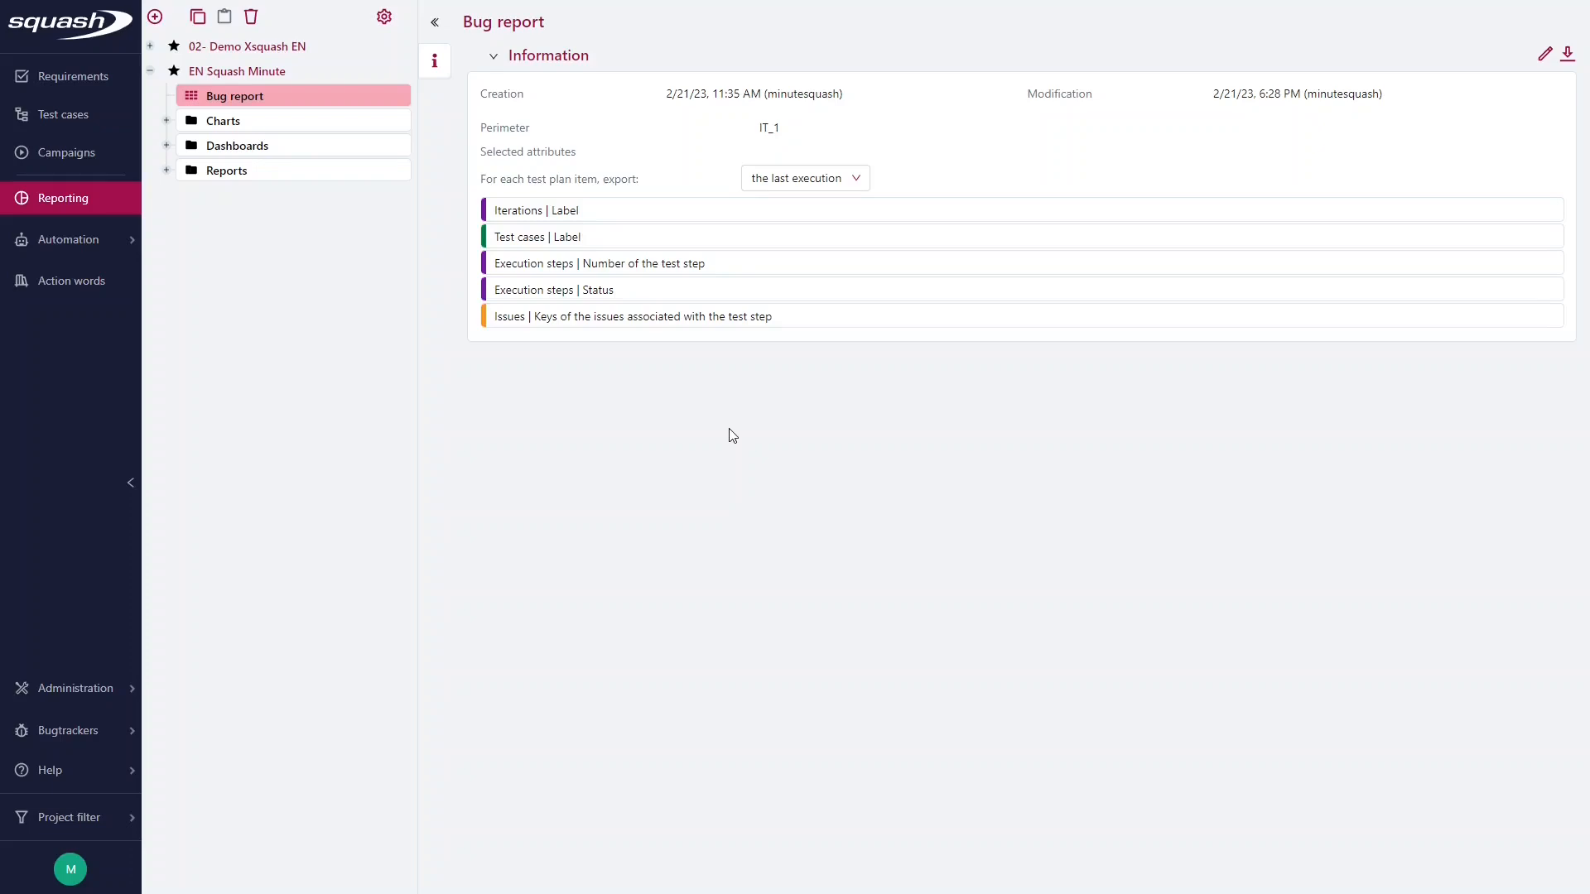
Start a new chart and set its type to Histogram
click(154, 17)
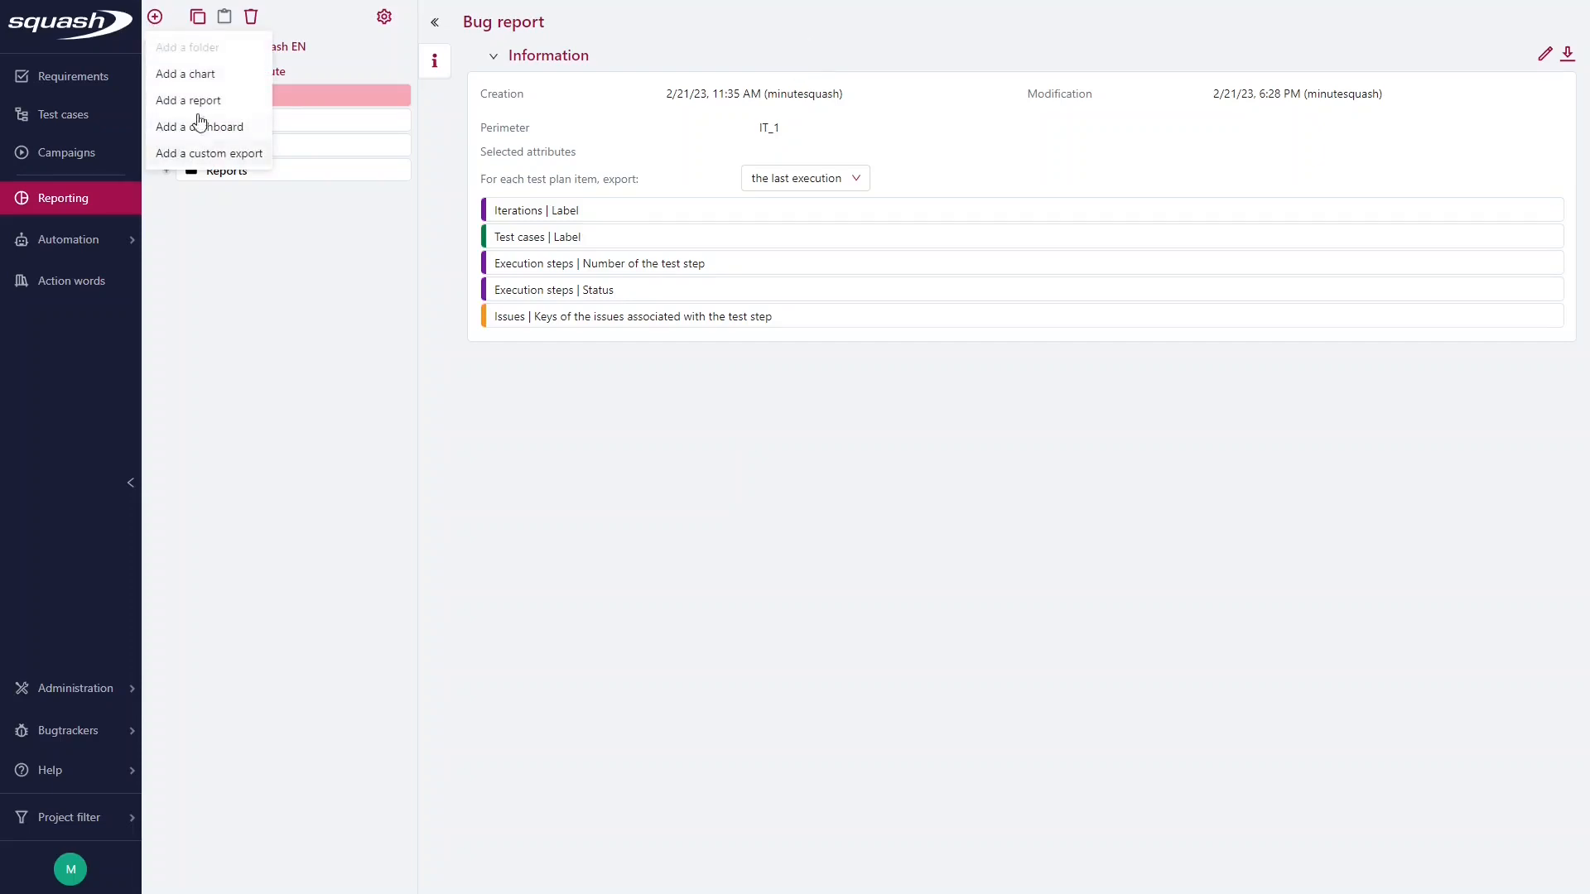
click(184, 73)
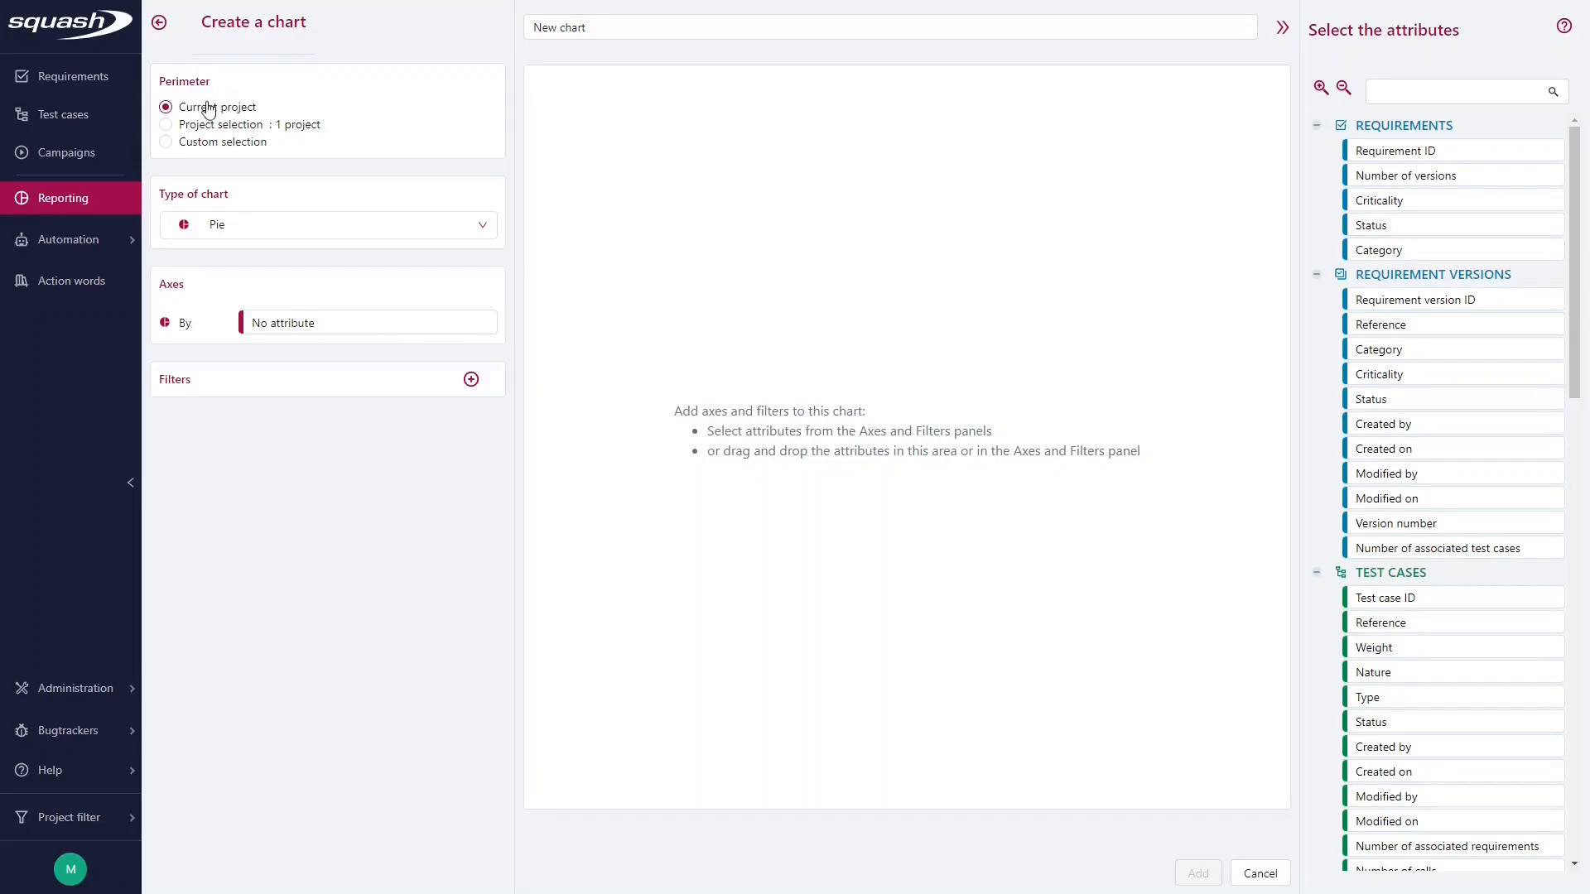
click(325, 224)
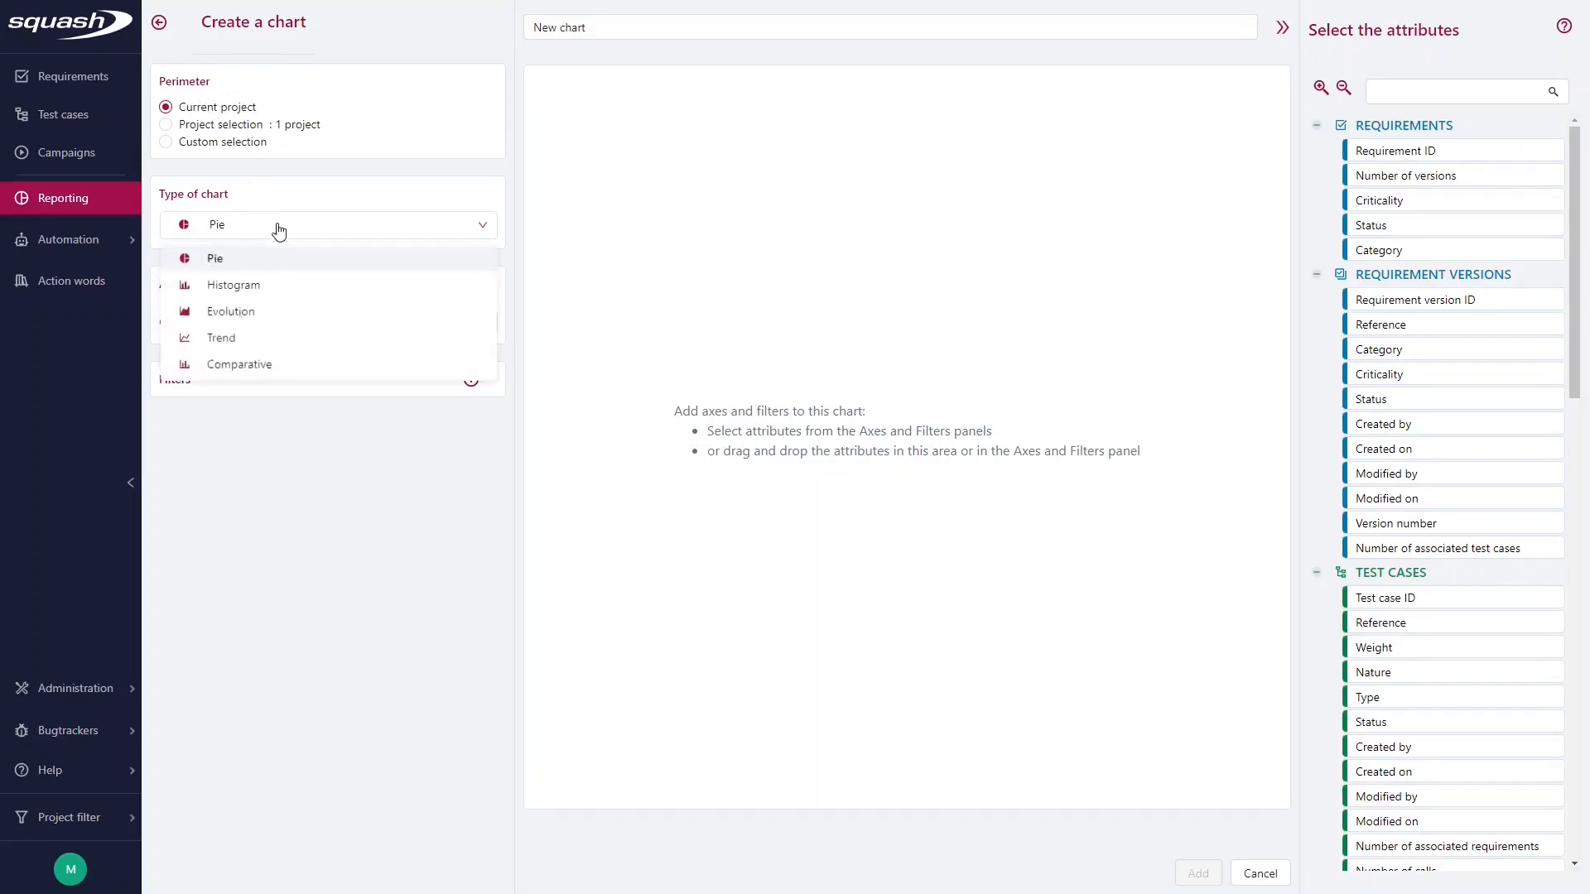
click(234, 284)
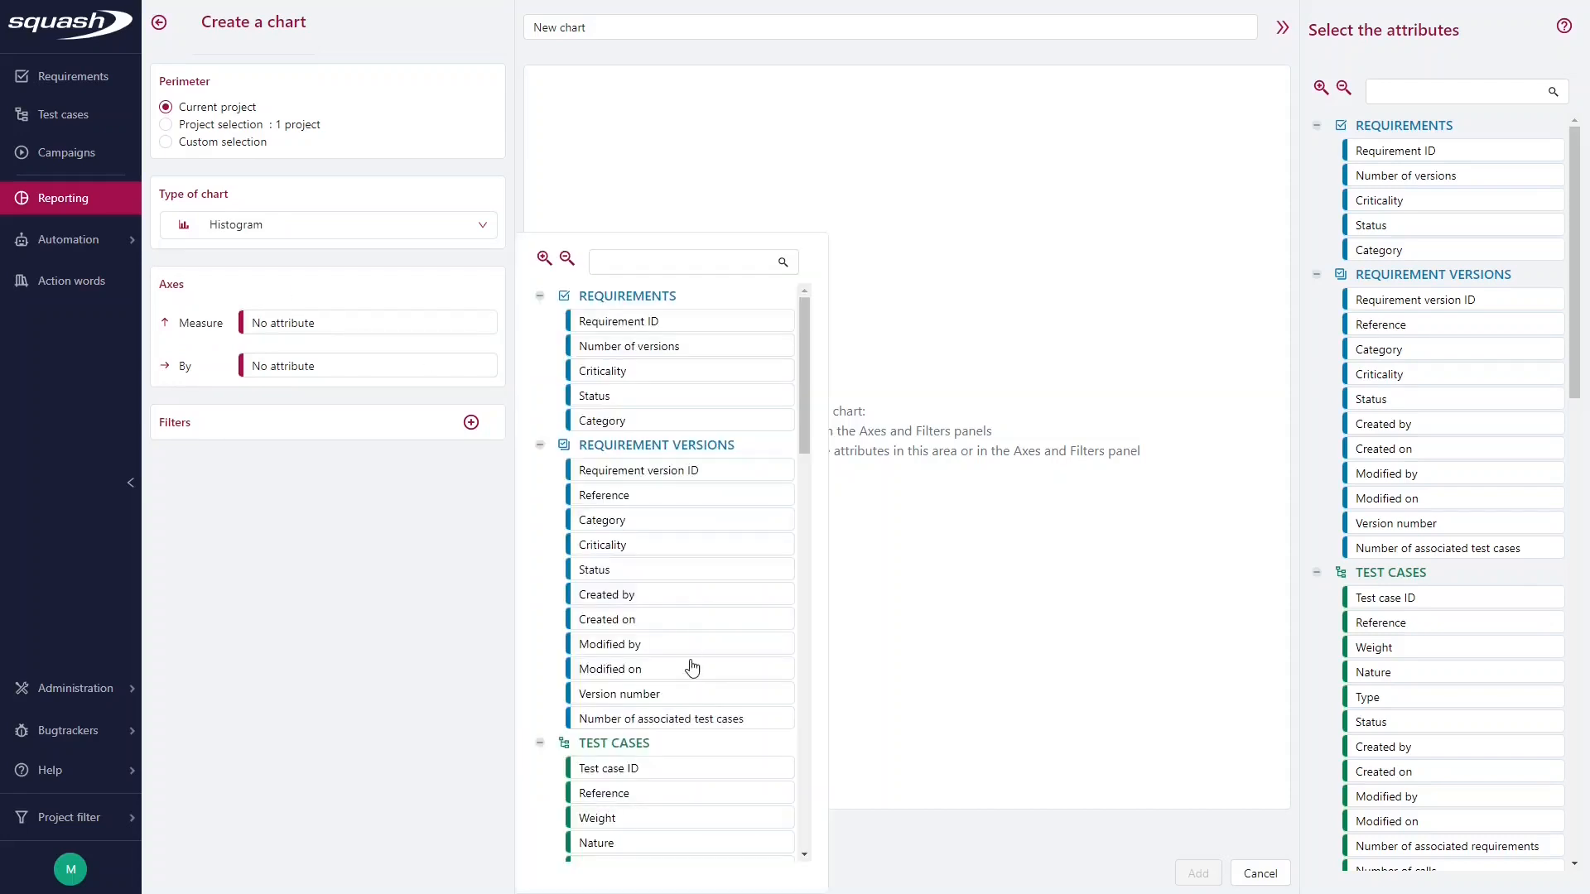
Measure the sum of iterations' number of issues, grouped by iteration Reference
scroll(down, 3)
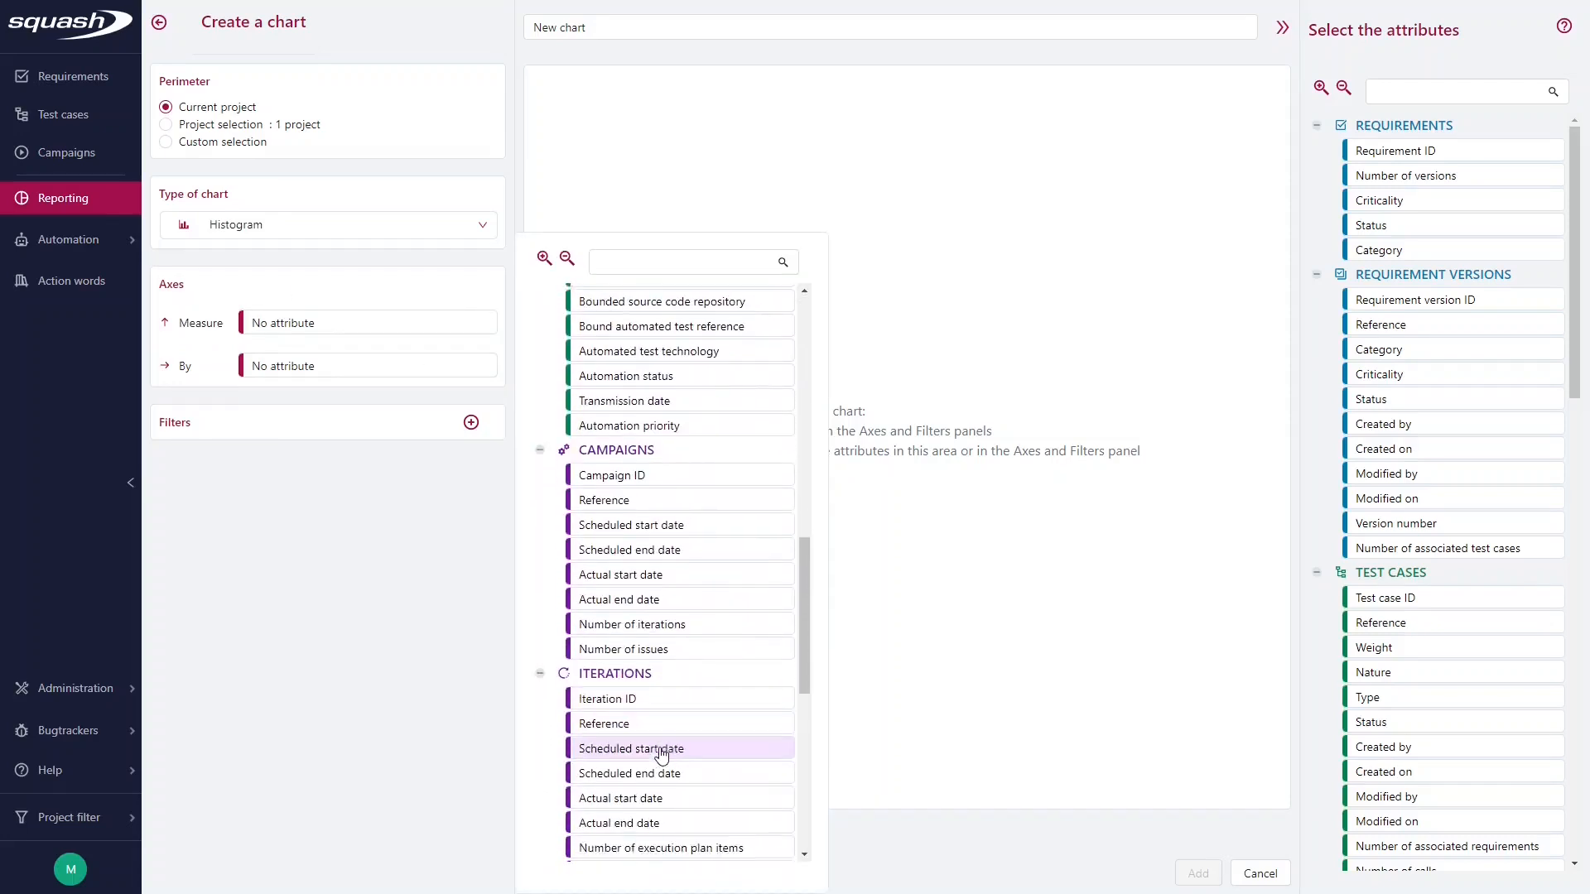
scroll(down, 3)
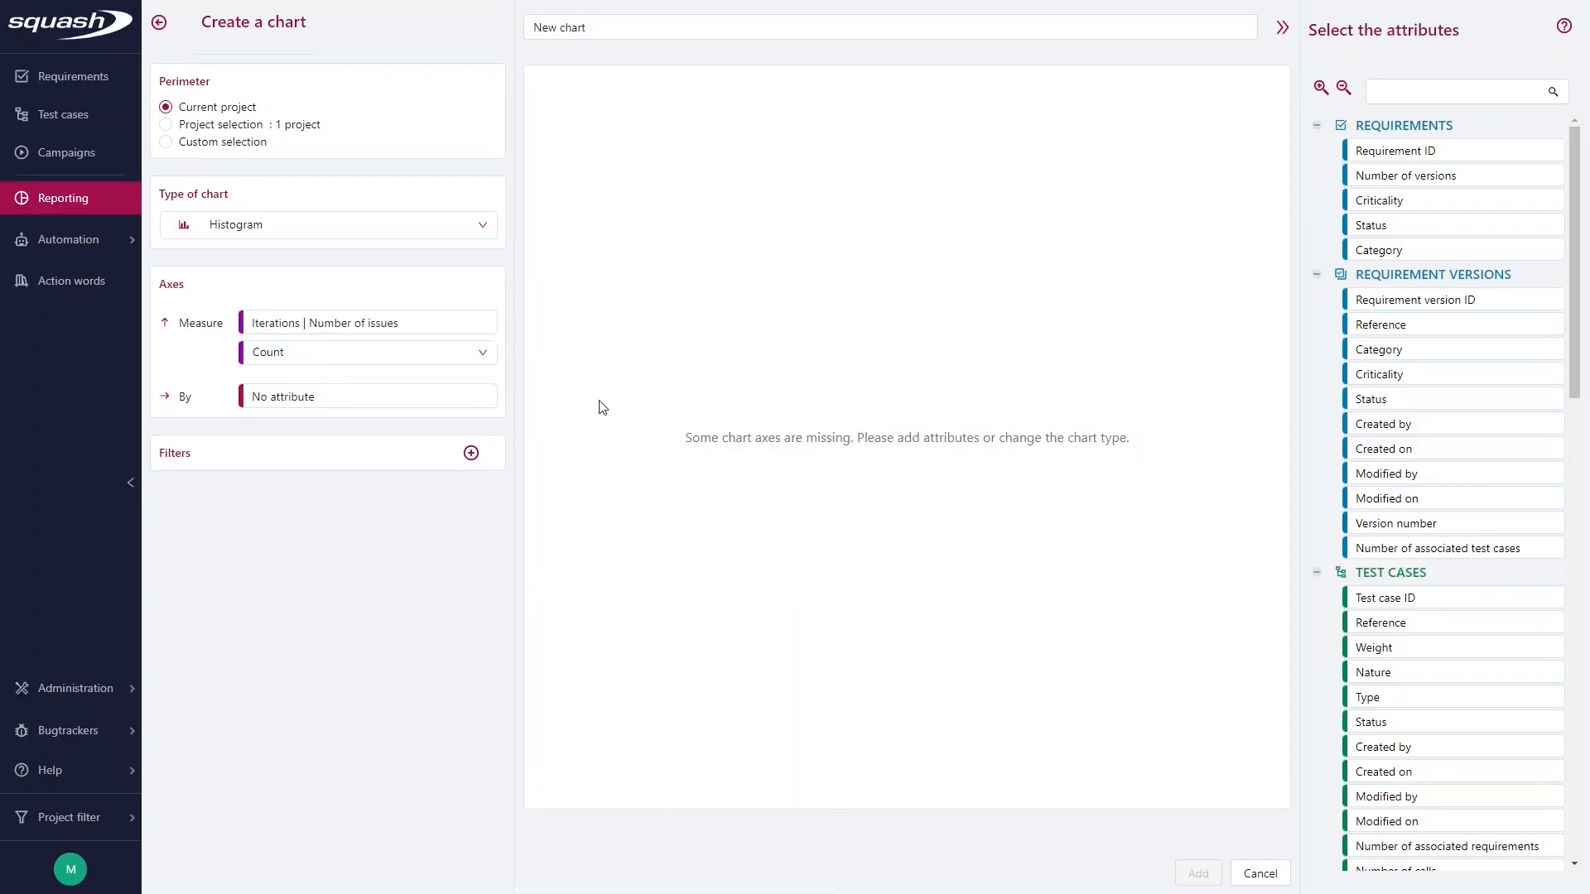
click(368, 352)
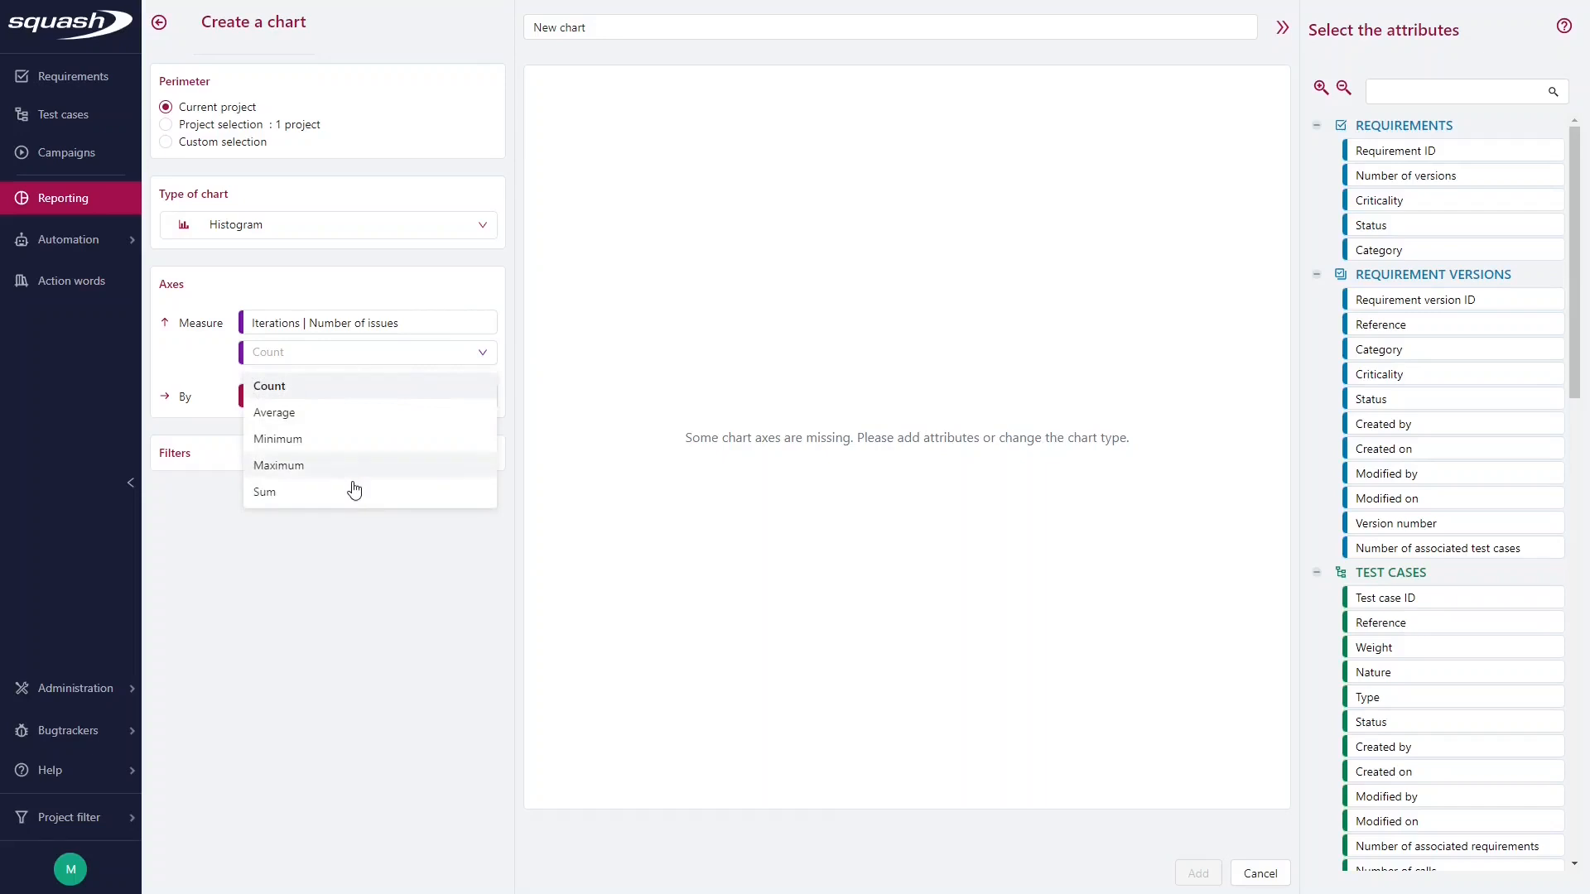
click(265, 492)
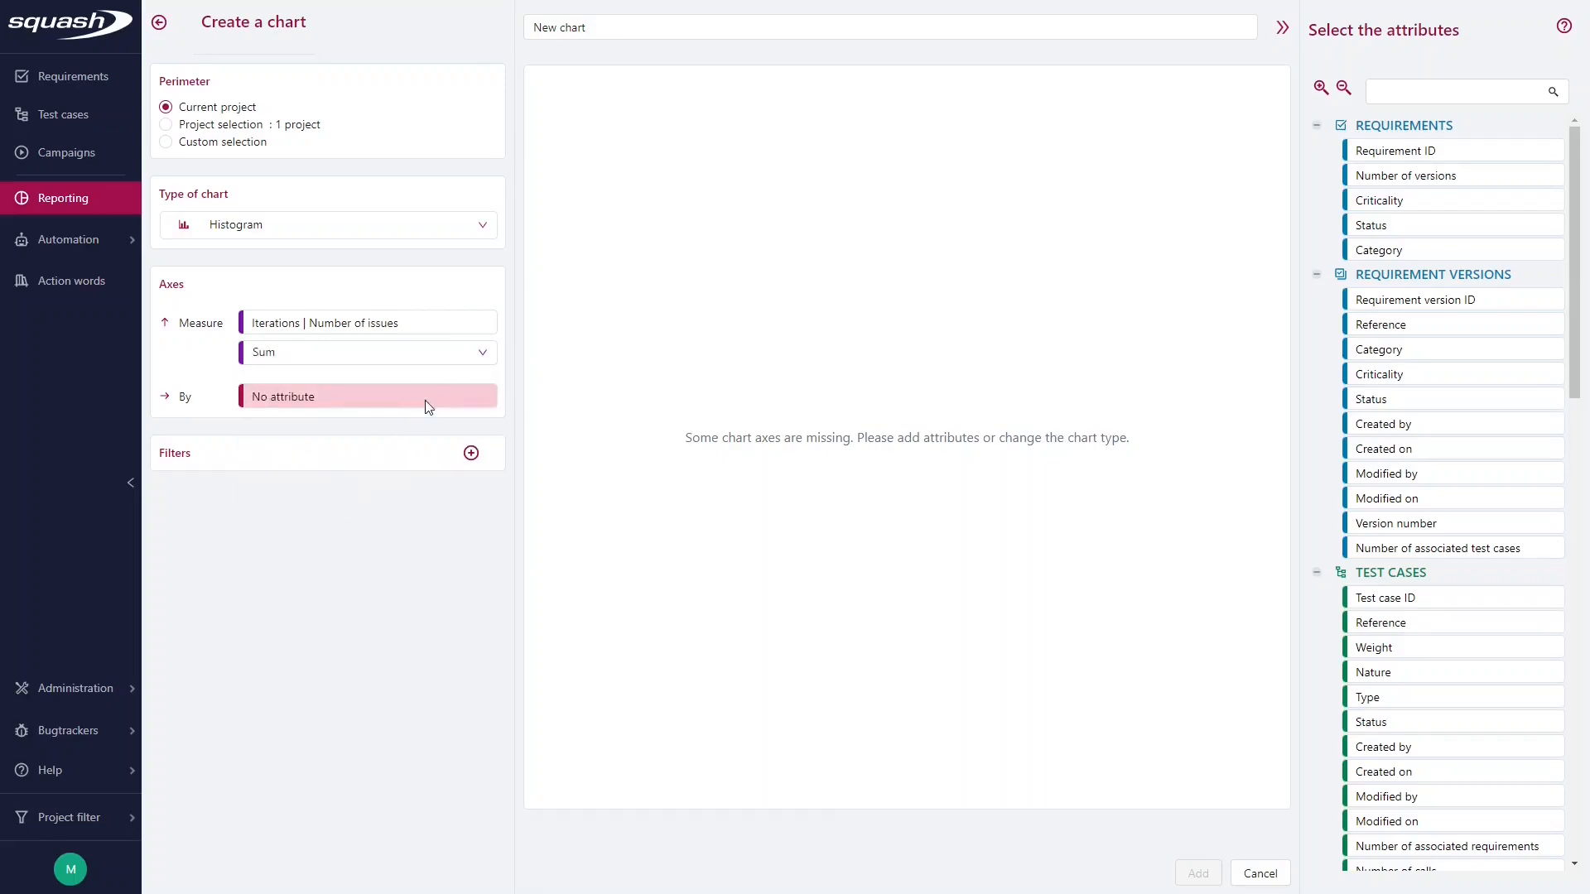
click(367, 397)
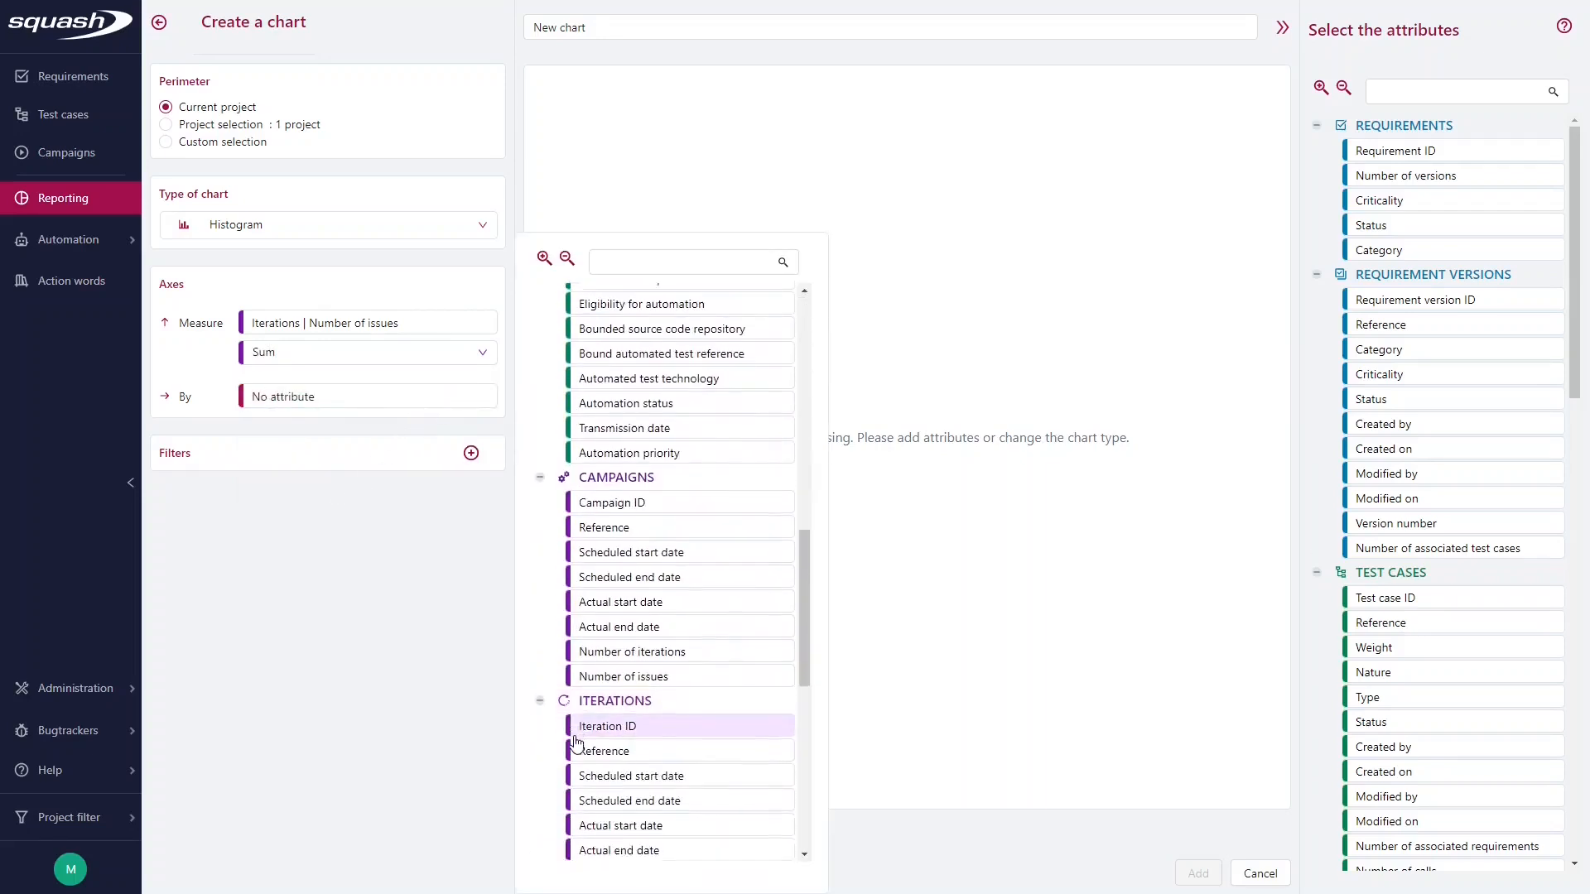
scroll(down, 3)
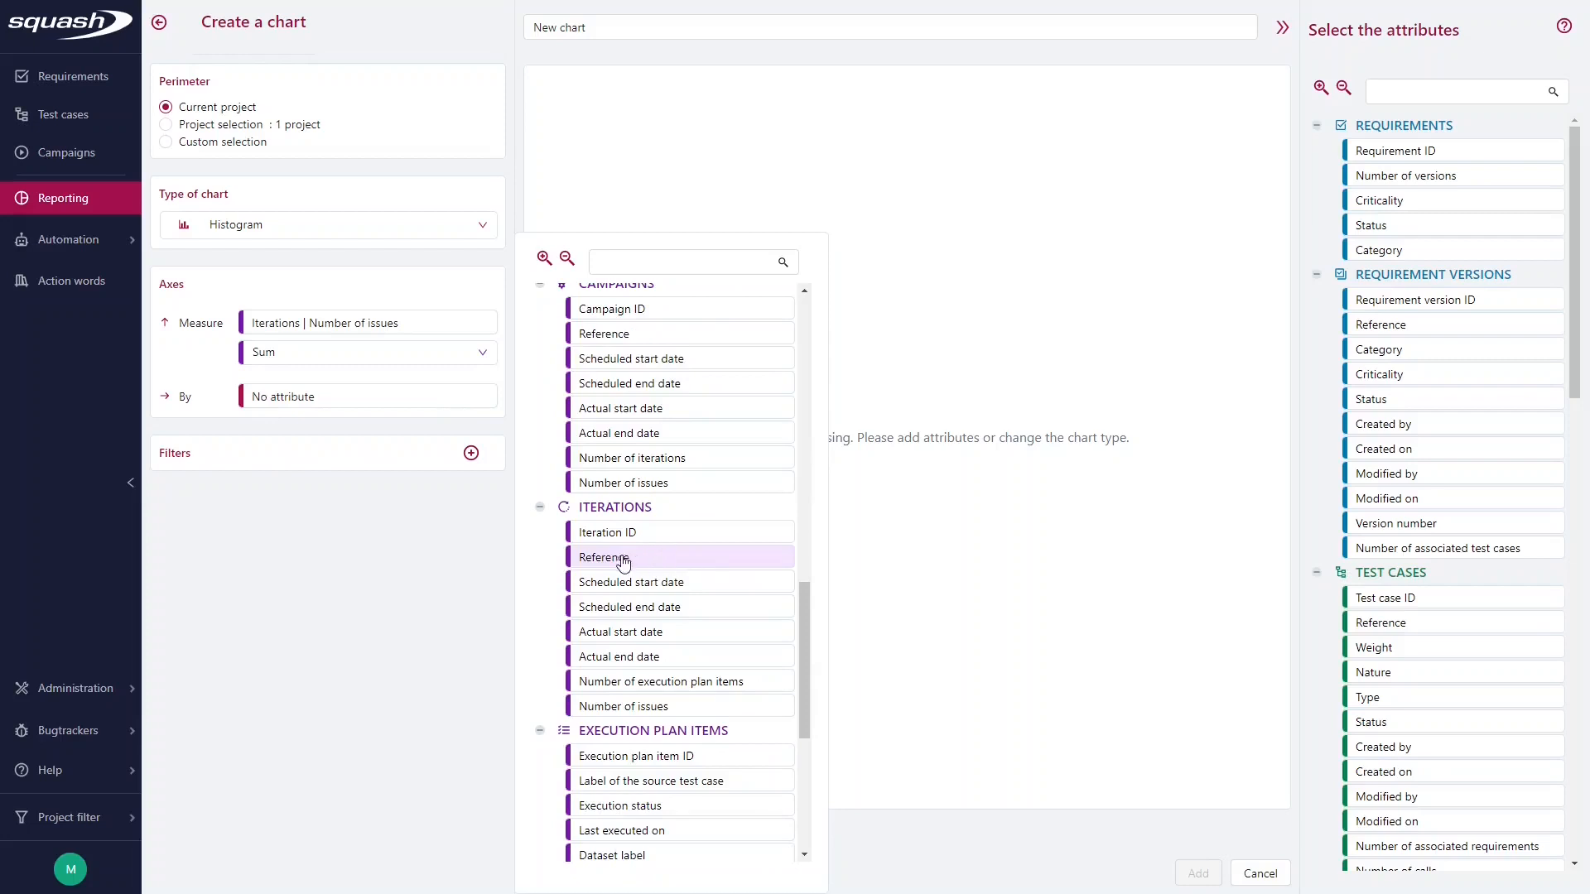
click(604, 557)
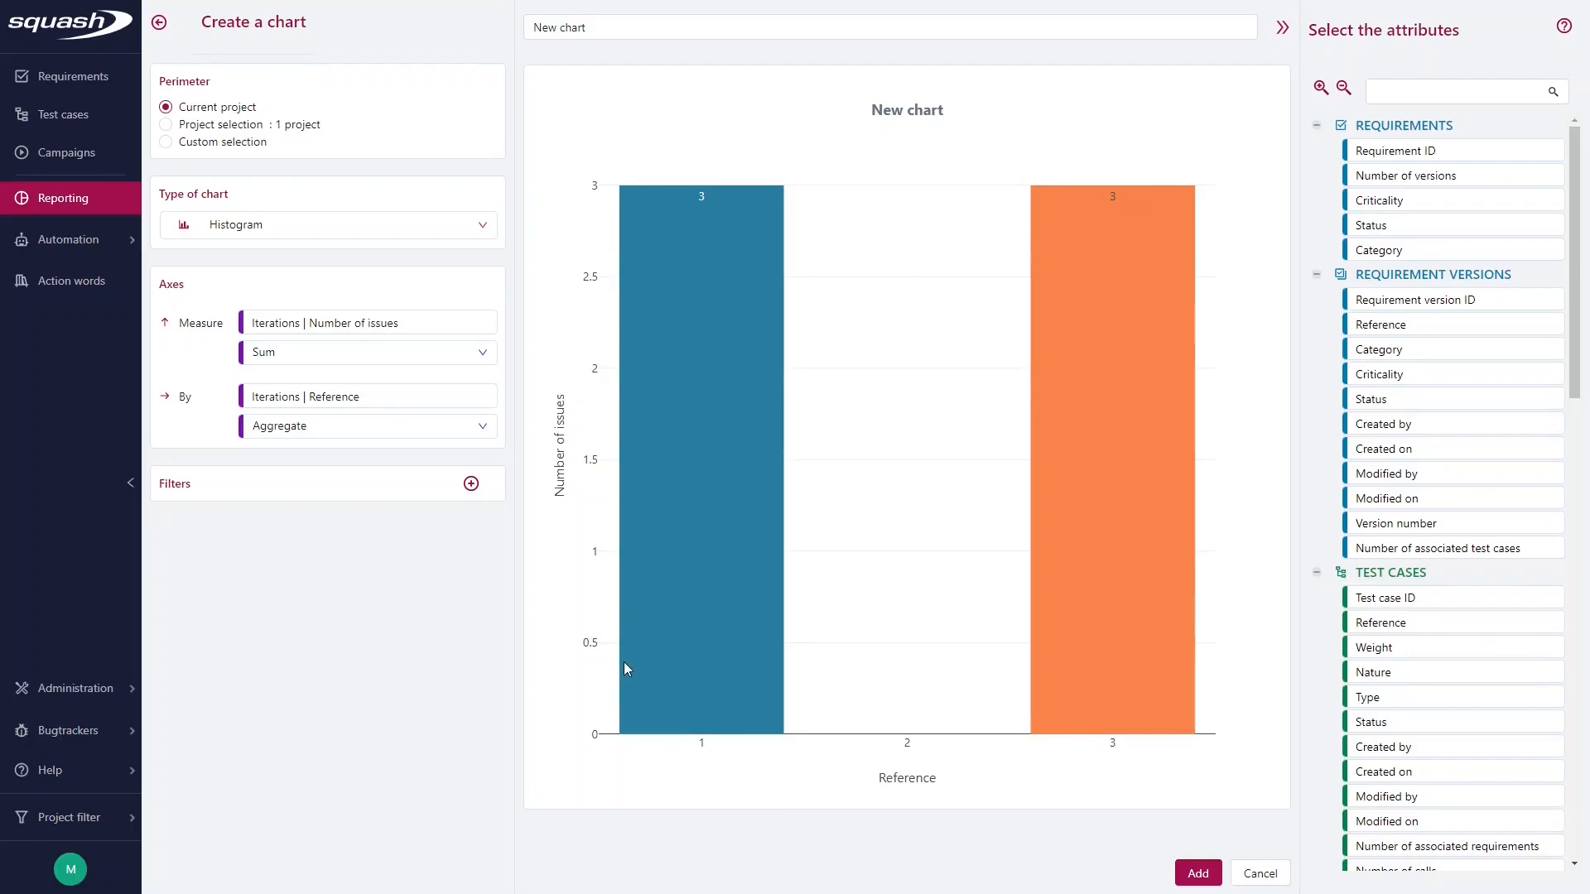
mouse_move(710, 786)
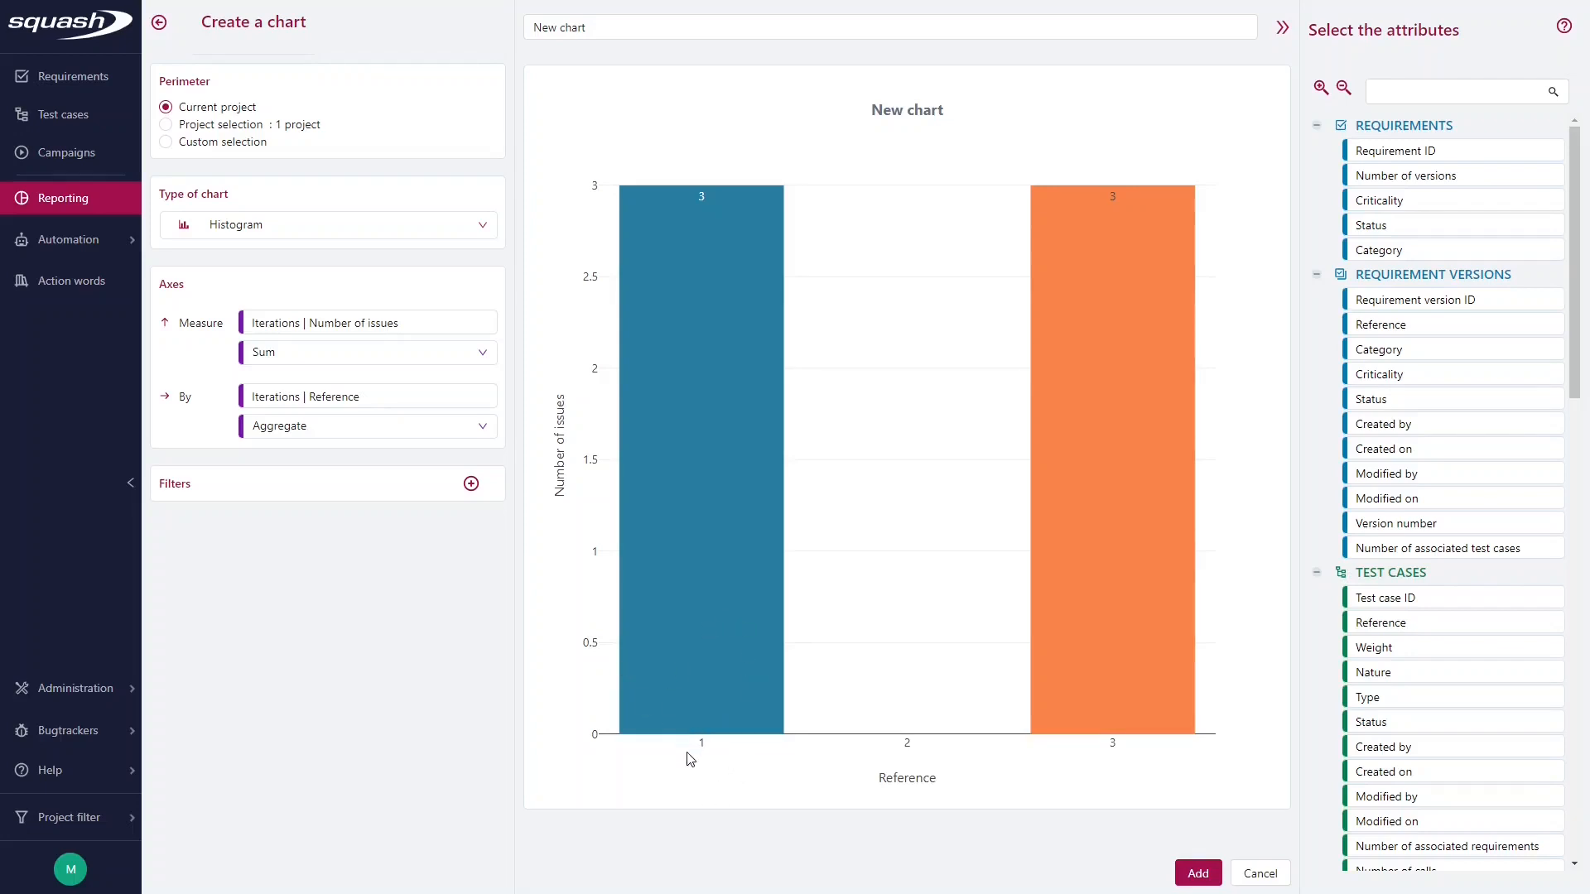
mouse_move(827, 429)
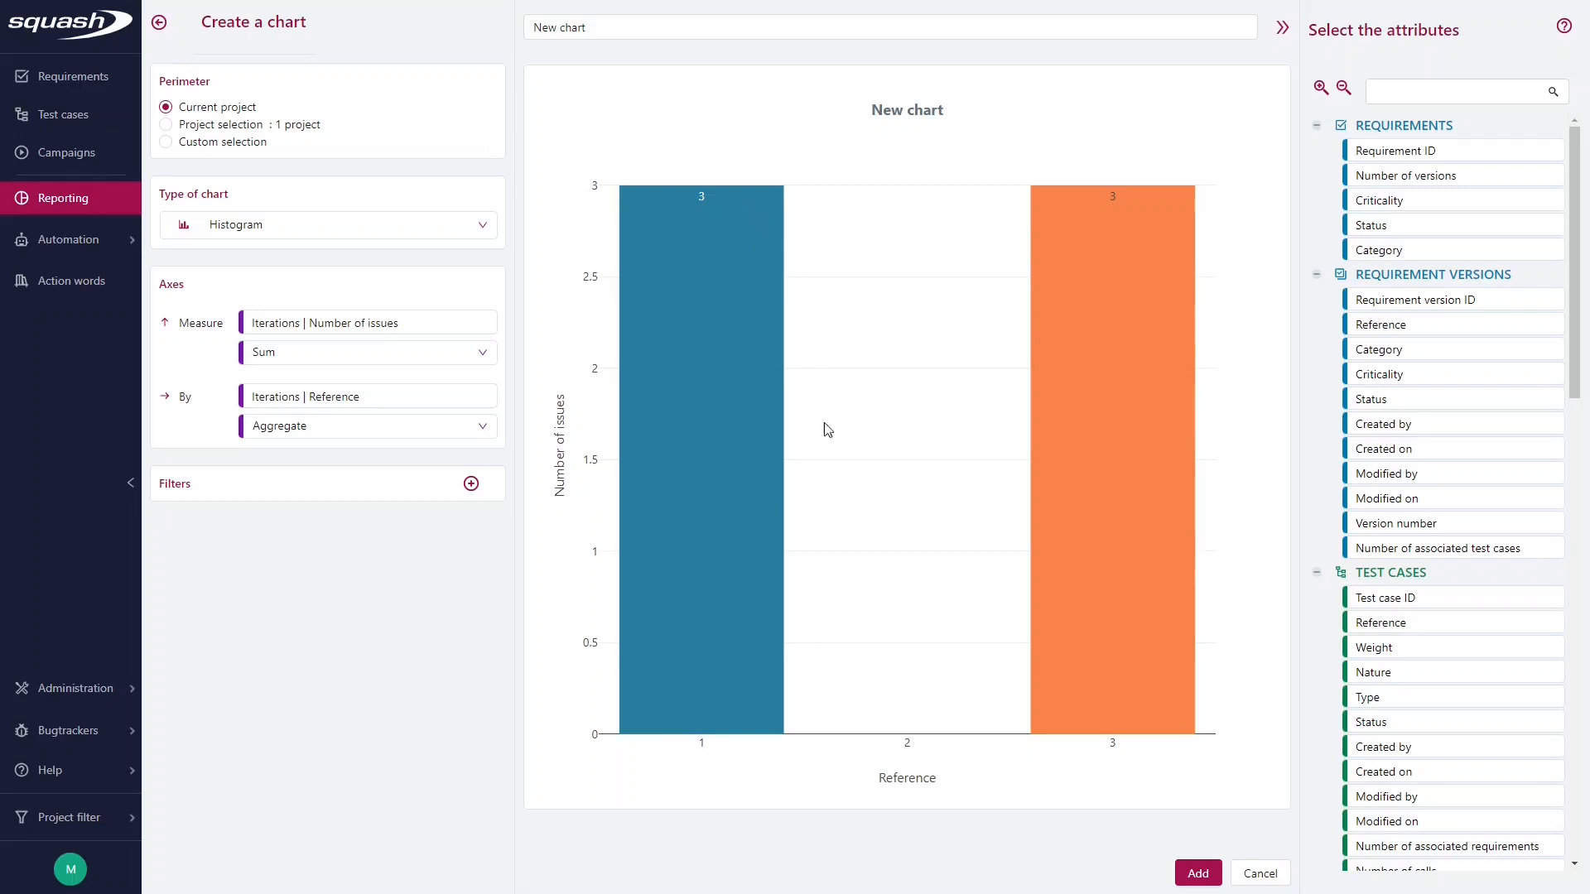
mouse_move(900, 690)
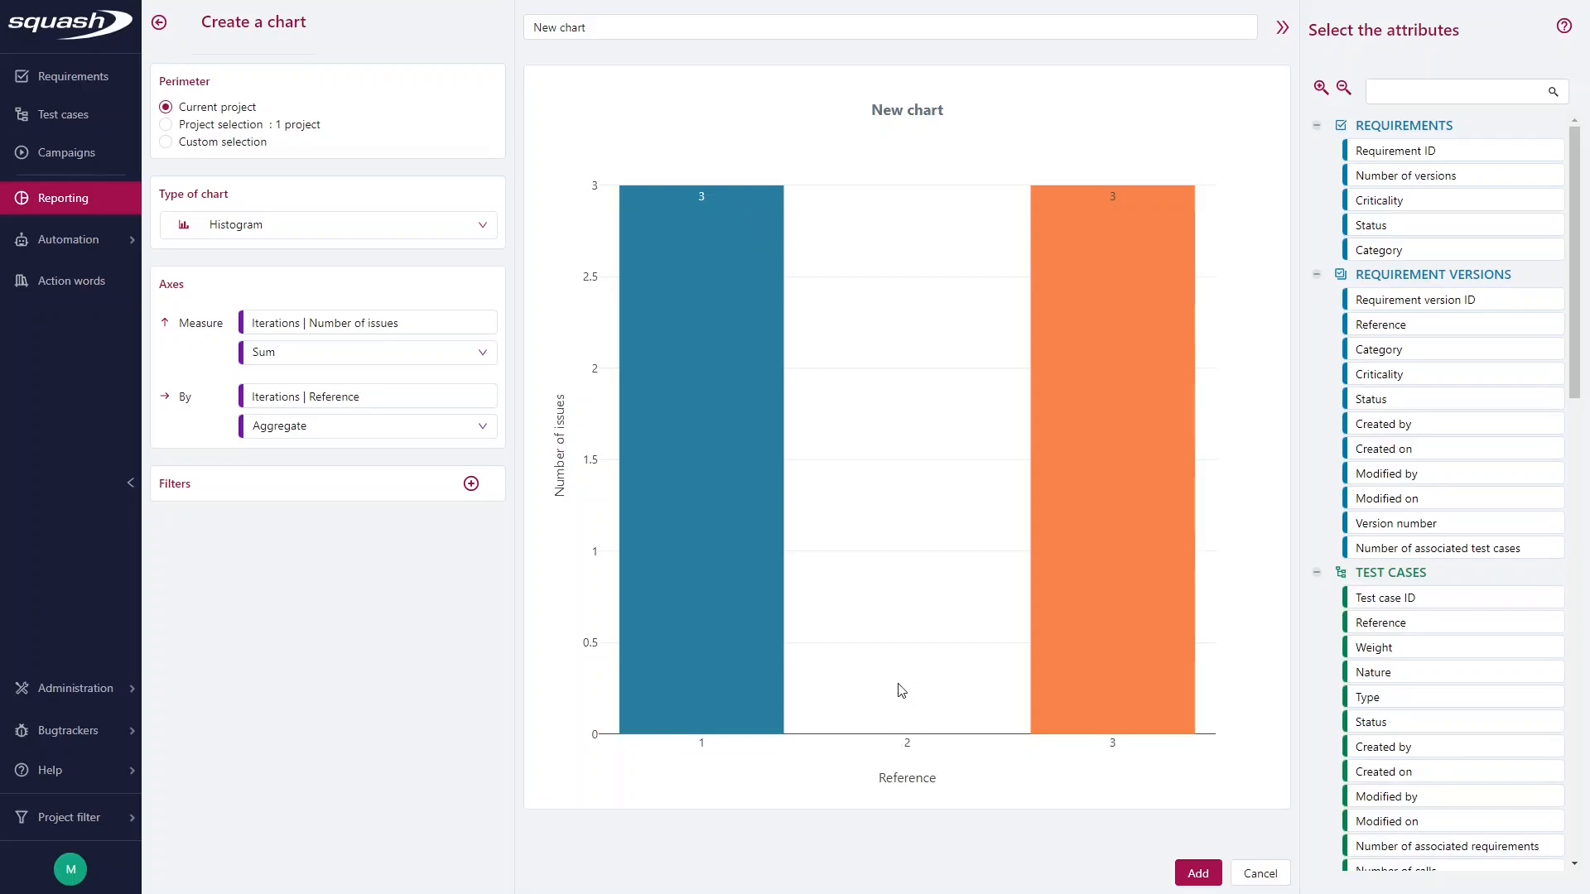
mouse_move(1115, 740)
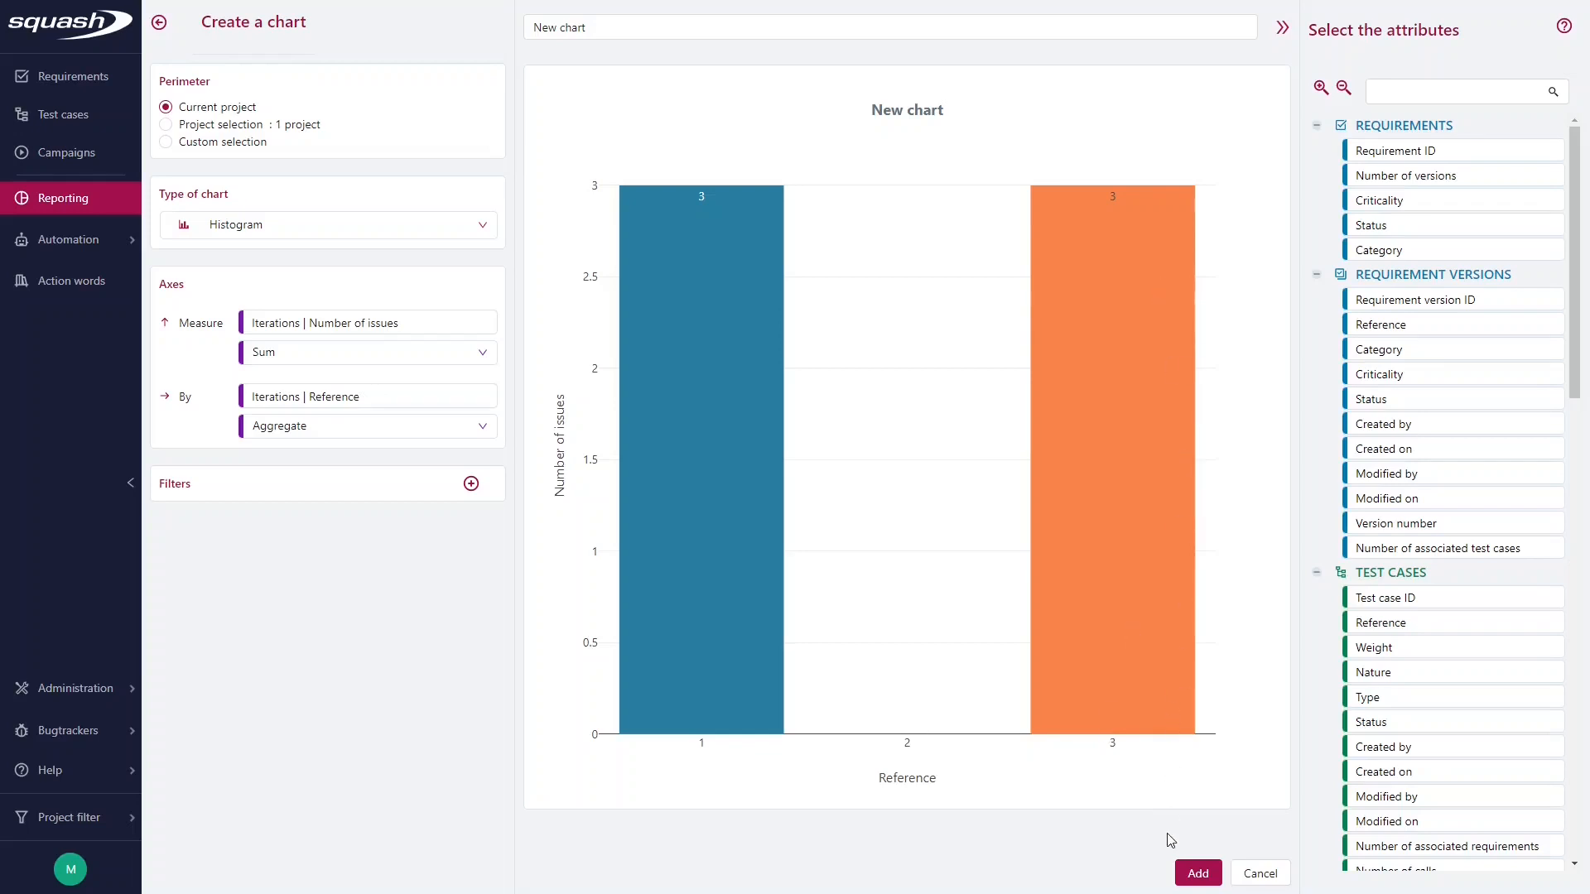
click(679, 27)
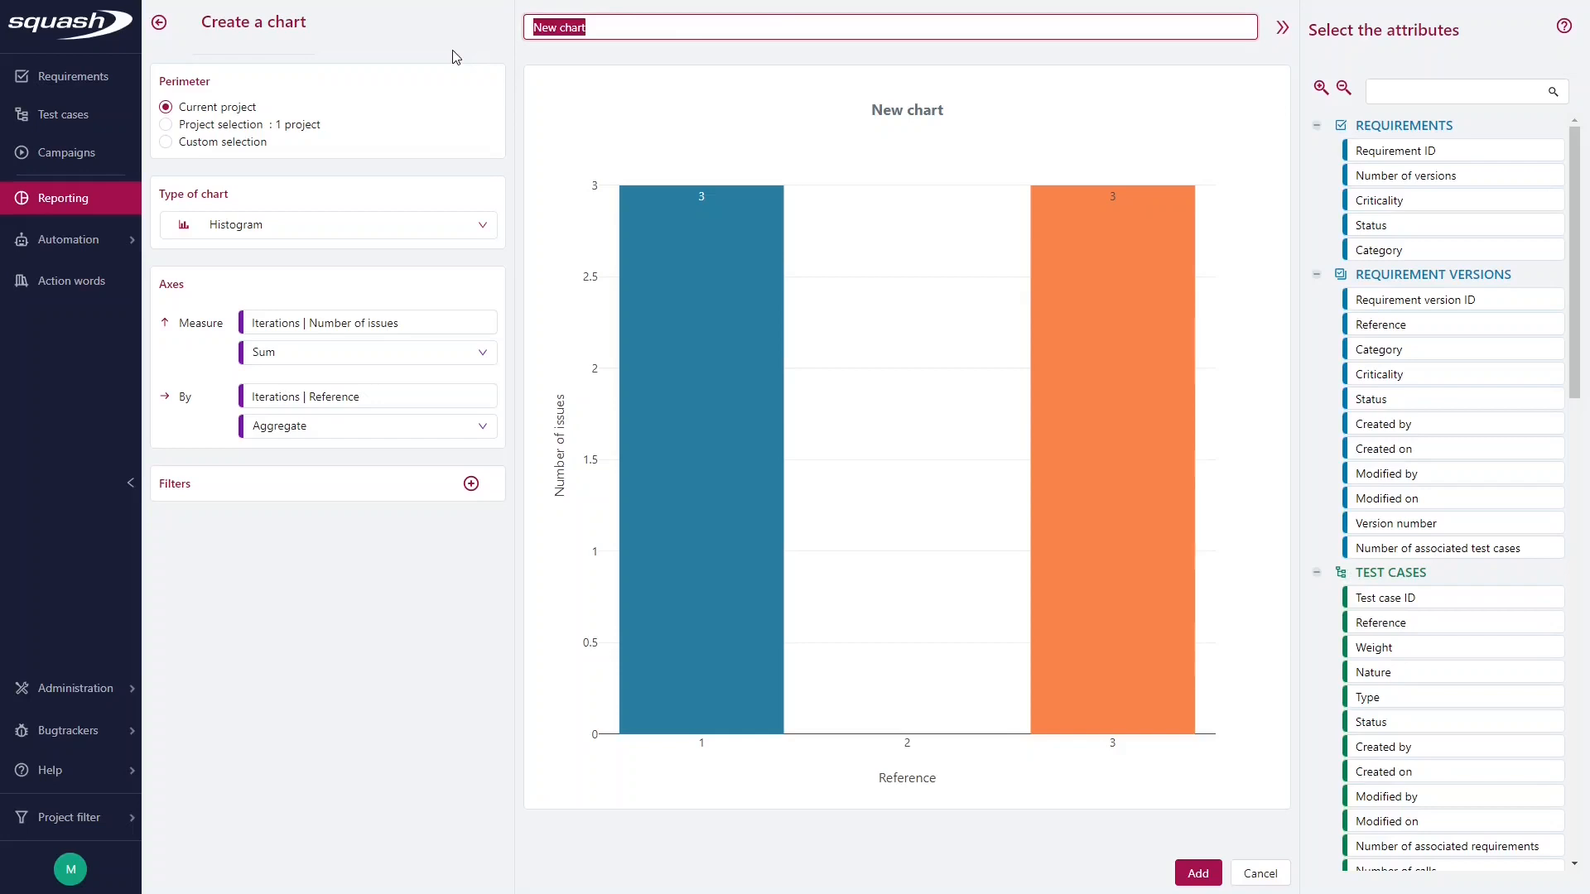
Name the histogram 'Issues by iteration' and add it to the reporting tree
text(Issues b)
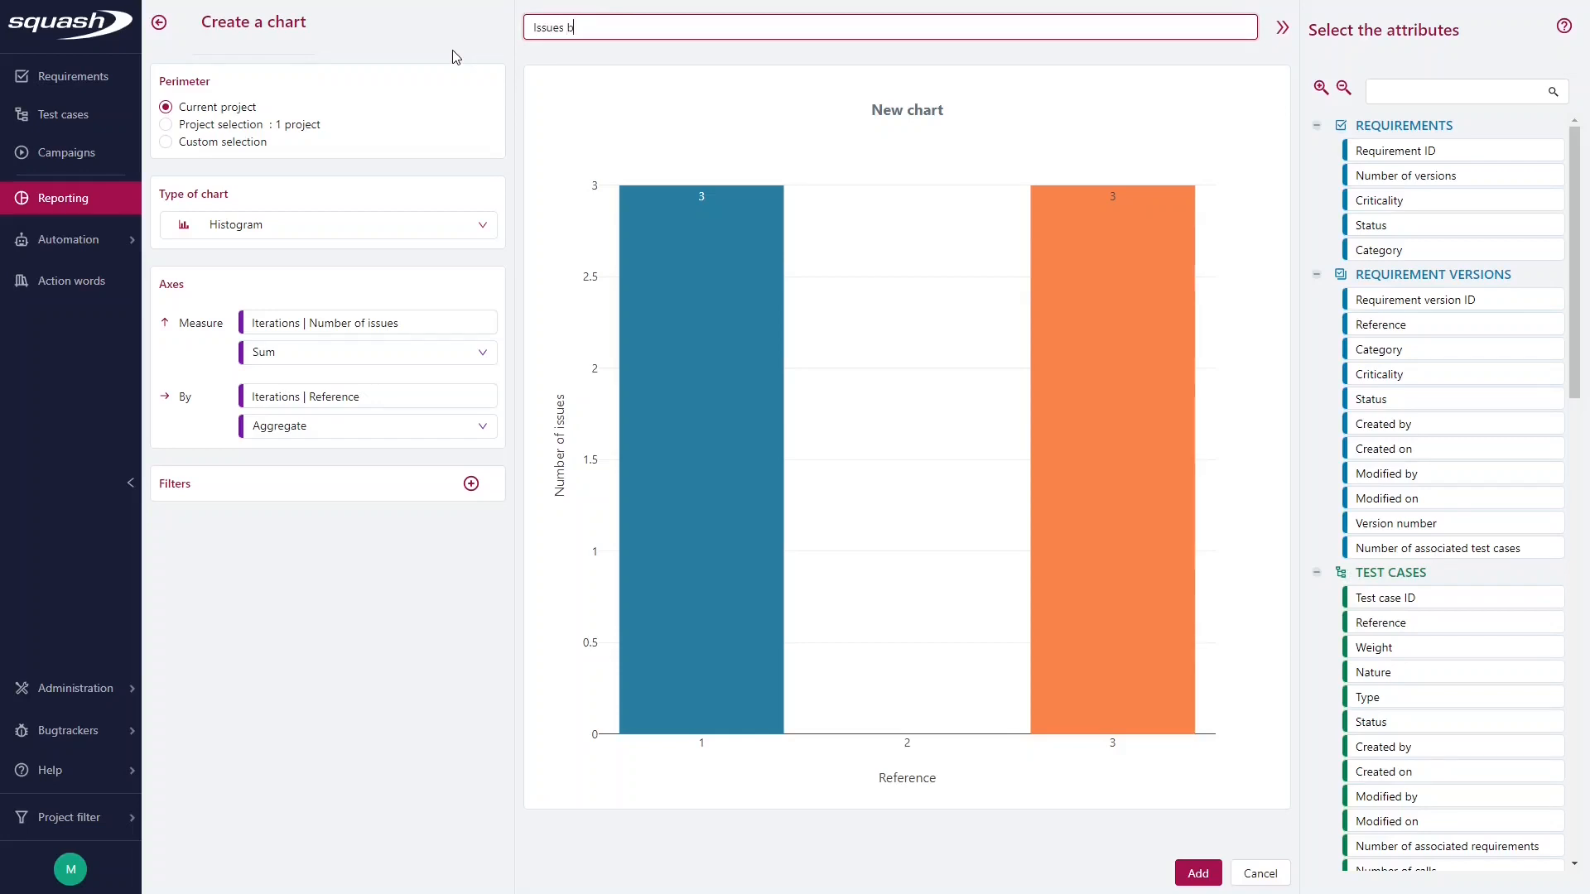
text(y iteration)
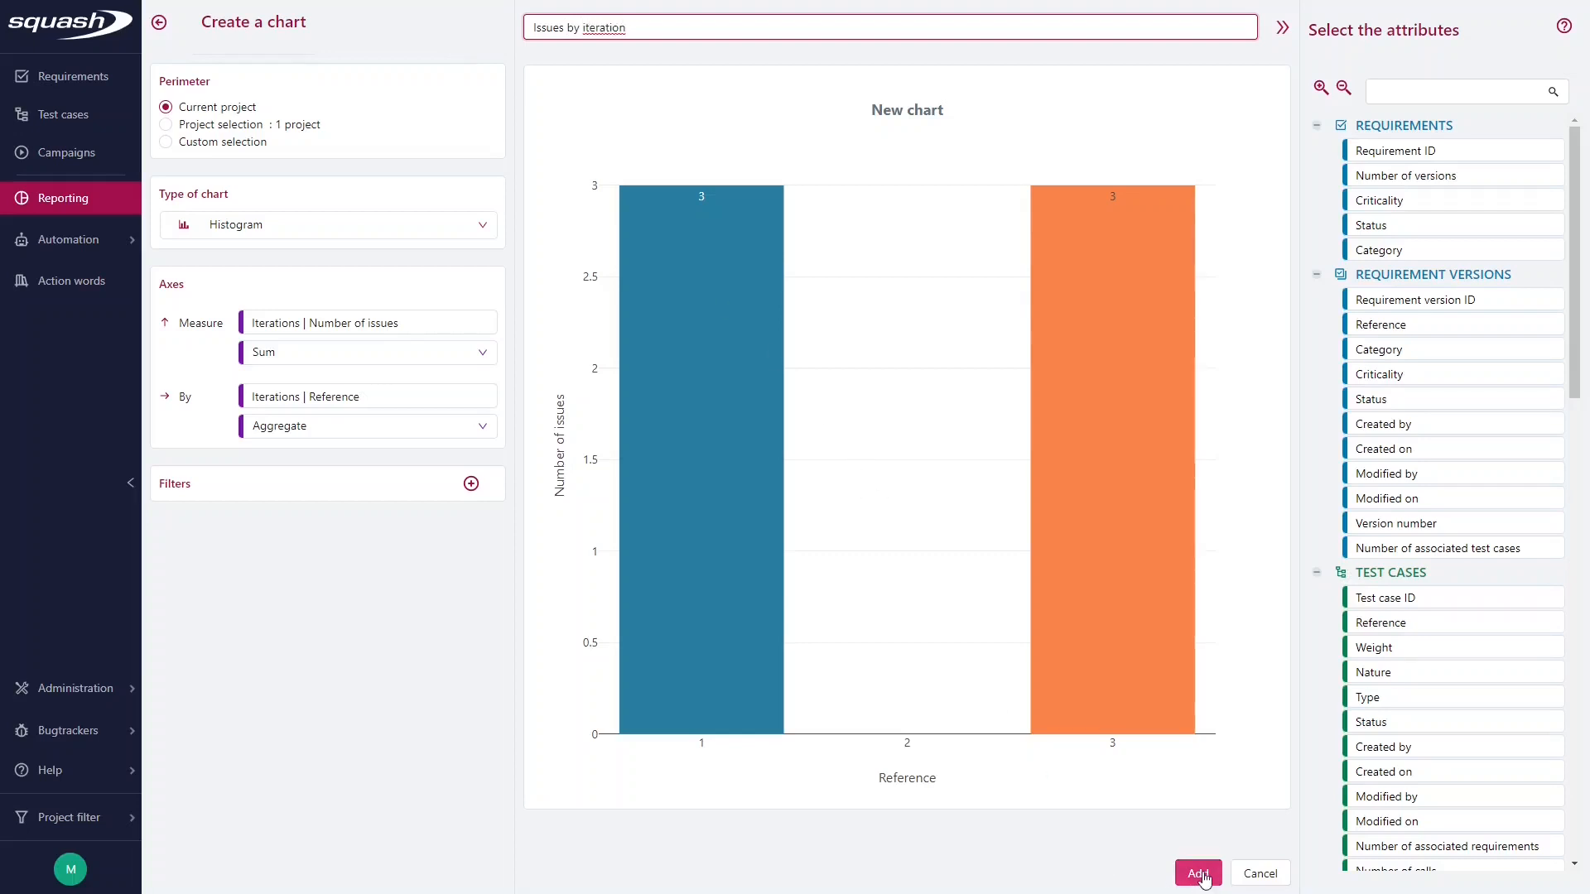
click(1197, 874)
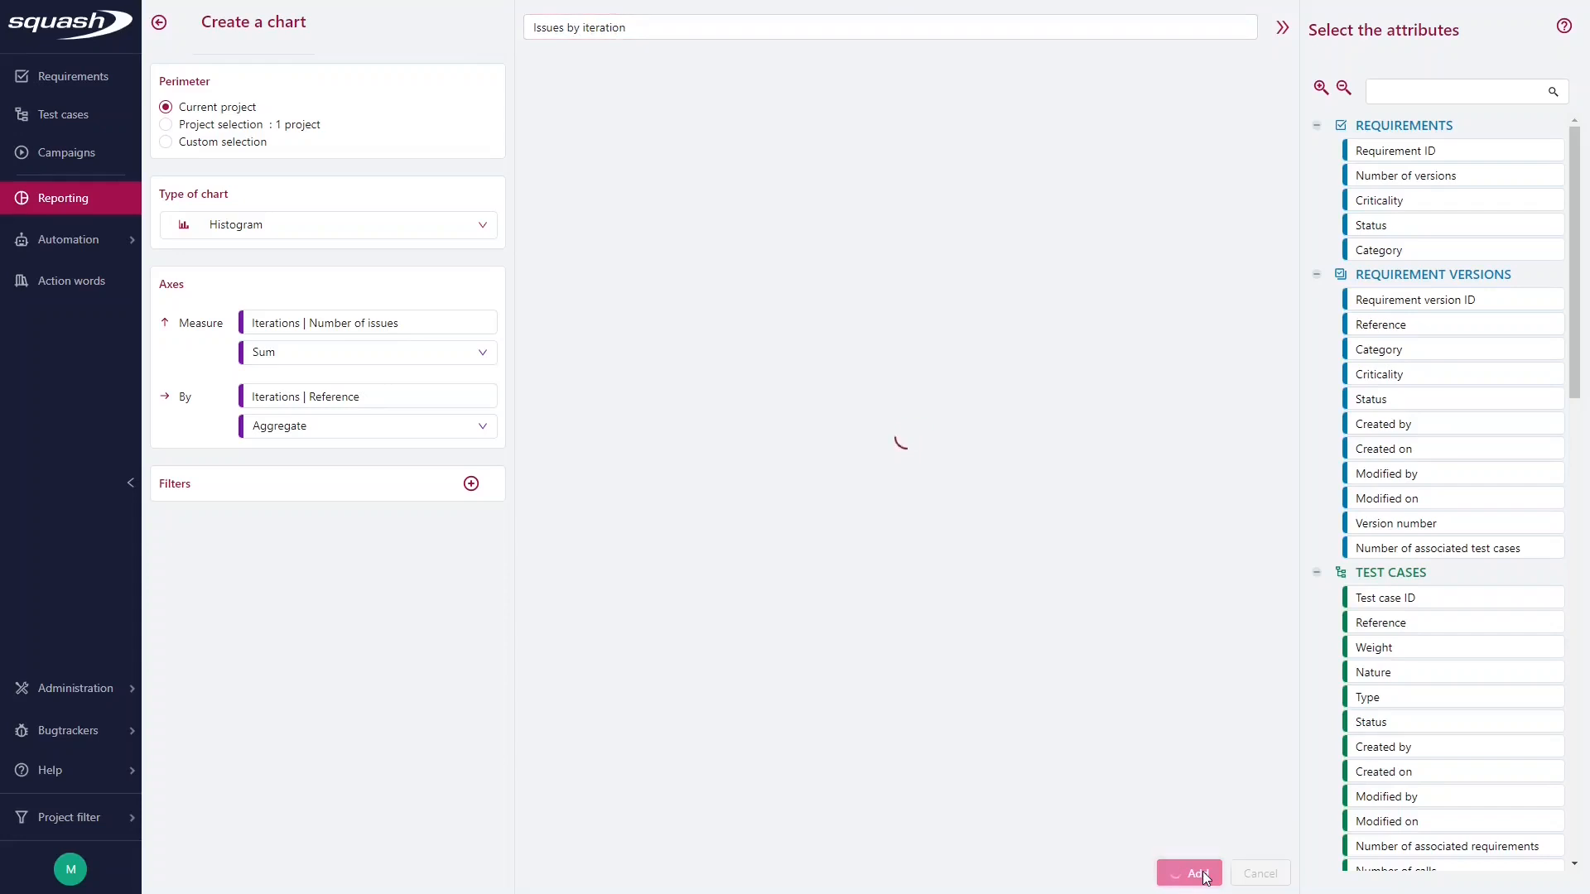
click(1188, 874)
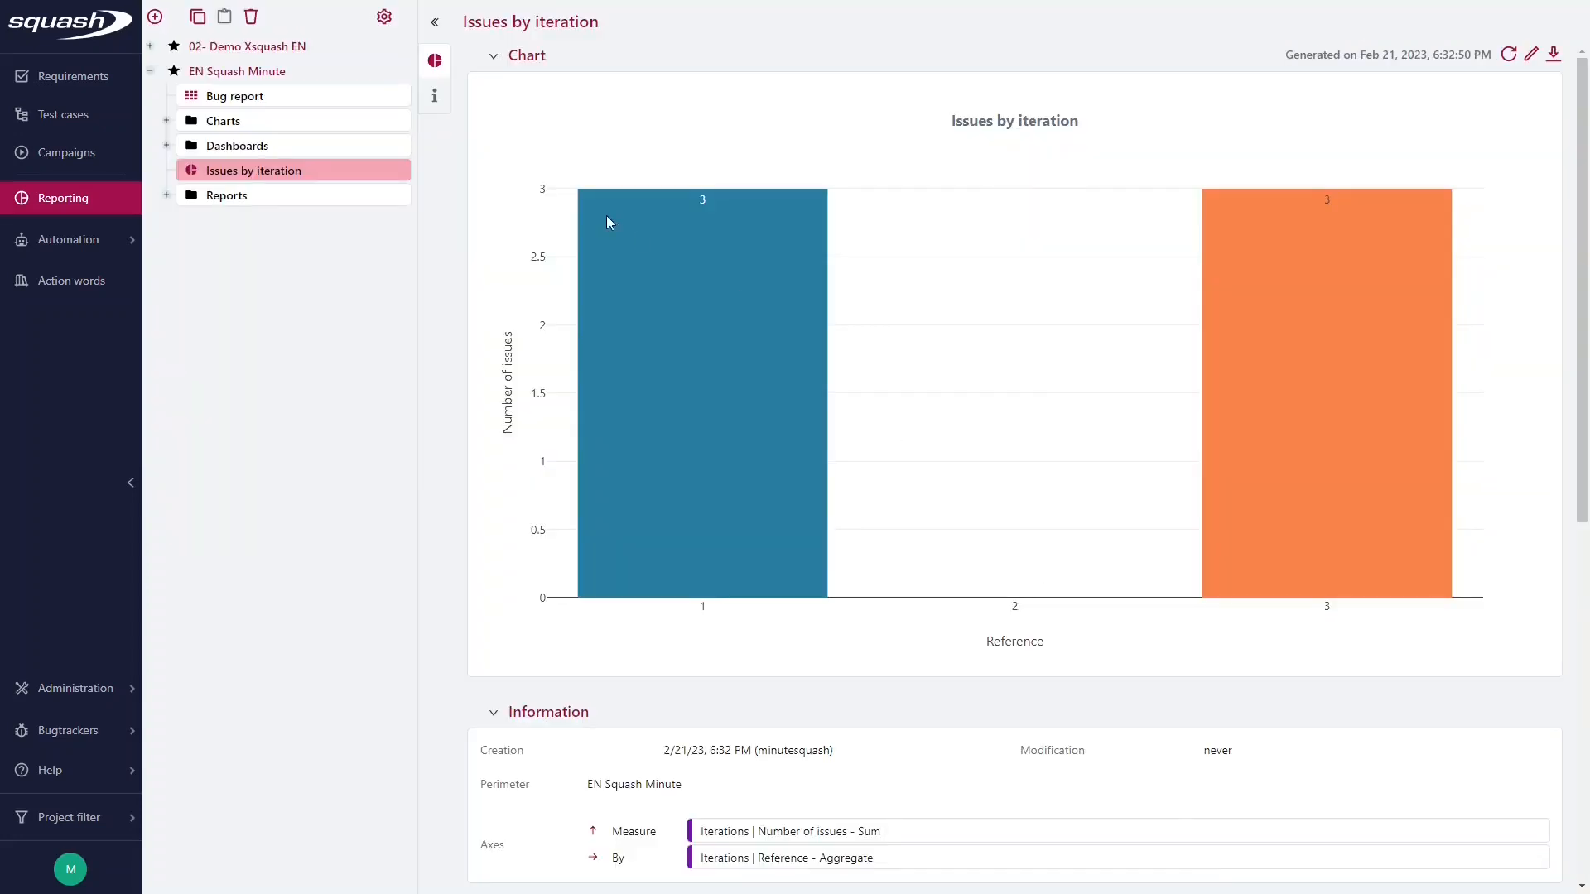
mouse_move(342, 247)
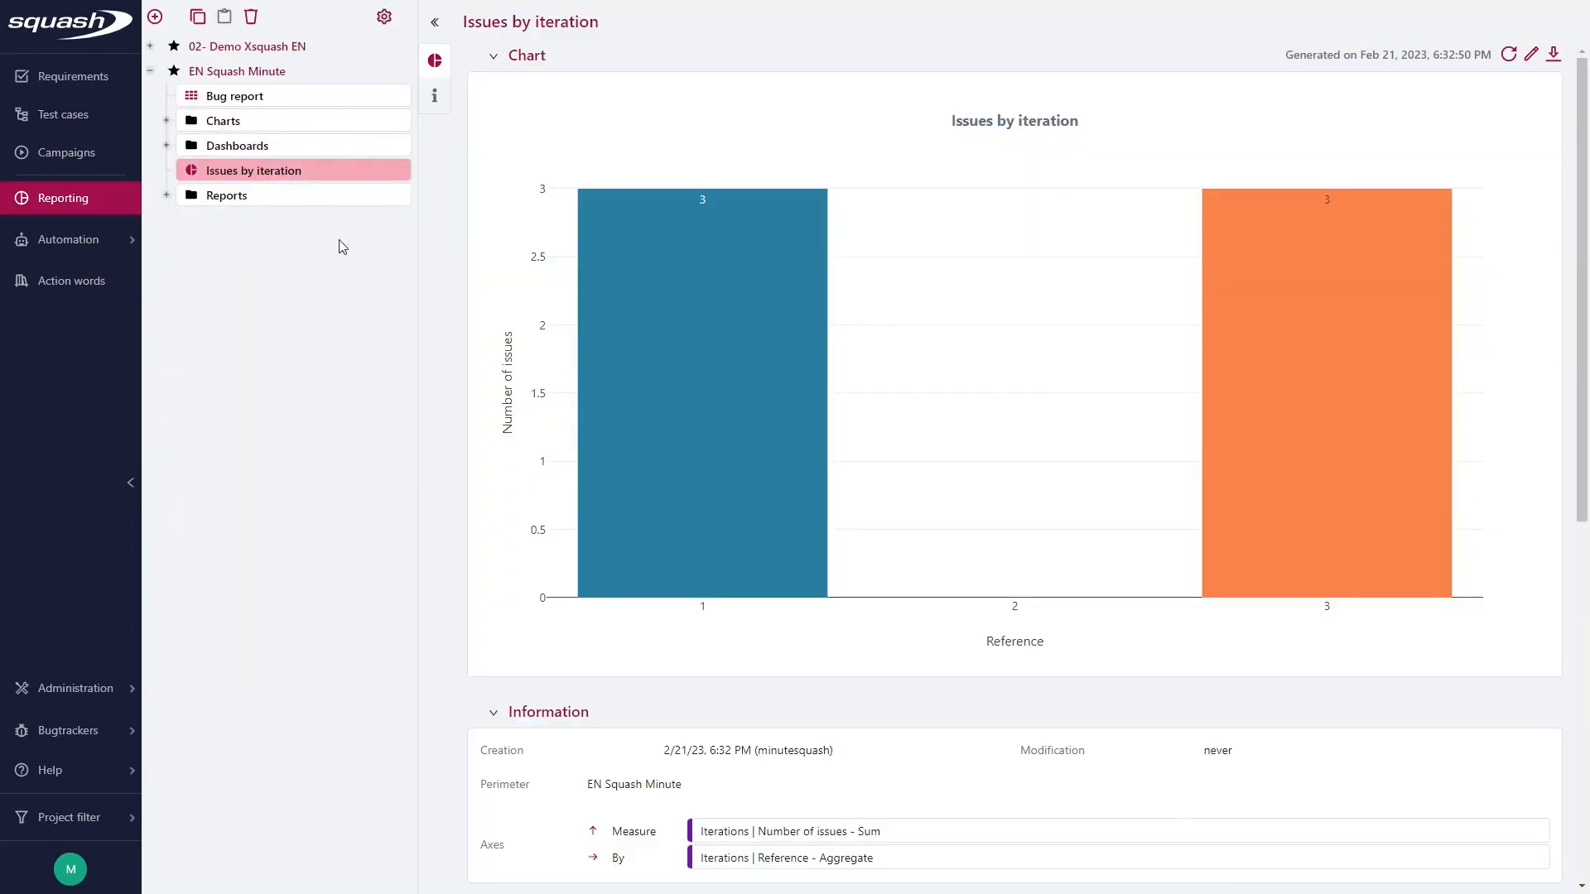
Regenerate the Issues by iteration chart and show the add-item menu again
click(1508, 54)
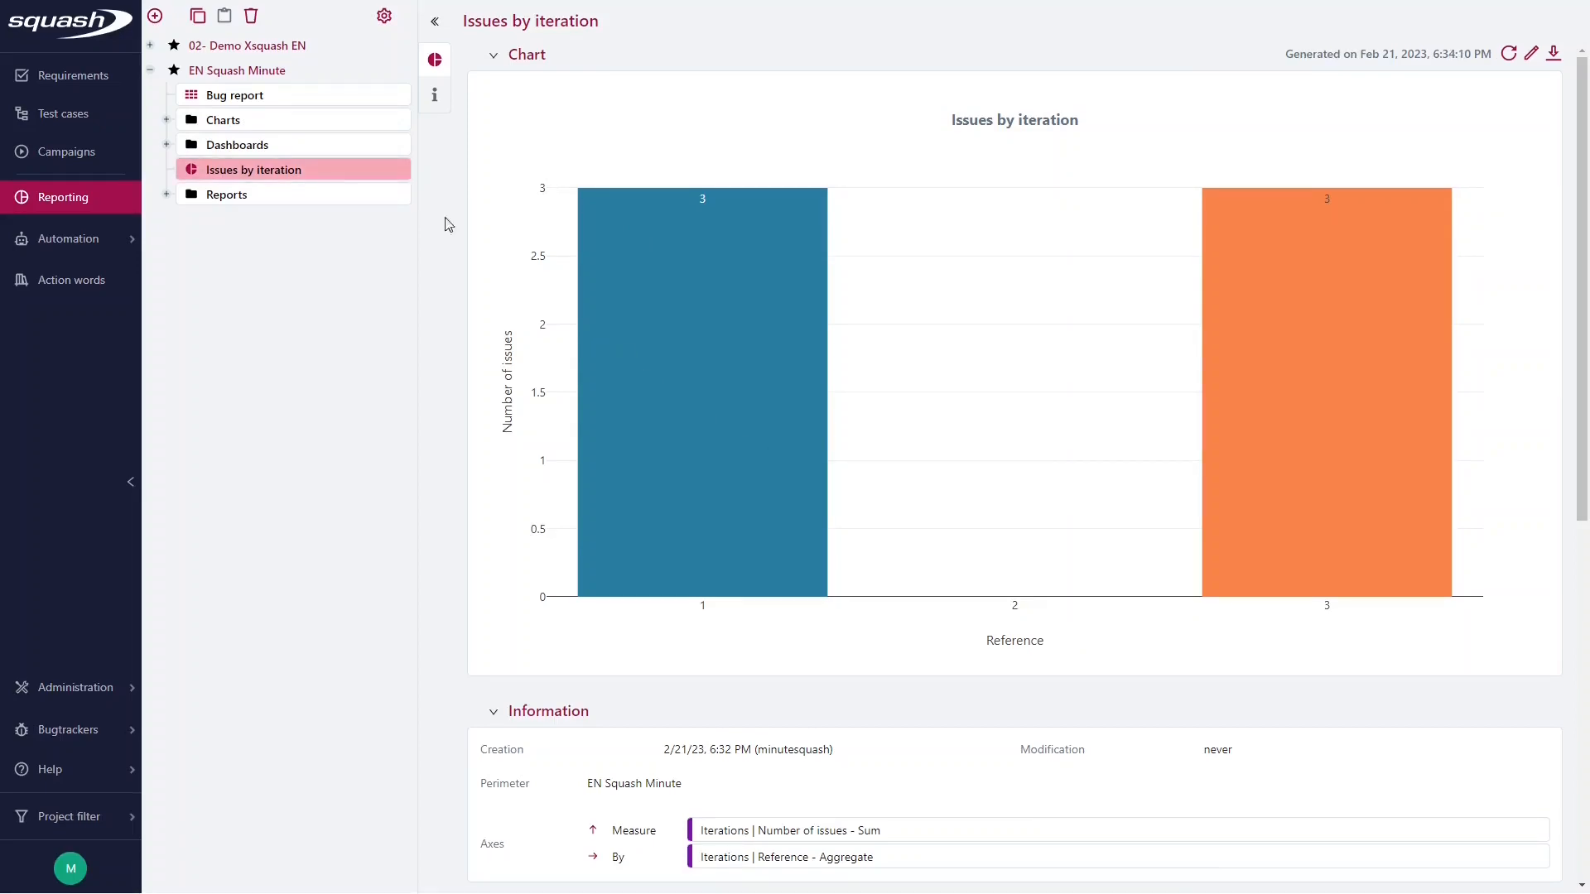
click(154, 17)
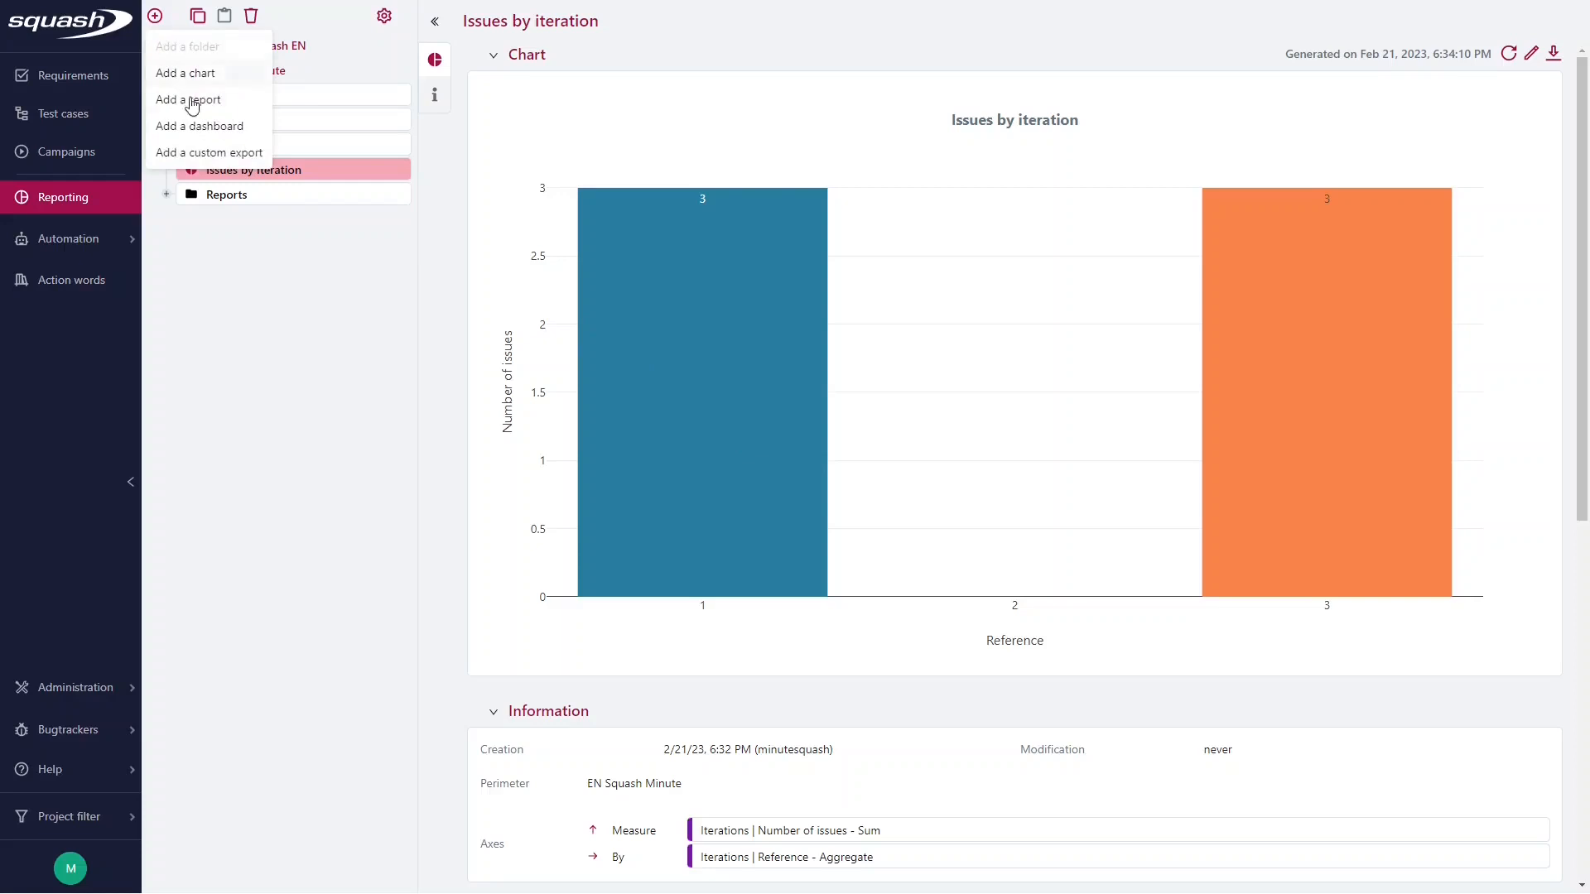
Add a new report of type Campaign report from the Execution phase group
click(186, 99)
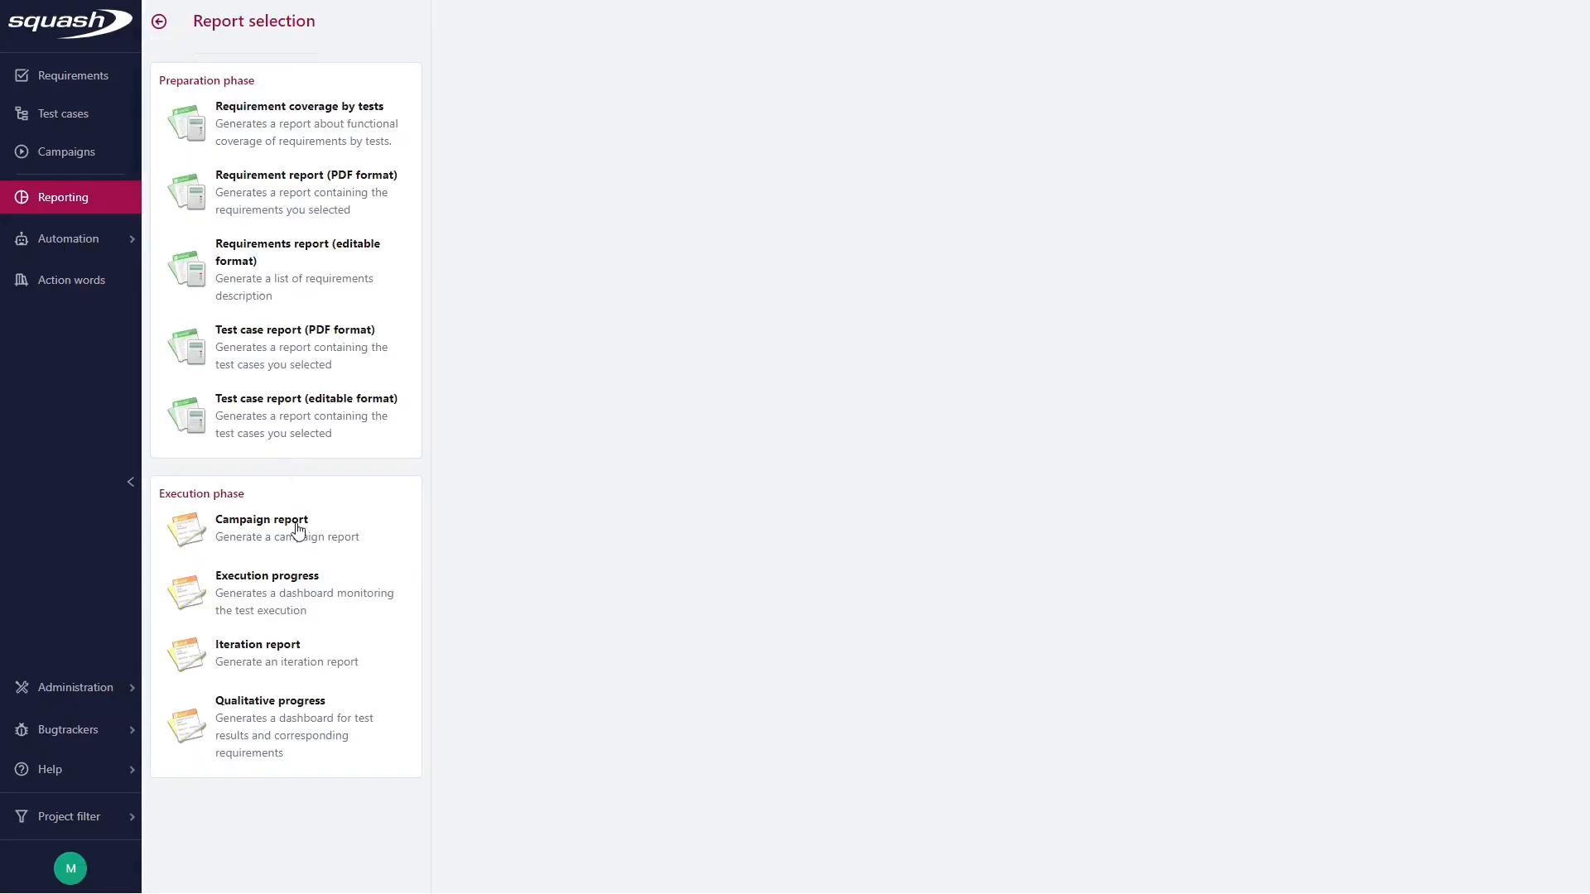
mouse_move(287, 662)
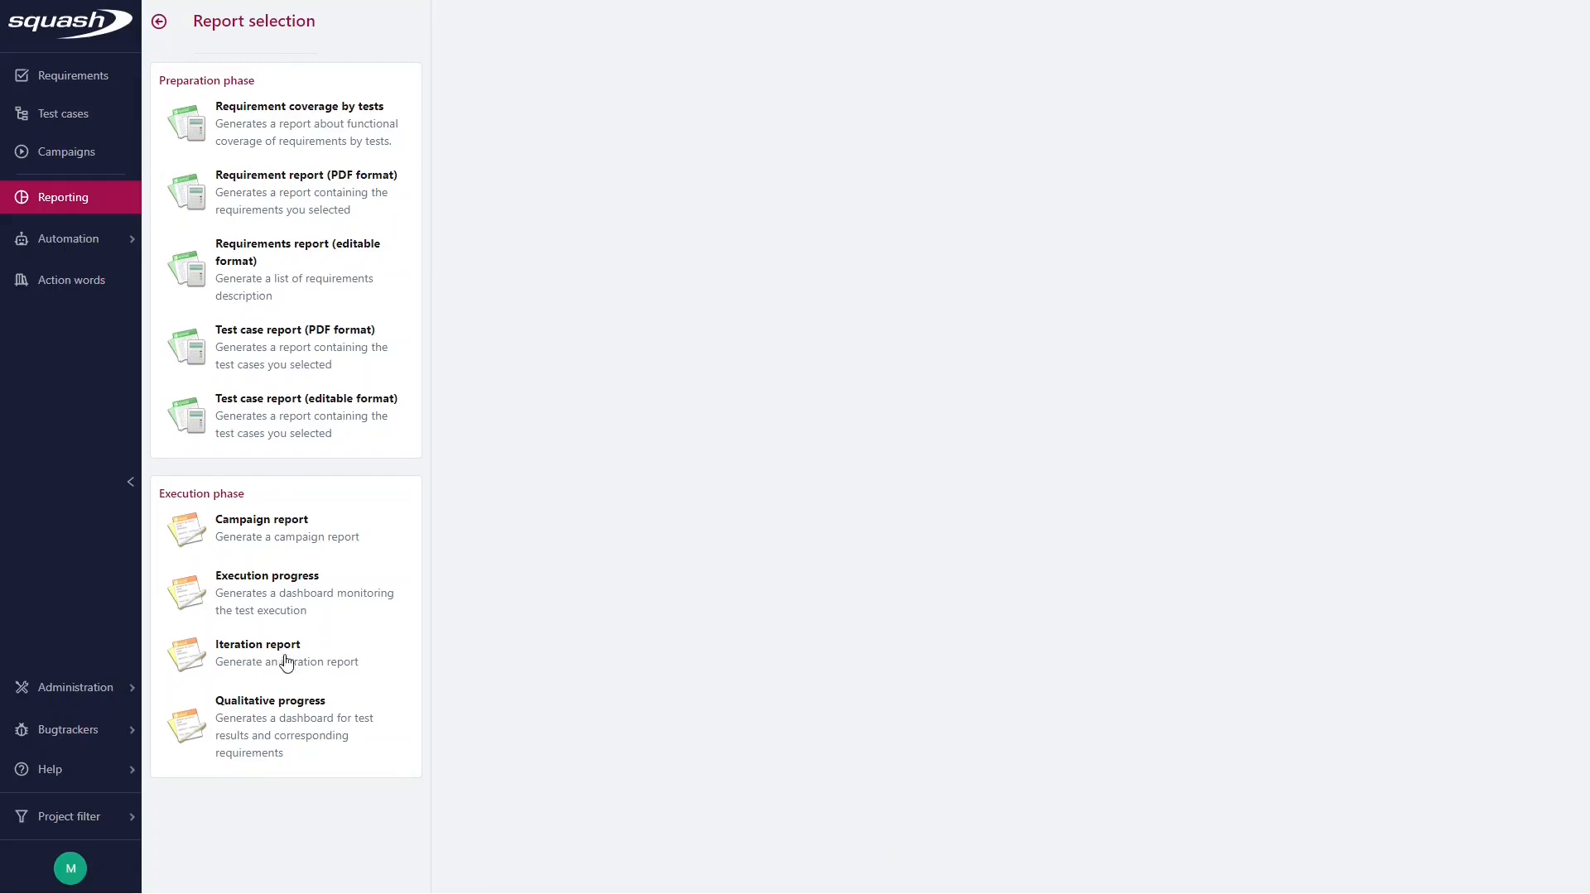
click(261, 519)
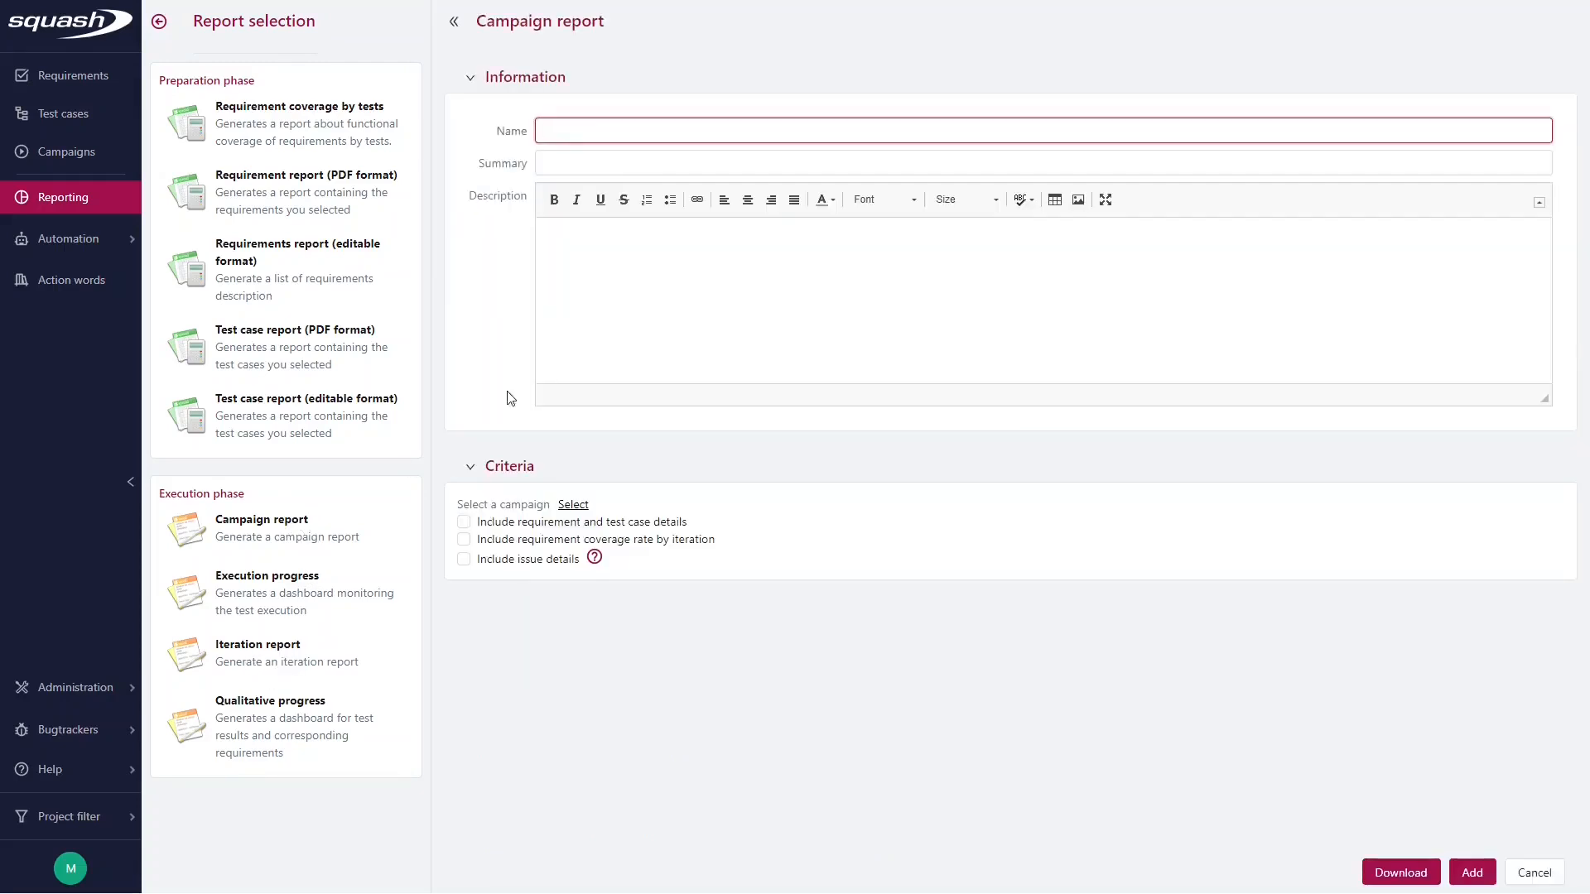
Name the report 'Campaign report with issue details' and pick campaign NXB 1.0
click(669, 130)
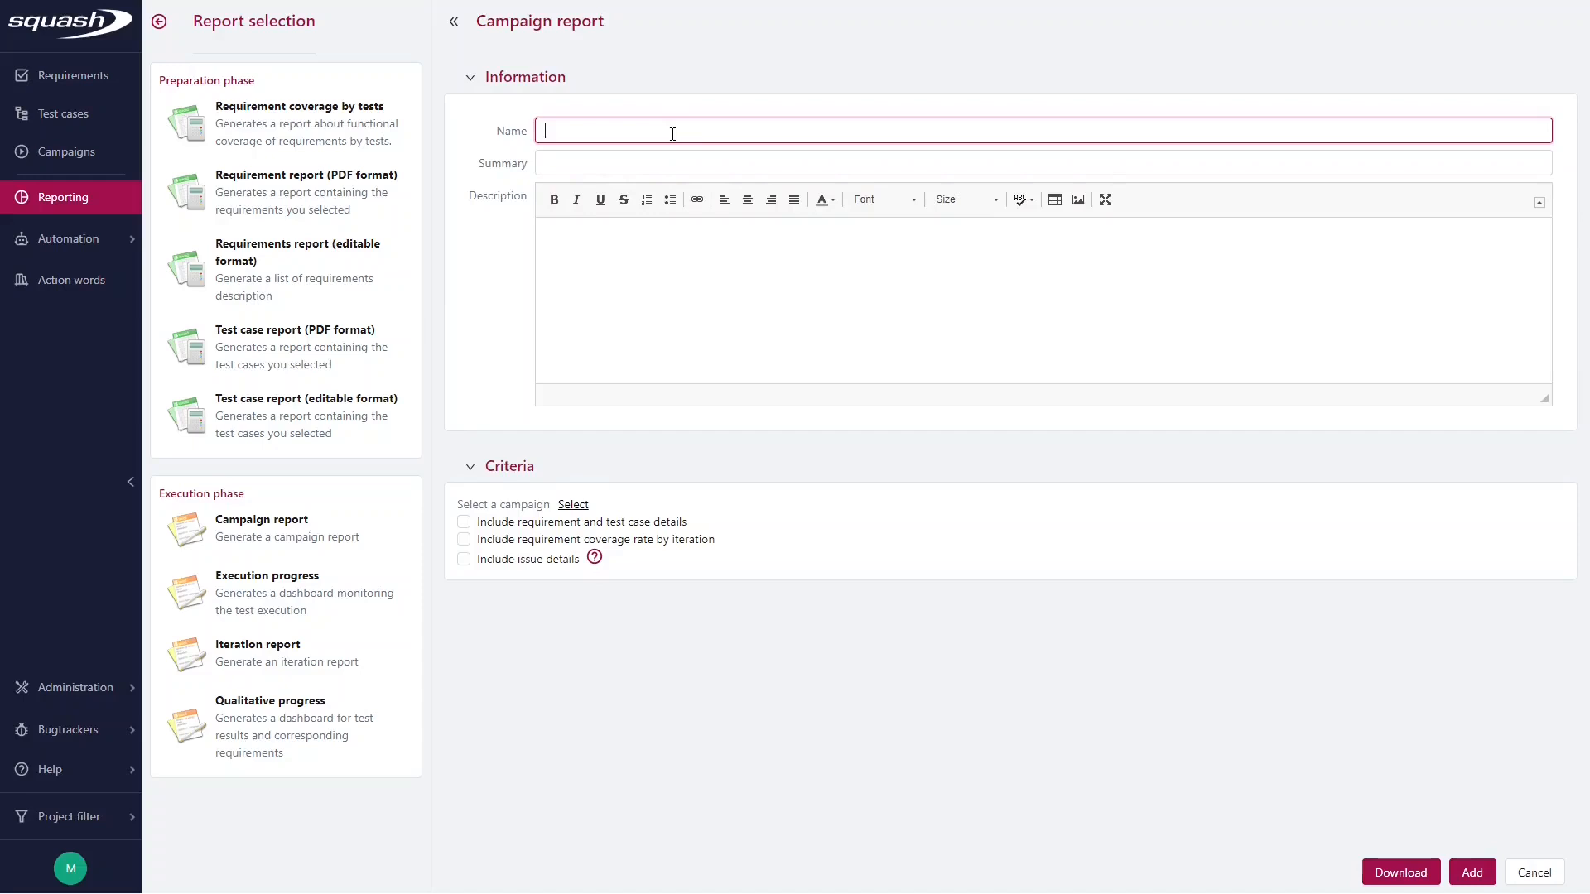
text(Campaign report with issue d)
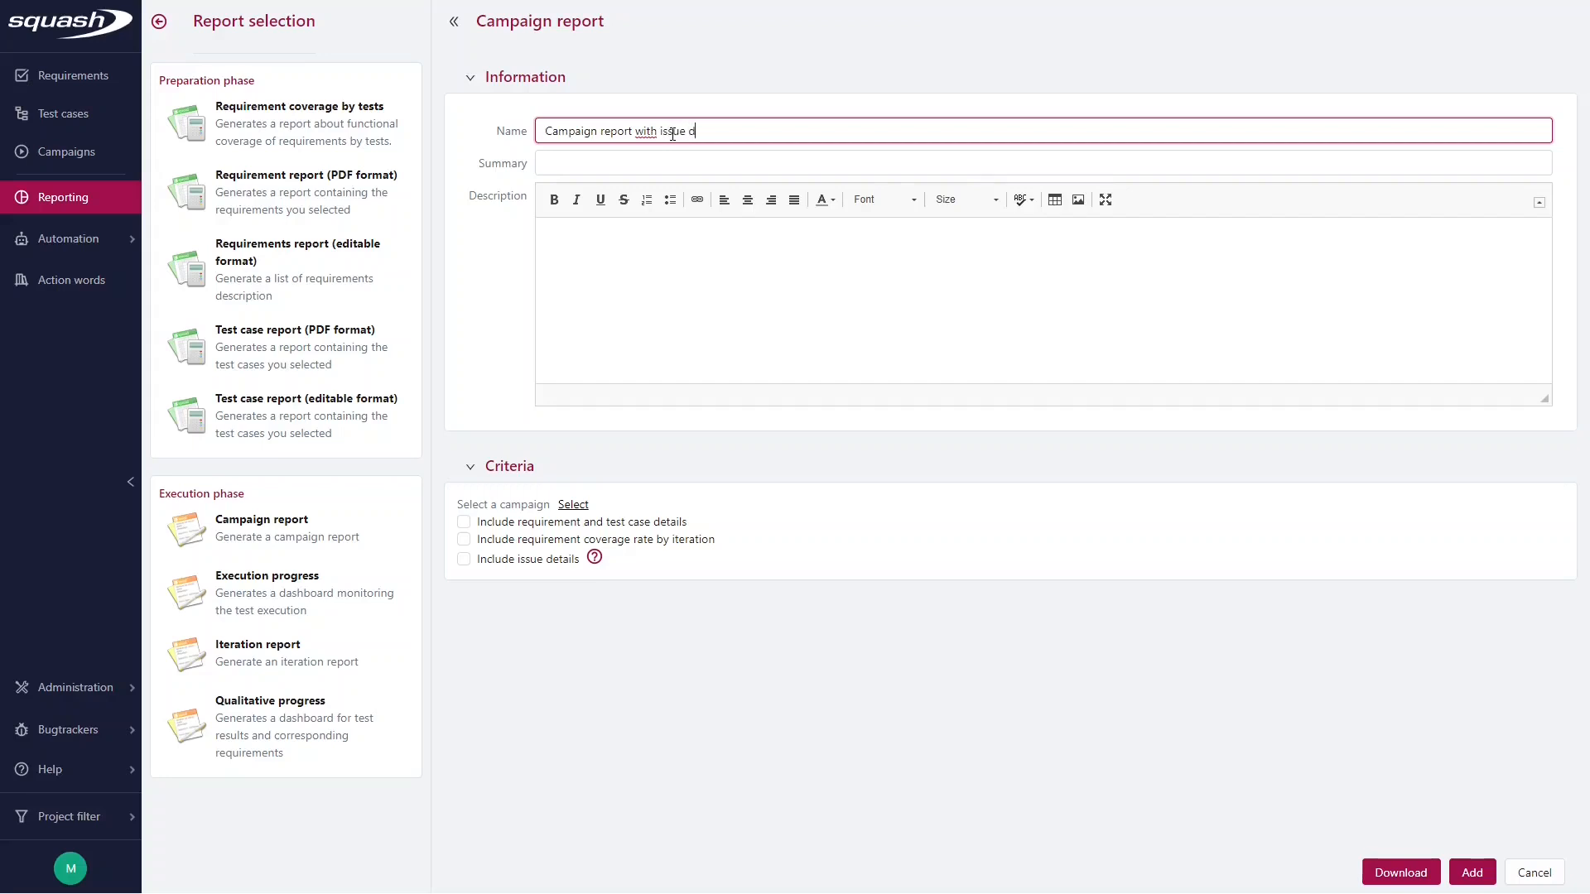
text(etails)
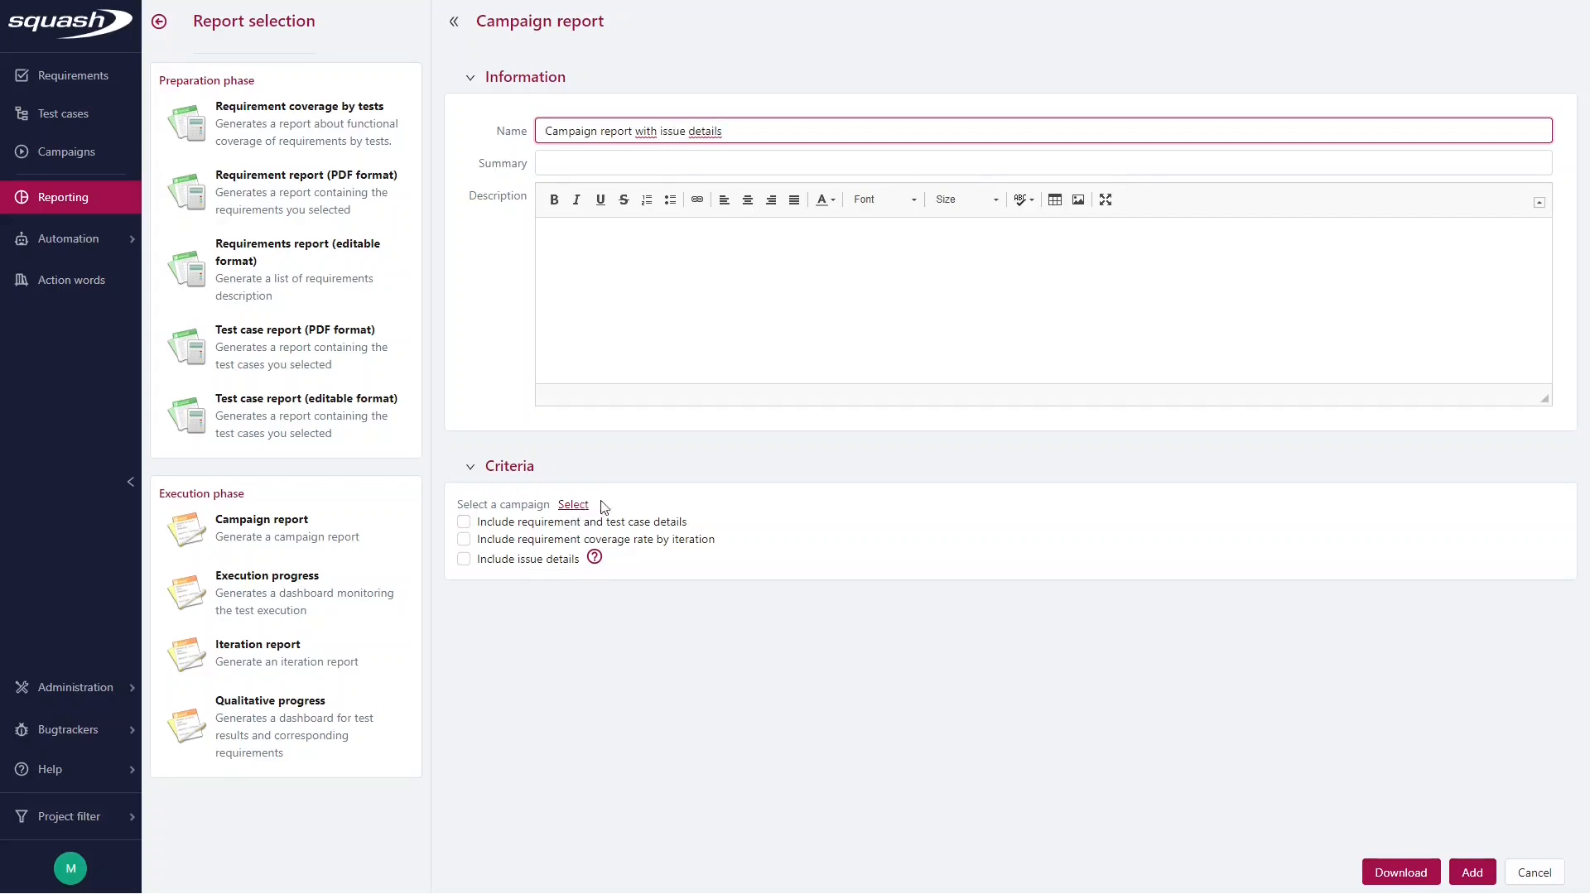
click(573, 505)
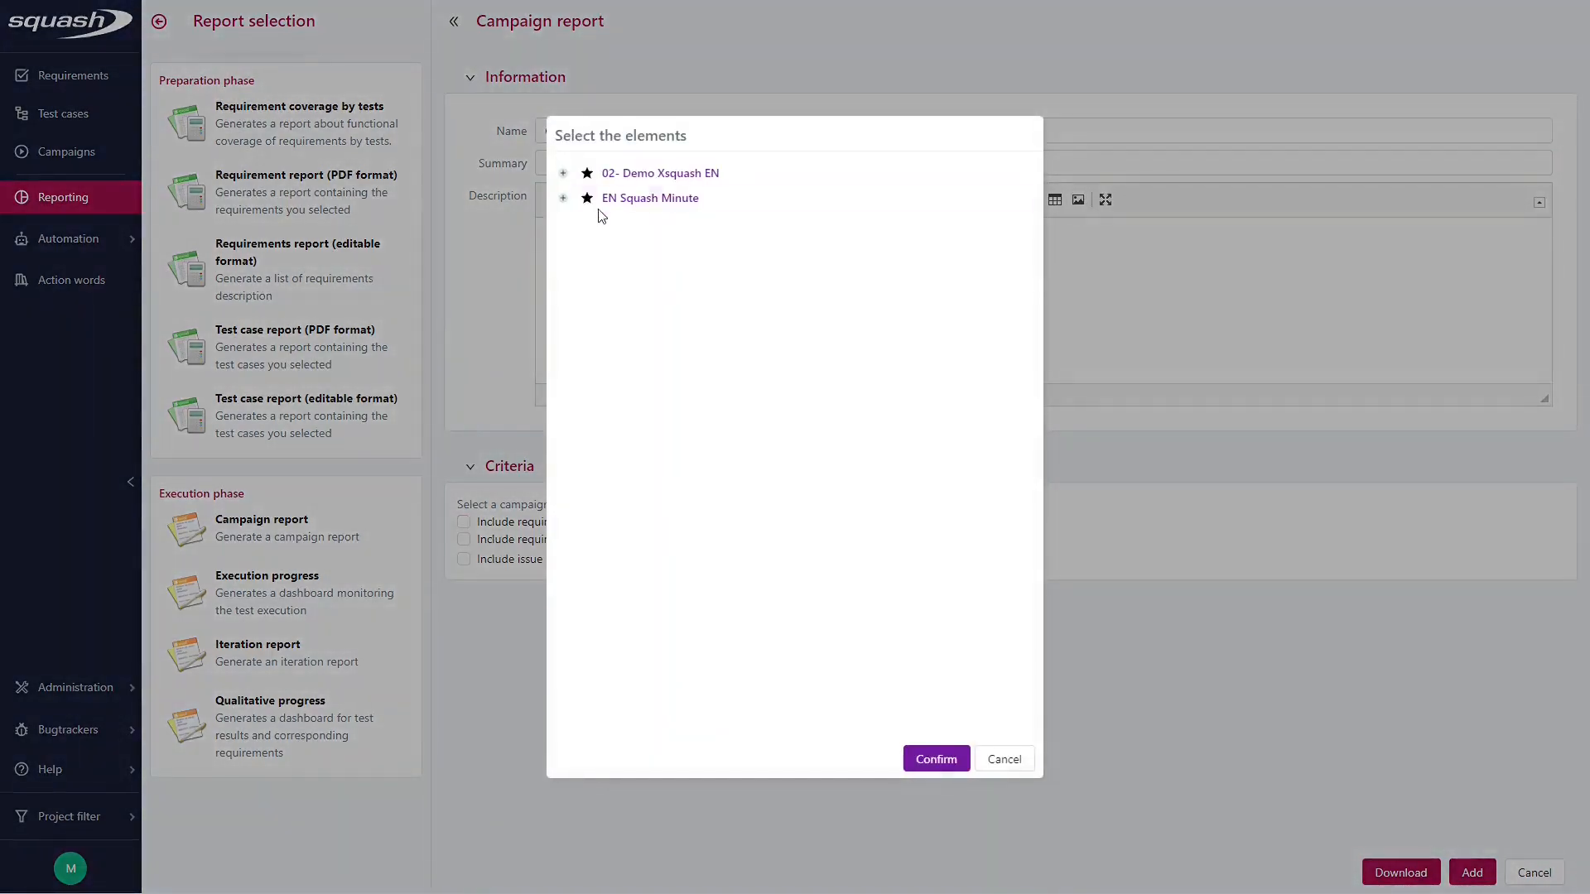
click(563, 197)
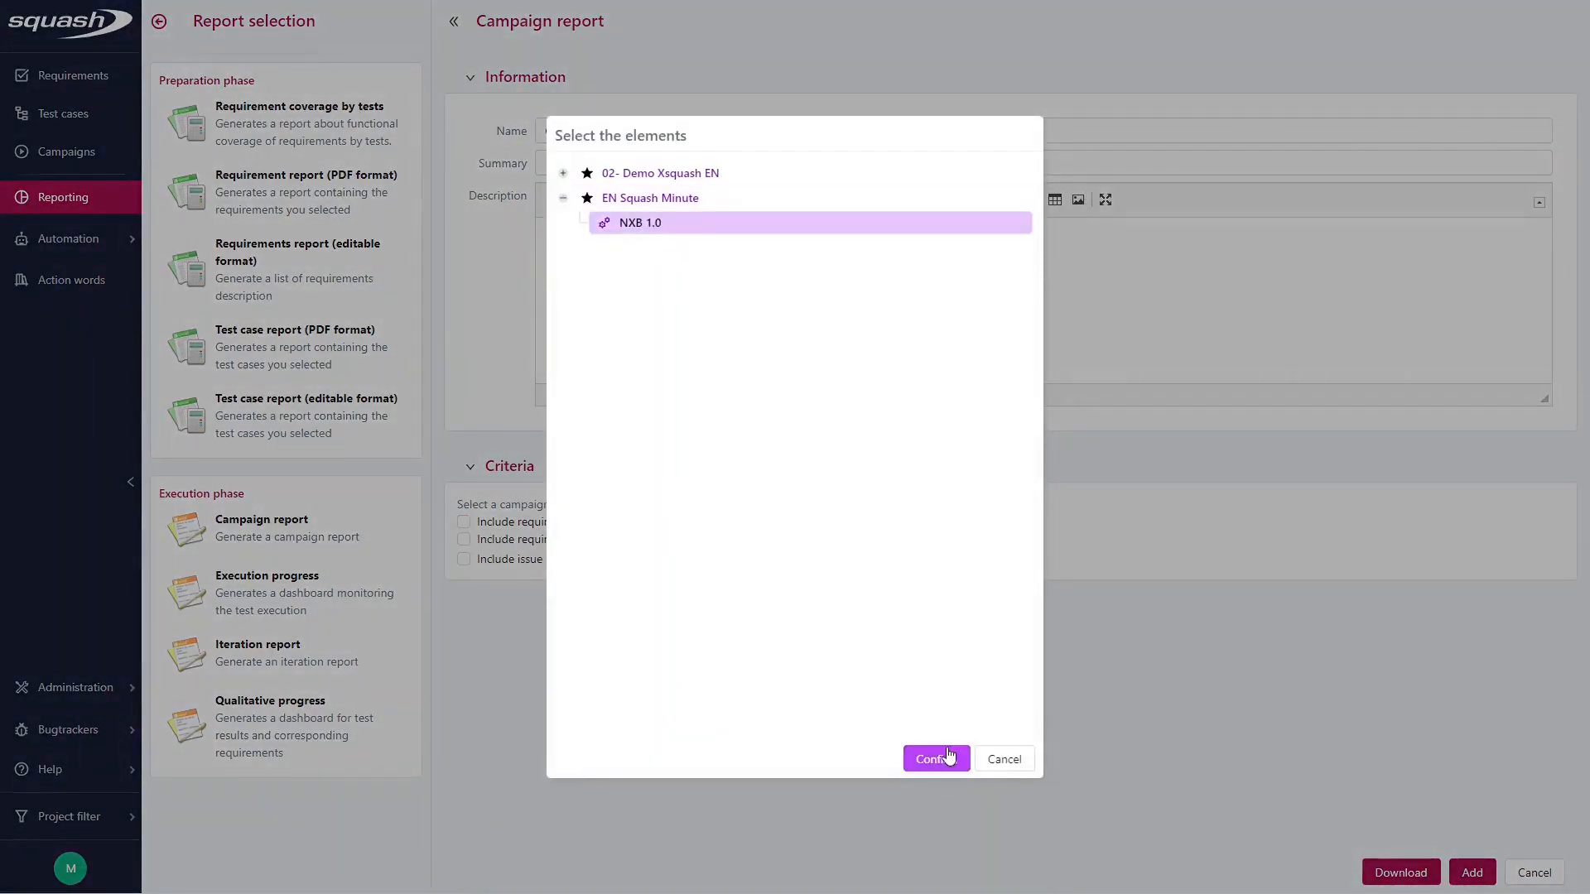
click(931, 759)
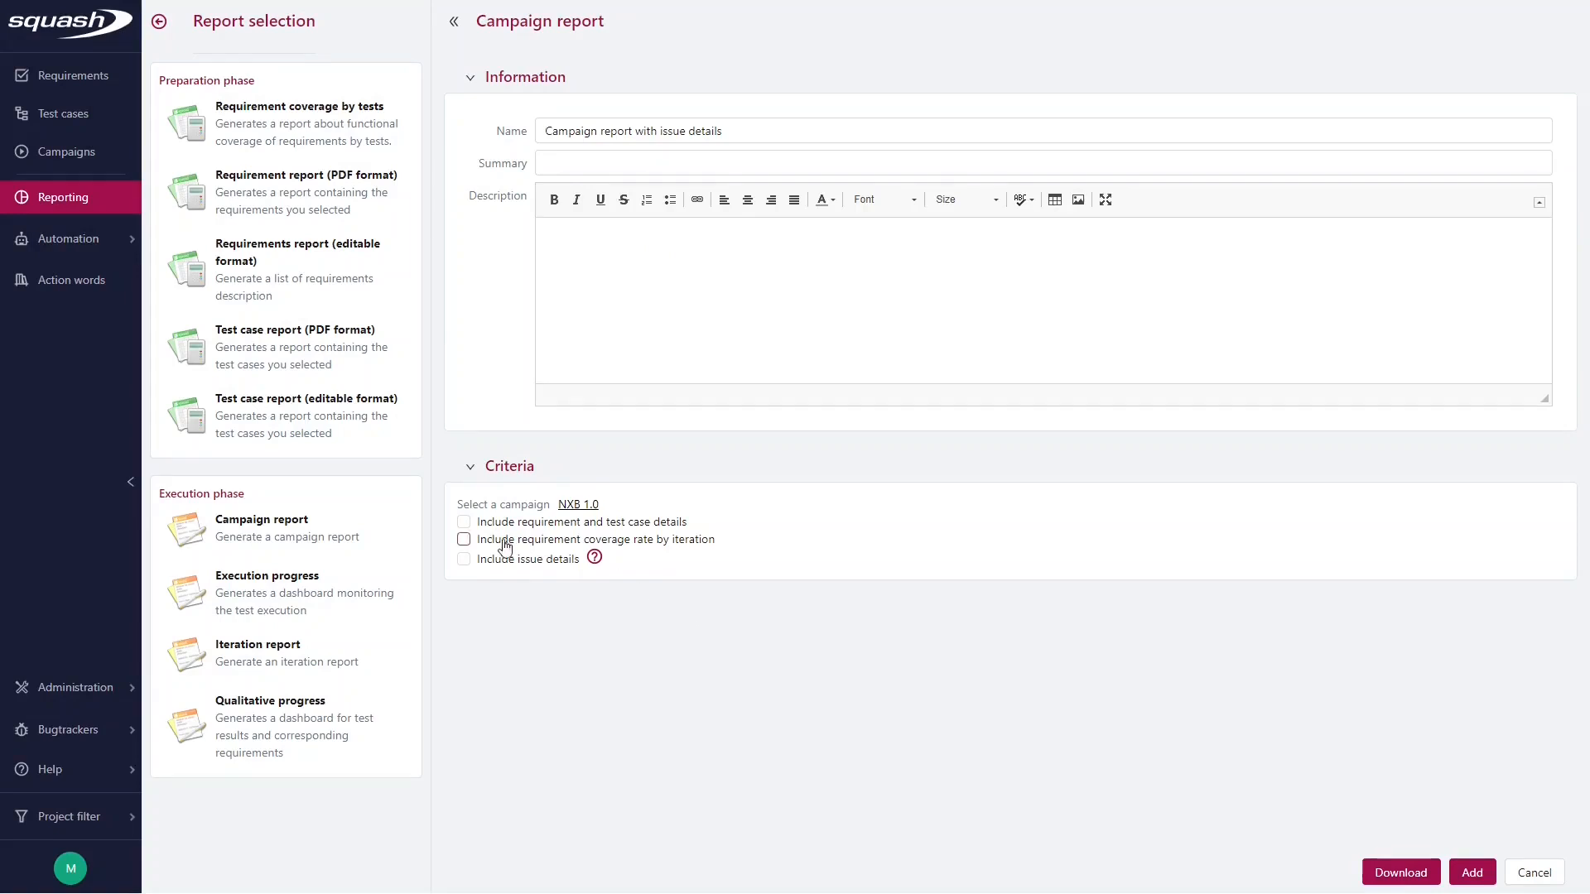
mouse_move(512, 569)
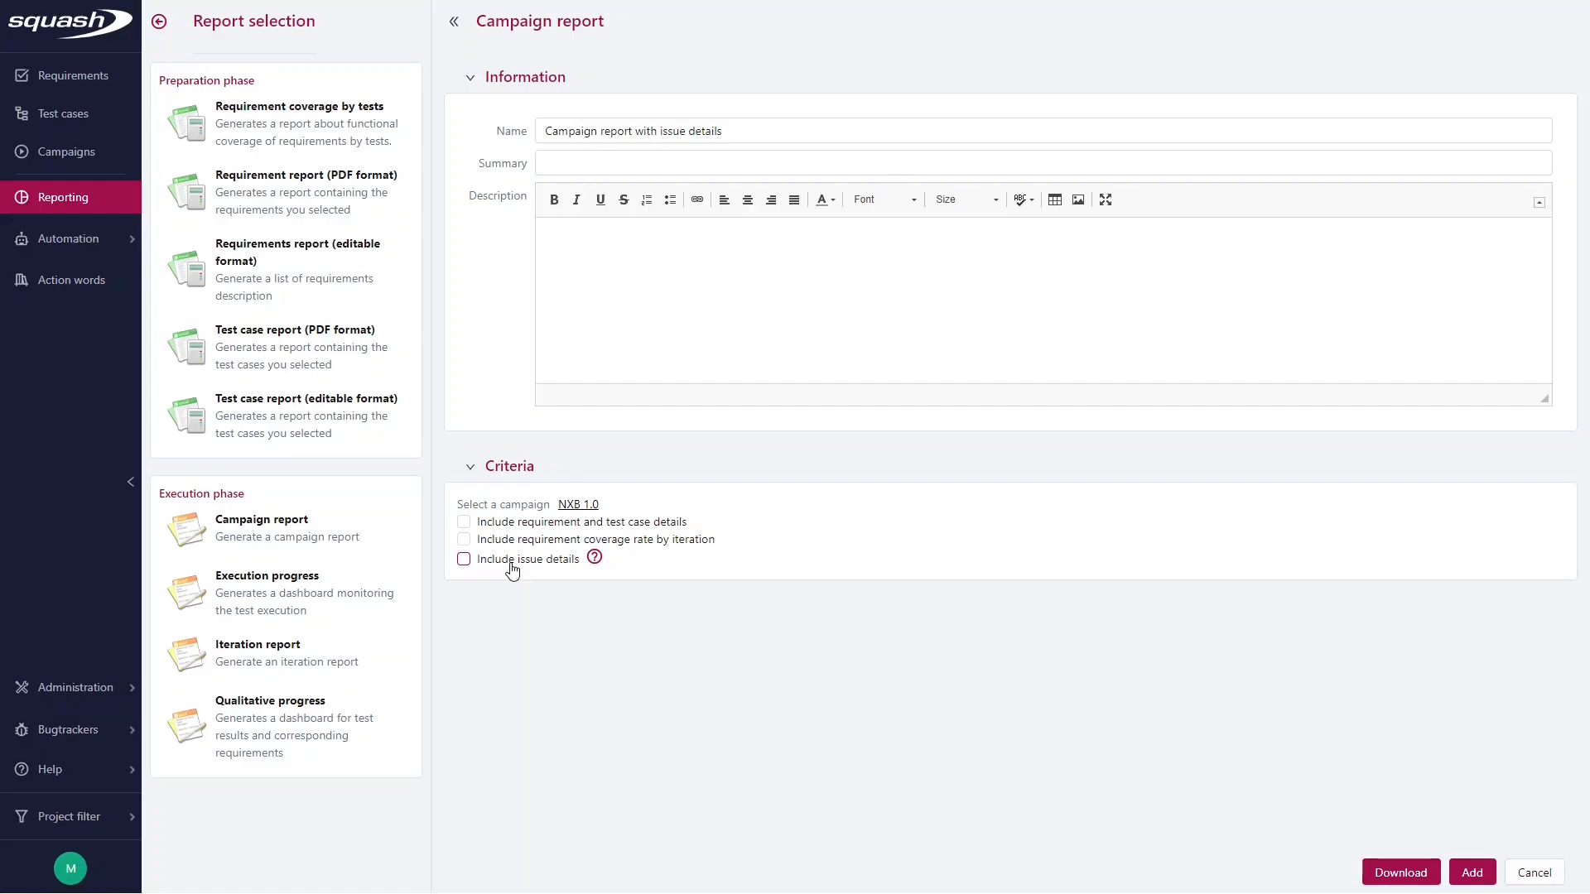
Save the report with issue details included, then download and open the .docx in Word
click(464, 559)
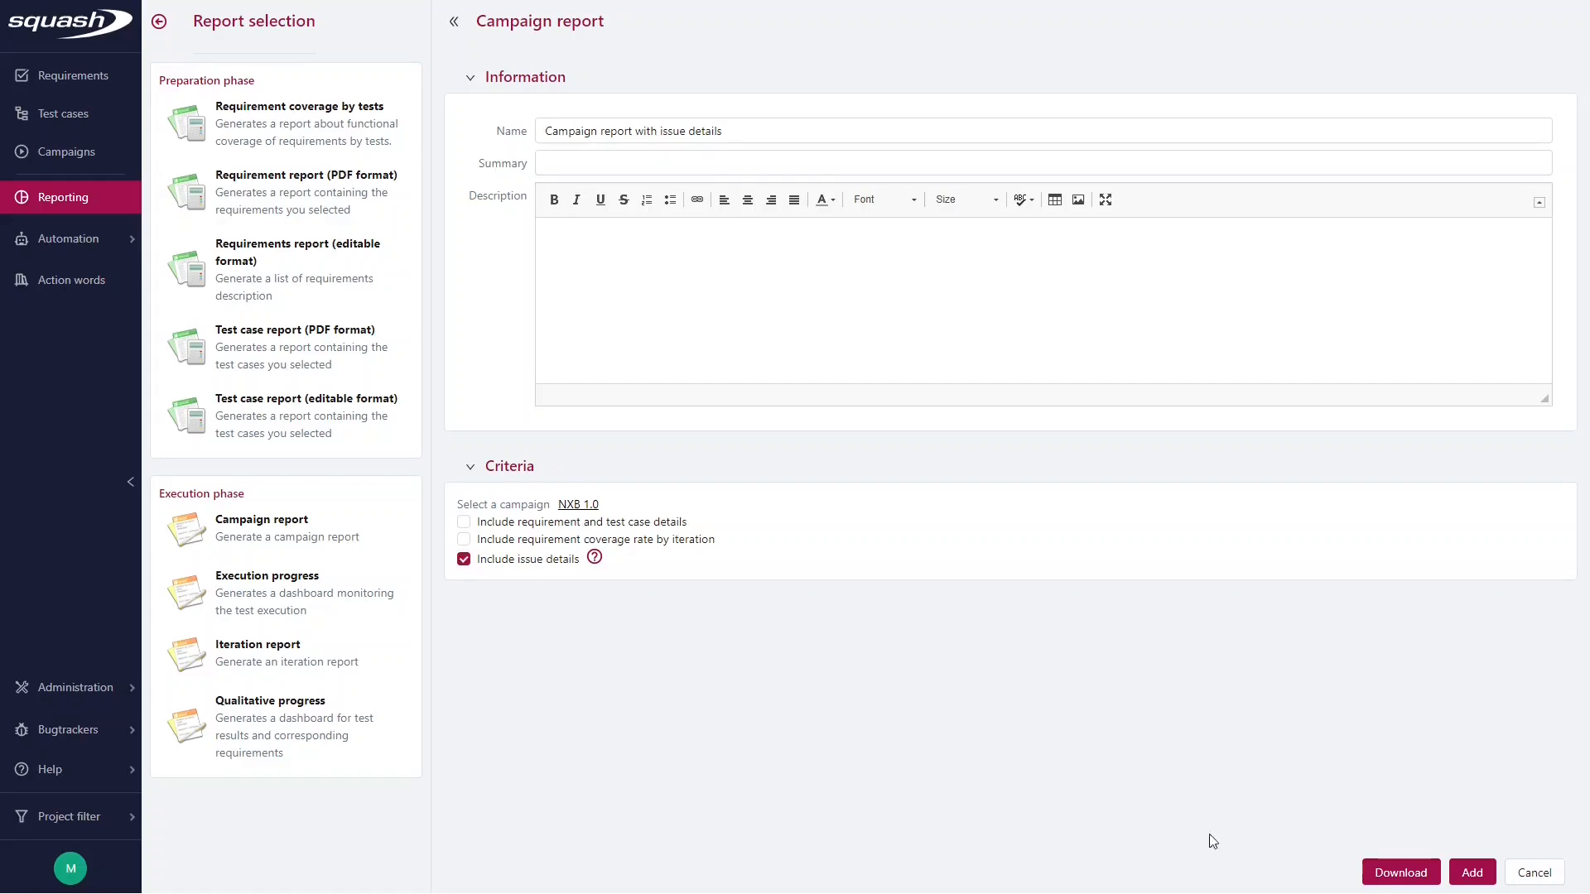
click(1471, 872)
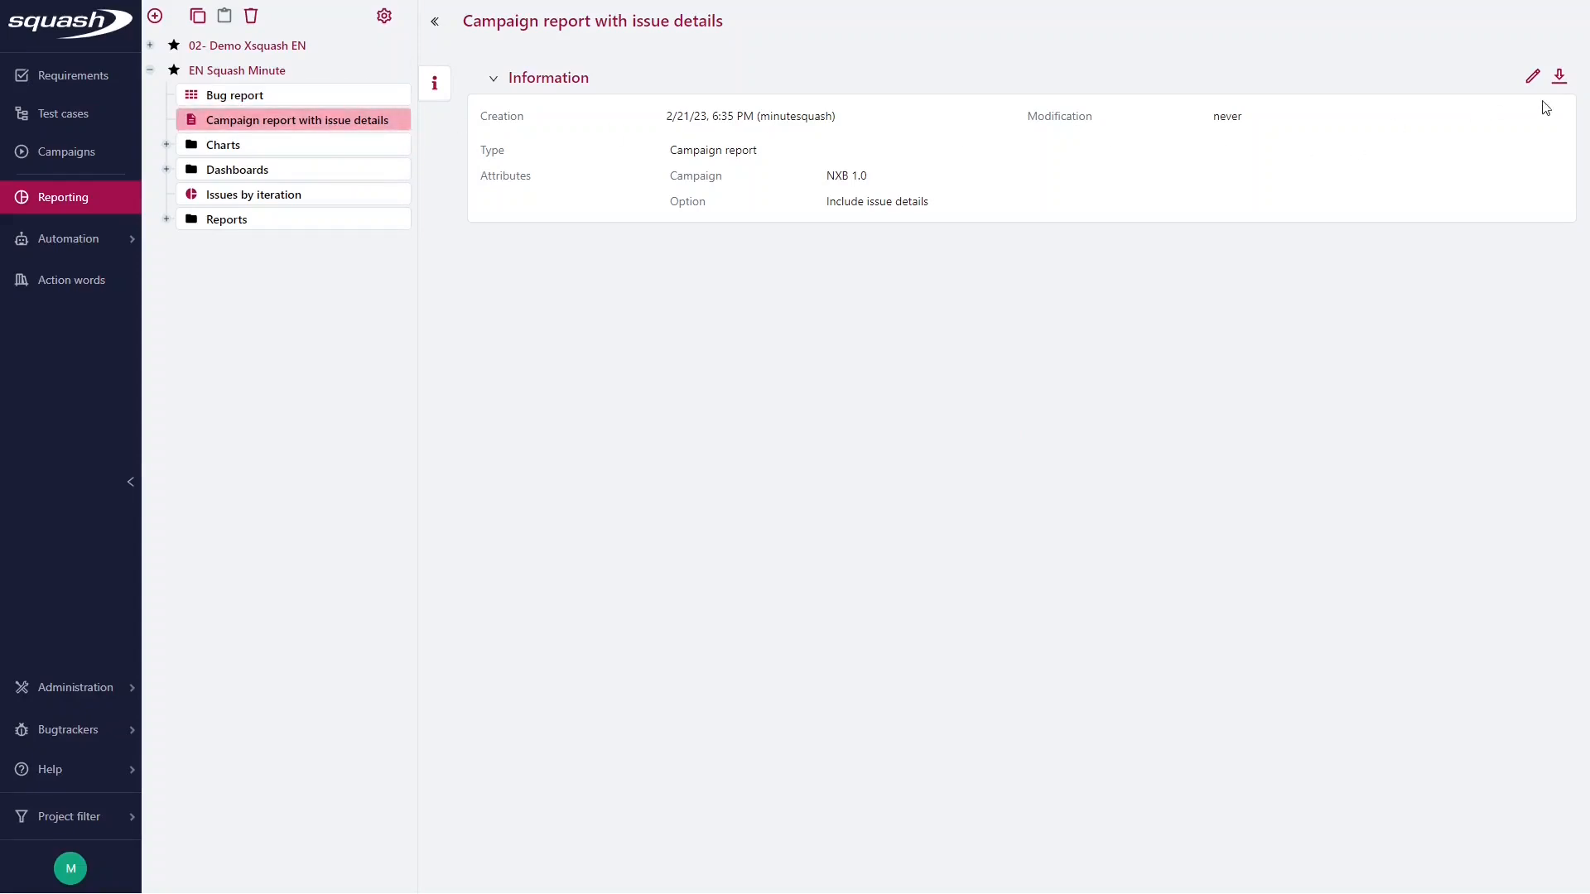
click(1559, 77)
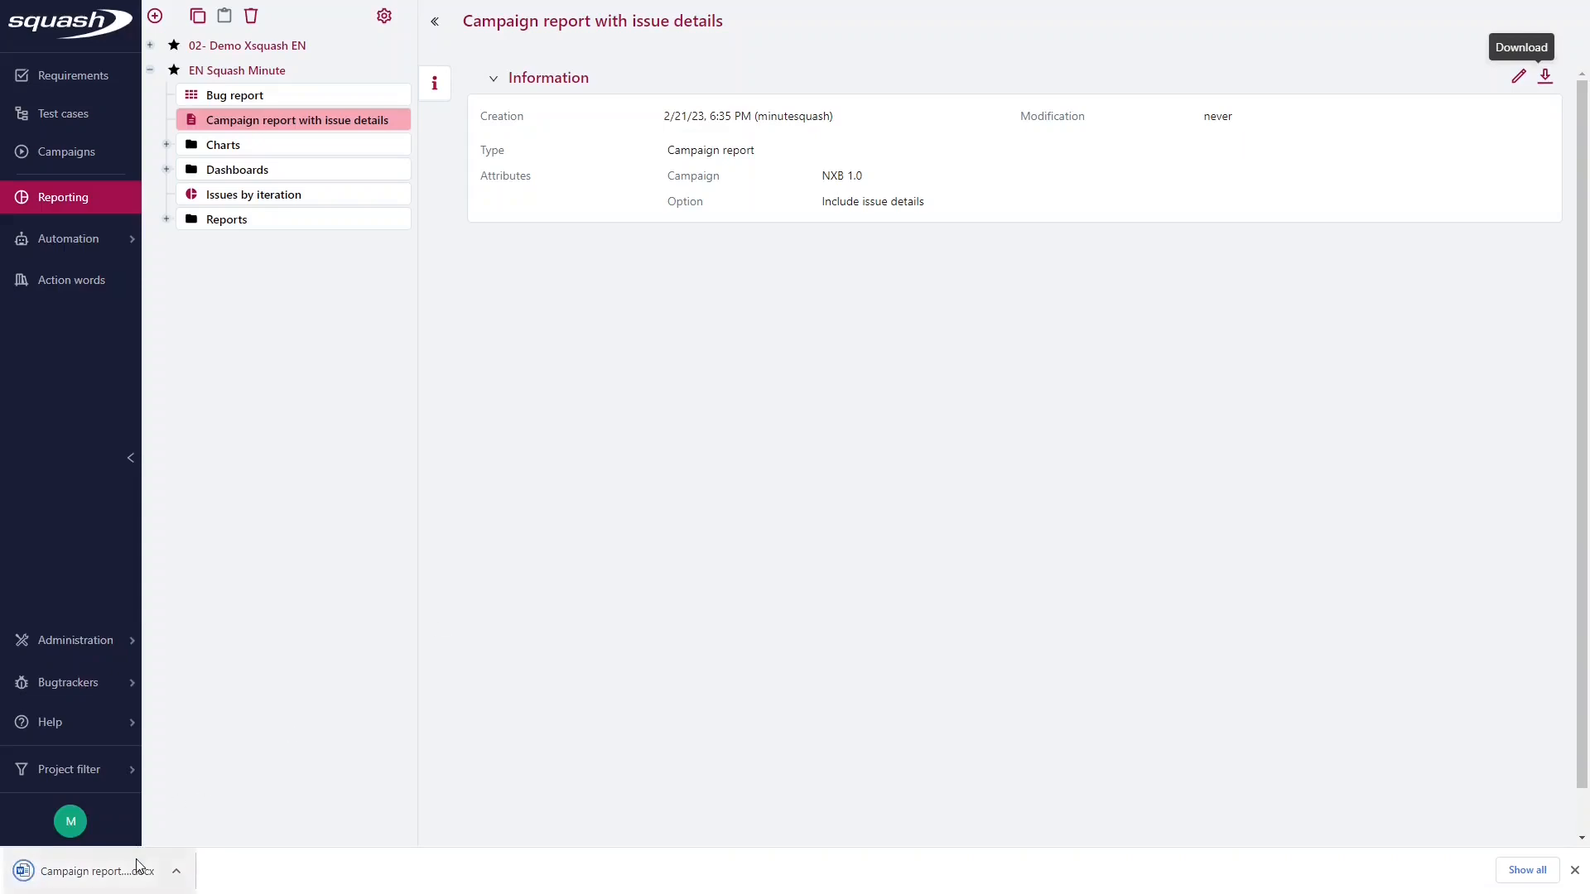
click(91, 870)
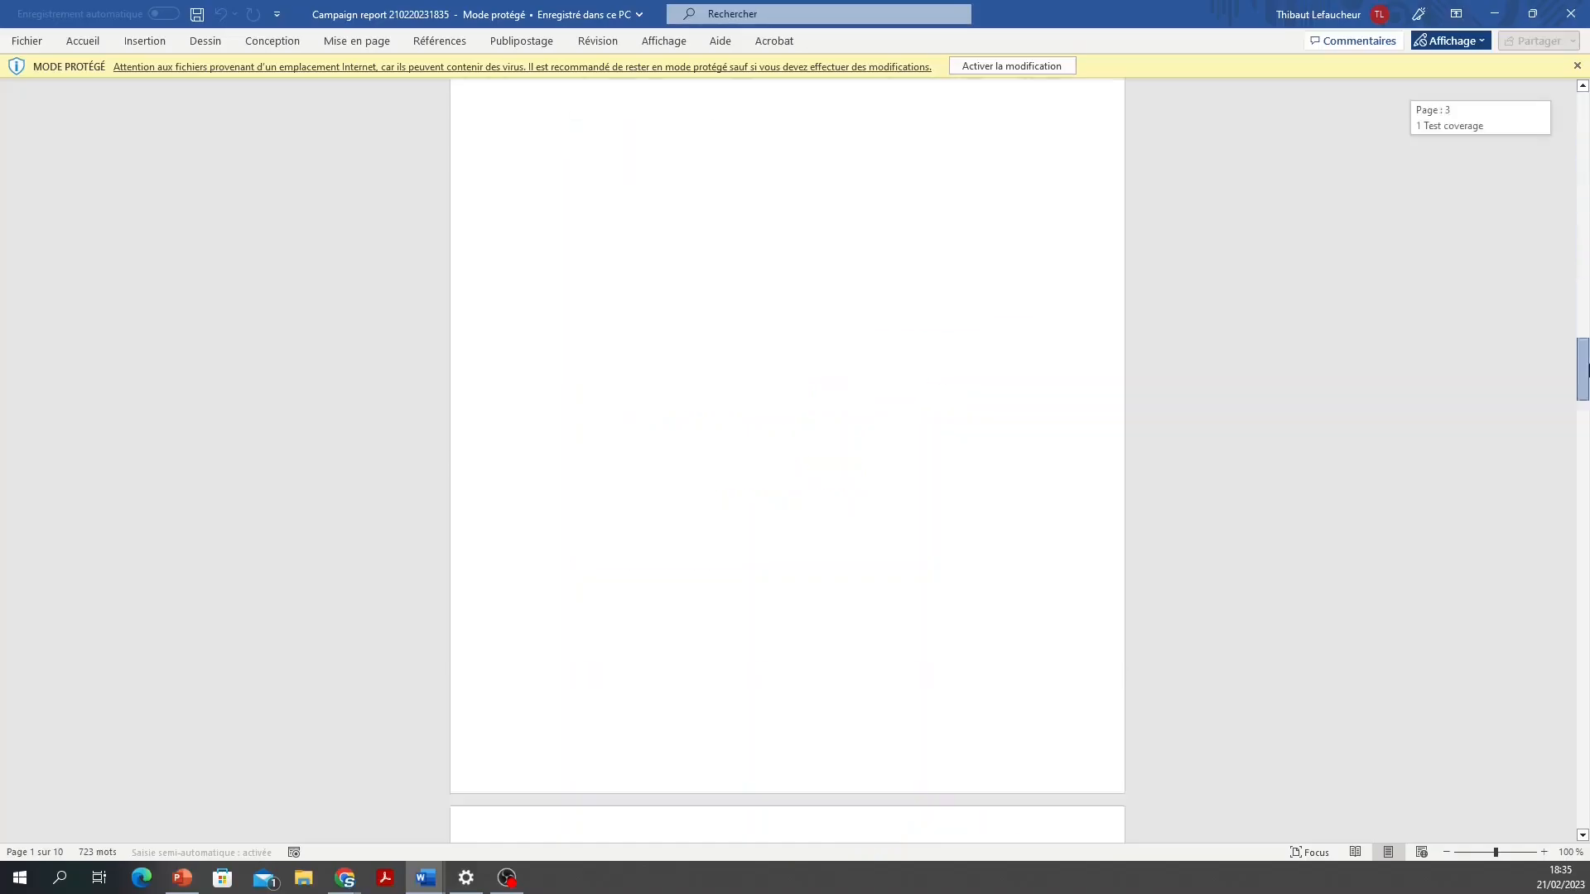
Scroll the Word report to section 5 Issue Report, showing bug statistics and issues SQM-6 to SQM-11
scroll(down, 3)
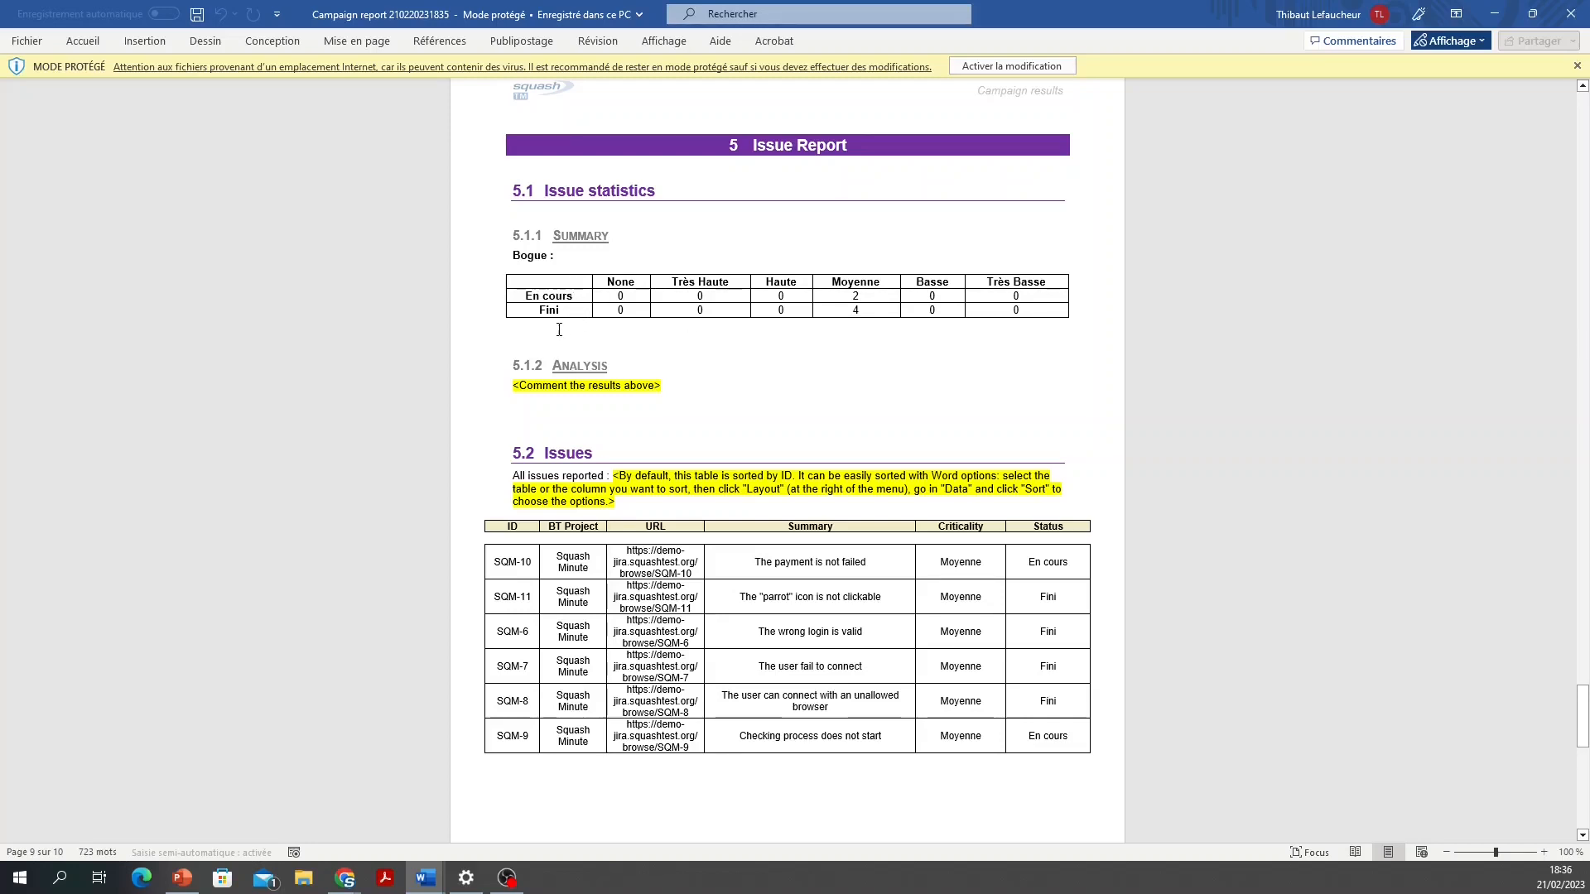
mouse_move(457, 654)
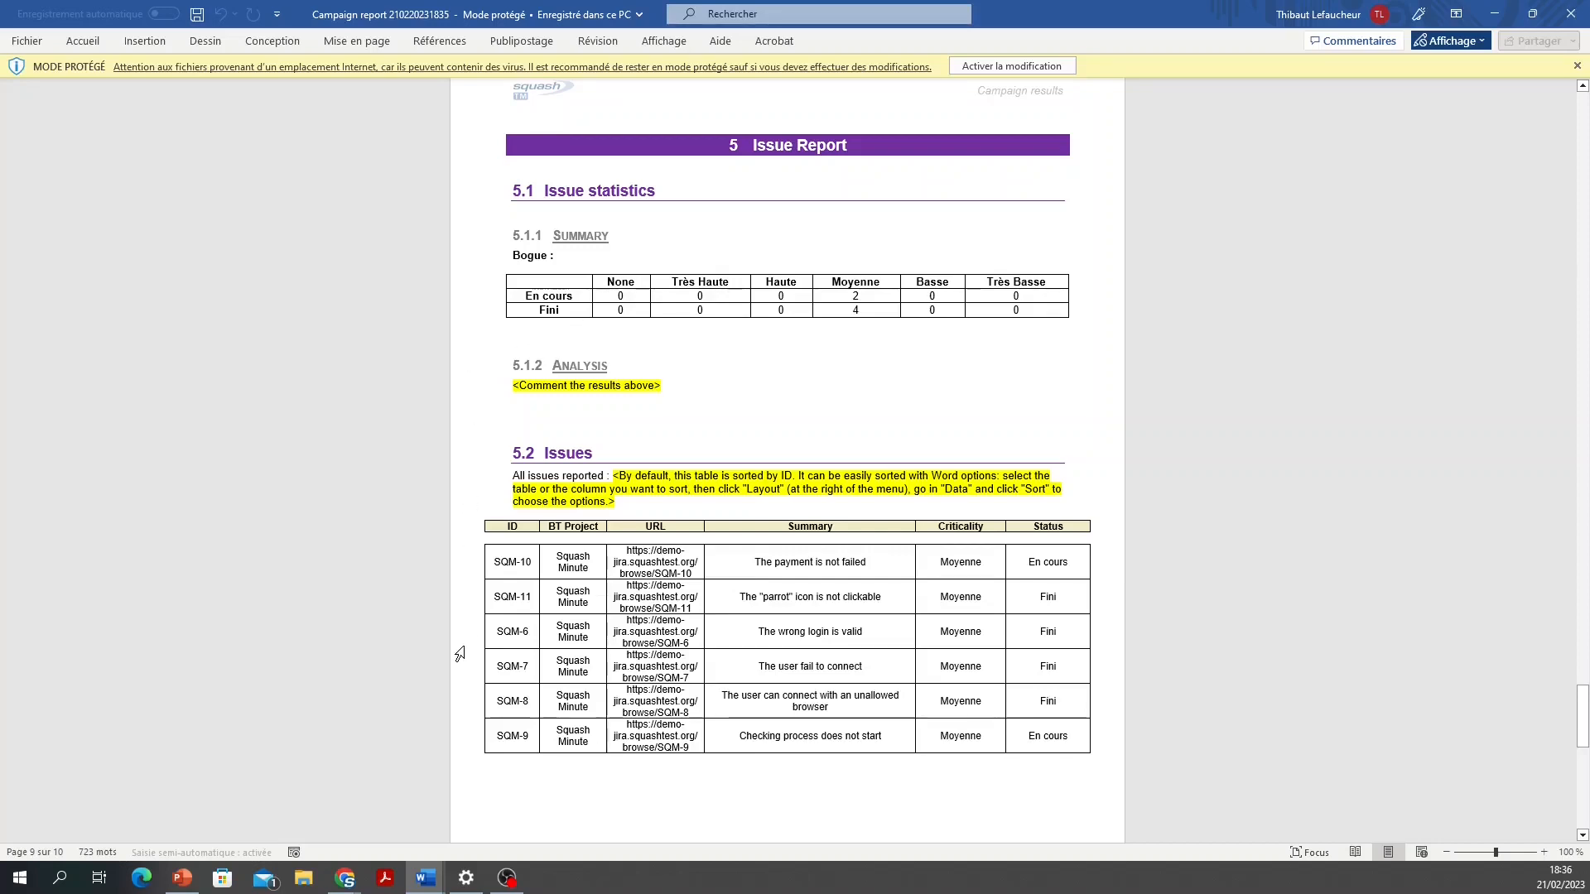
mouse_move(715, 795)
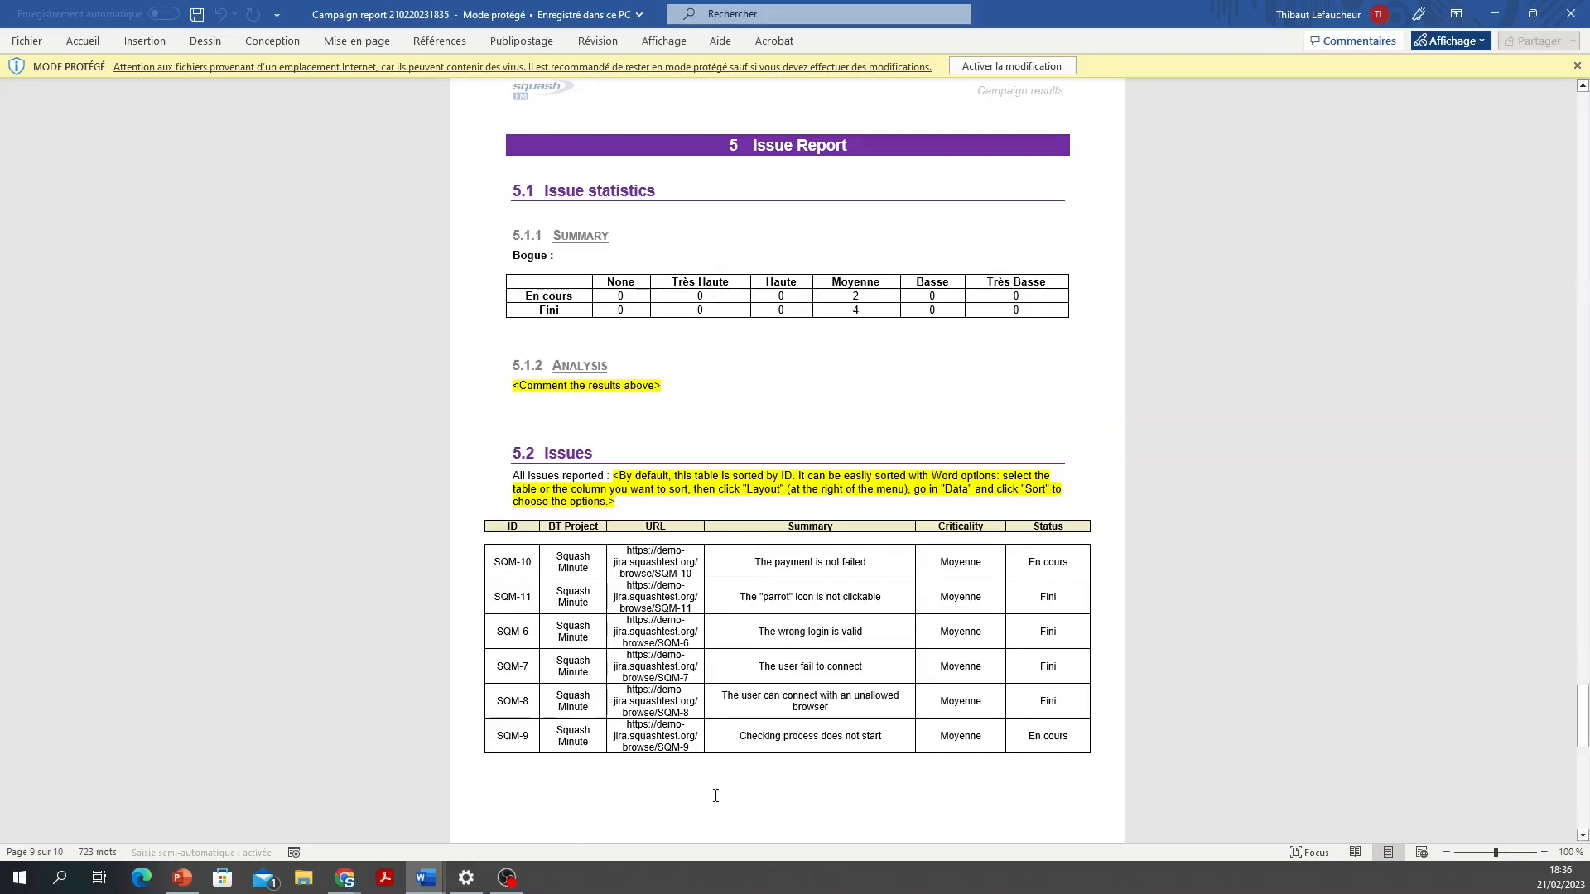
mouse_move(805, 787)
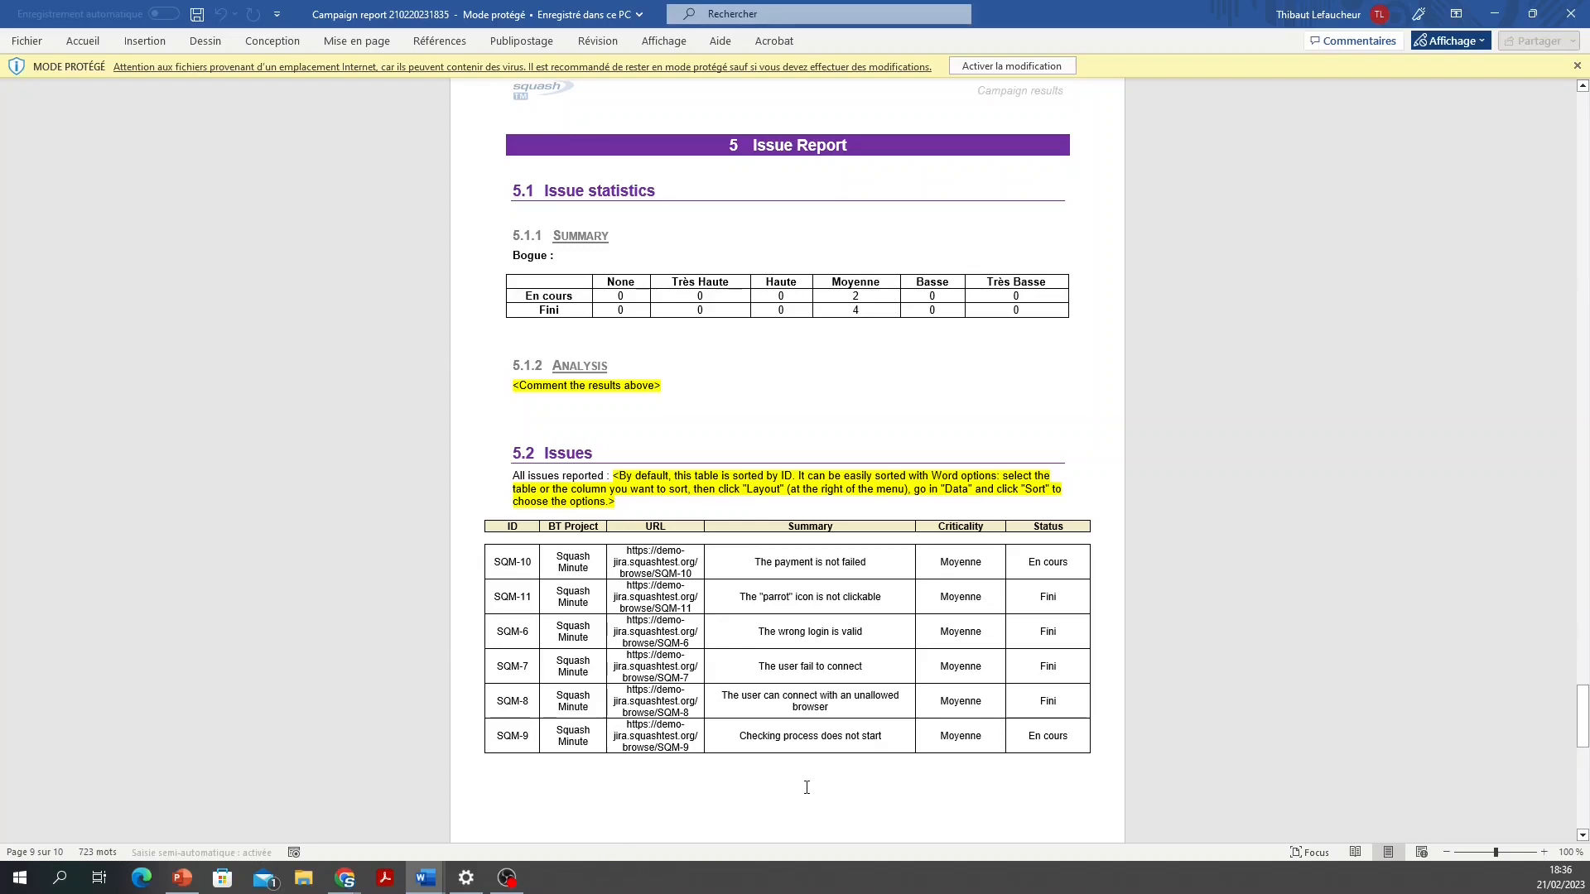